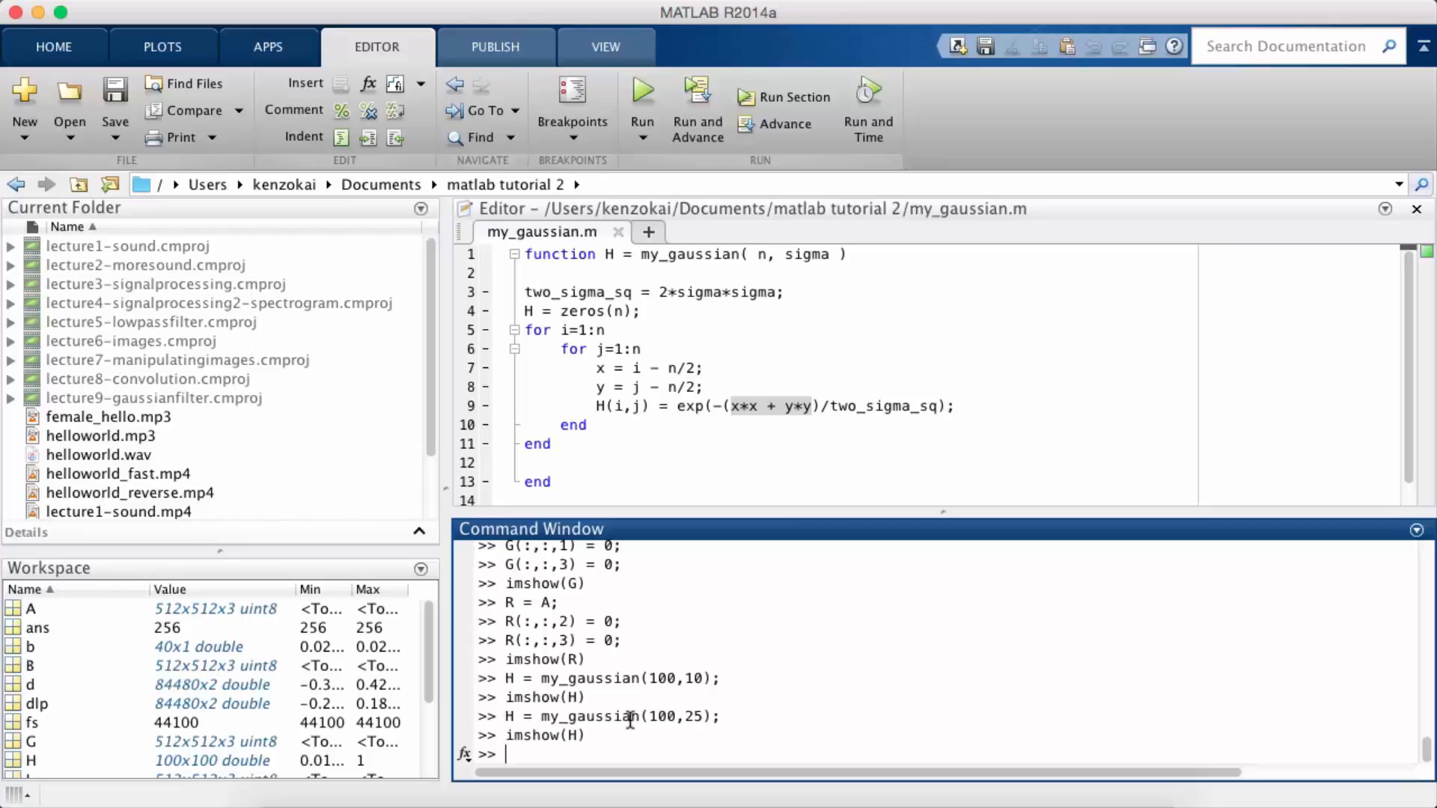
mouse_move(677, 717)
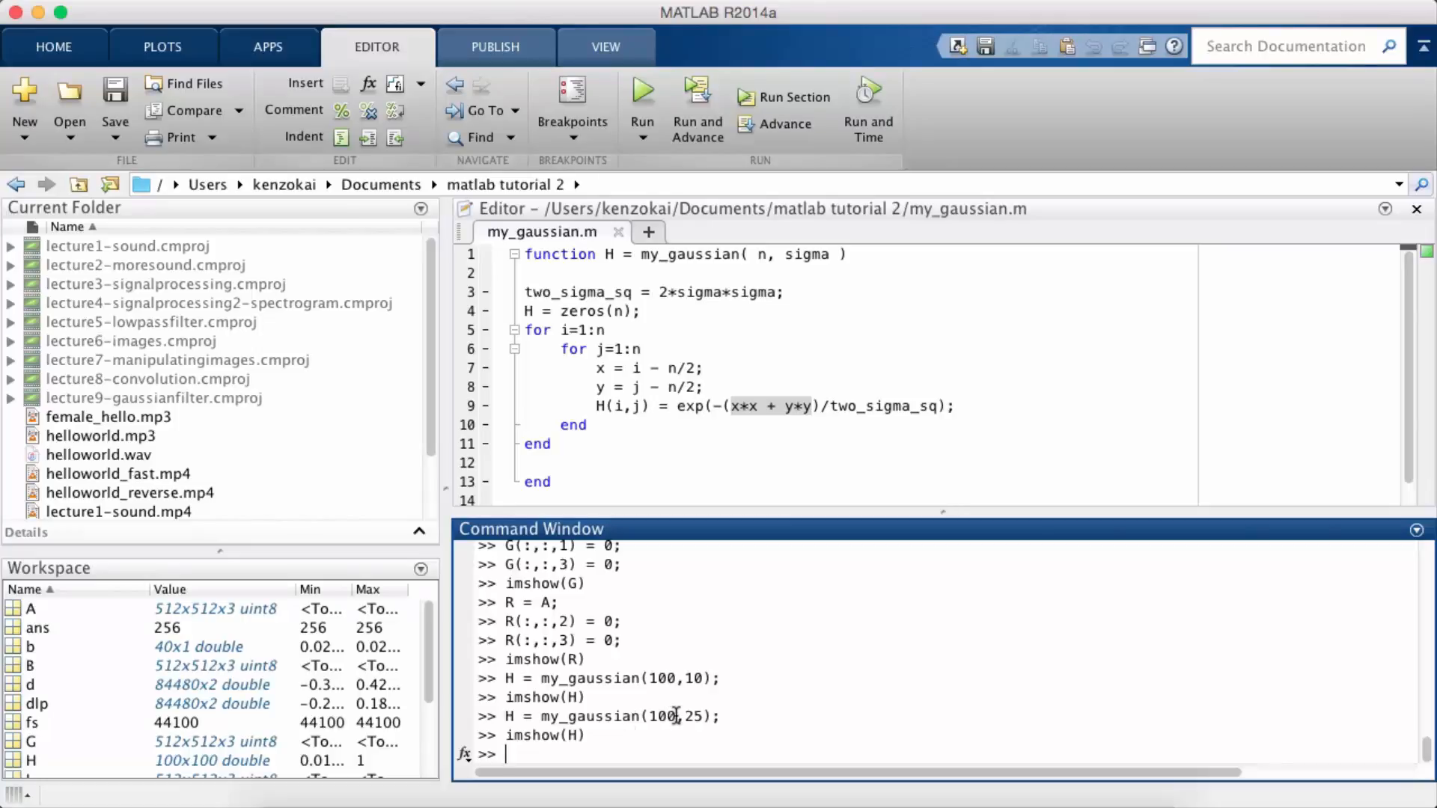
Run C = conv(A,H), which fails because conv rejects the 2-D matrices.
text(C = c)
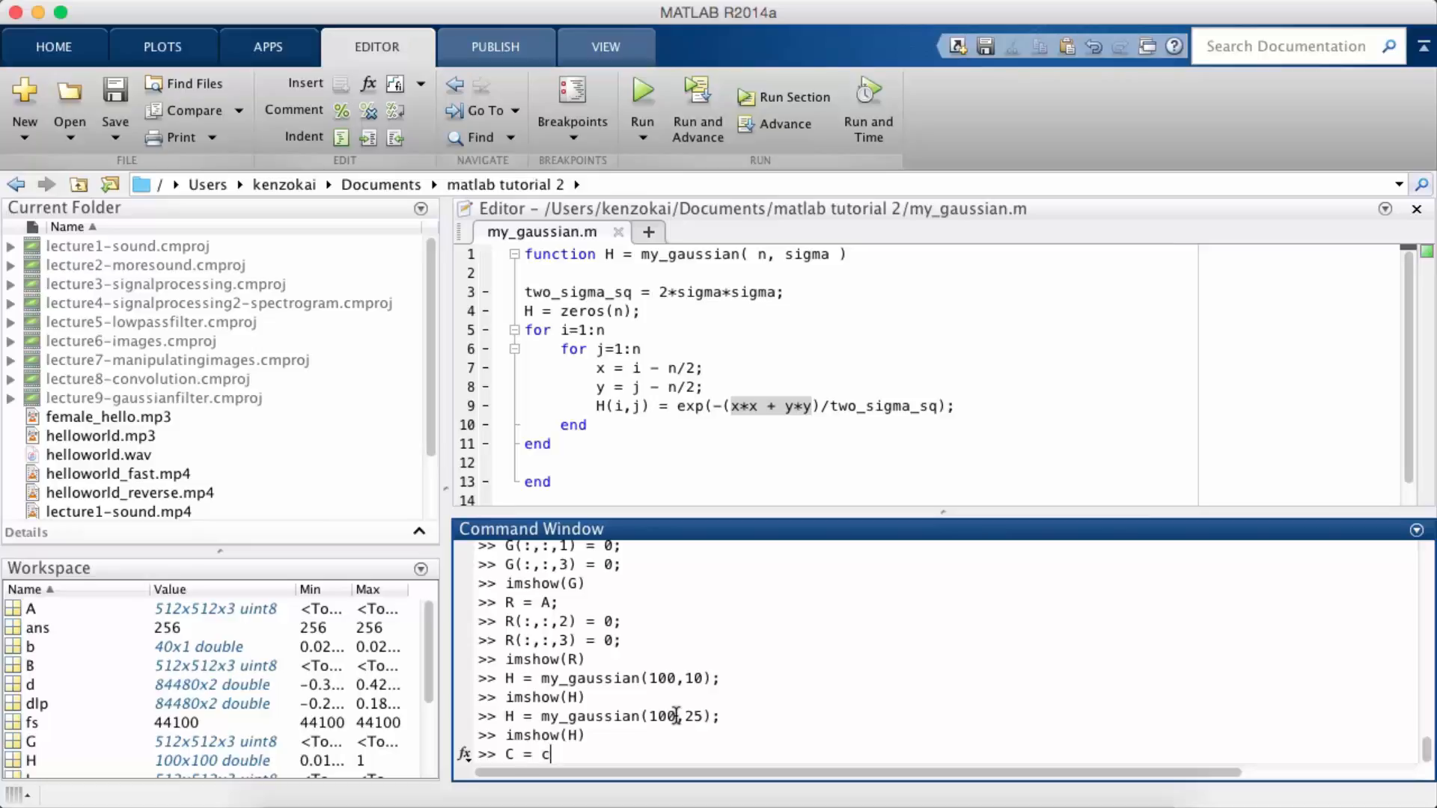
text(onv()
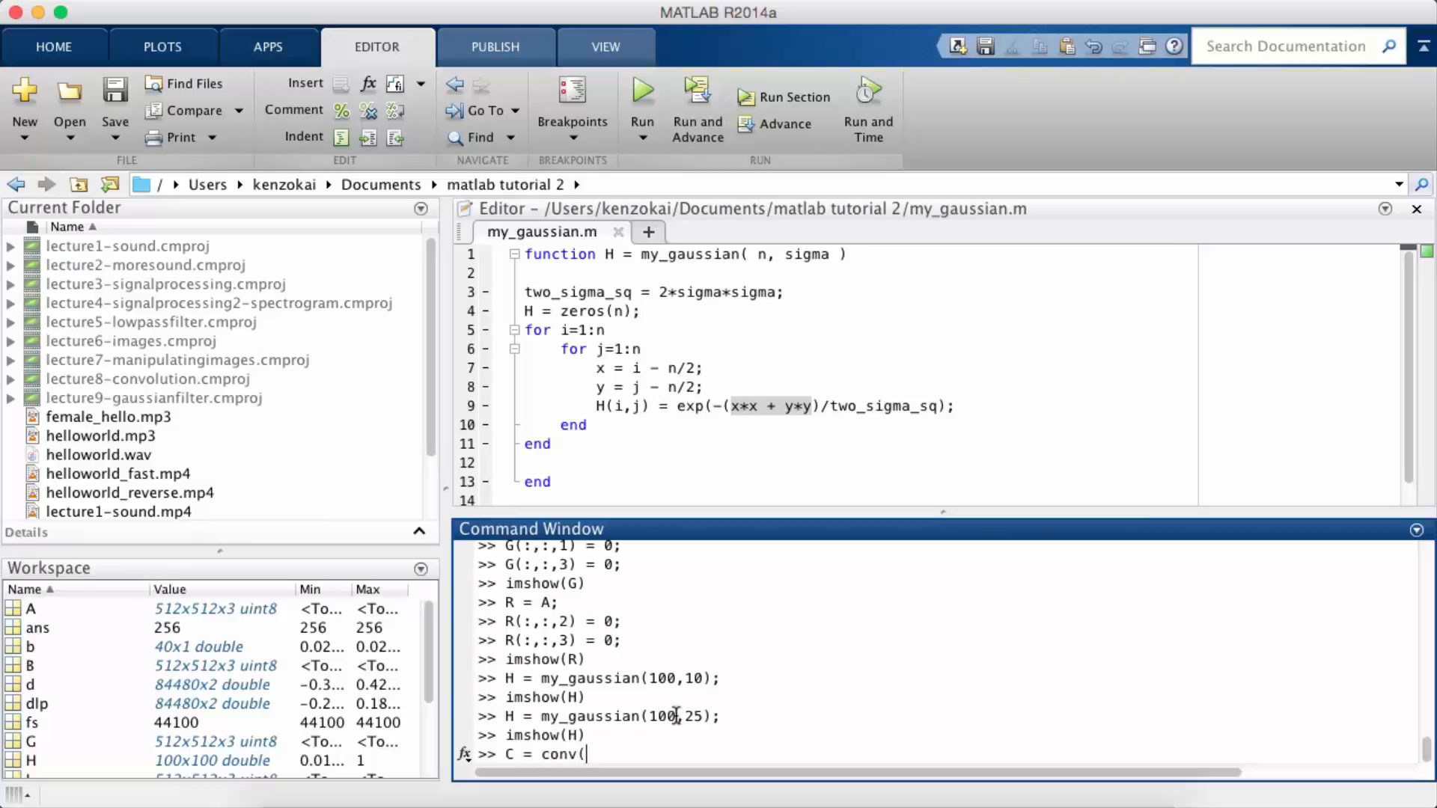
text(A)
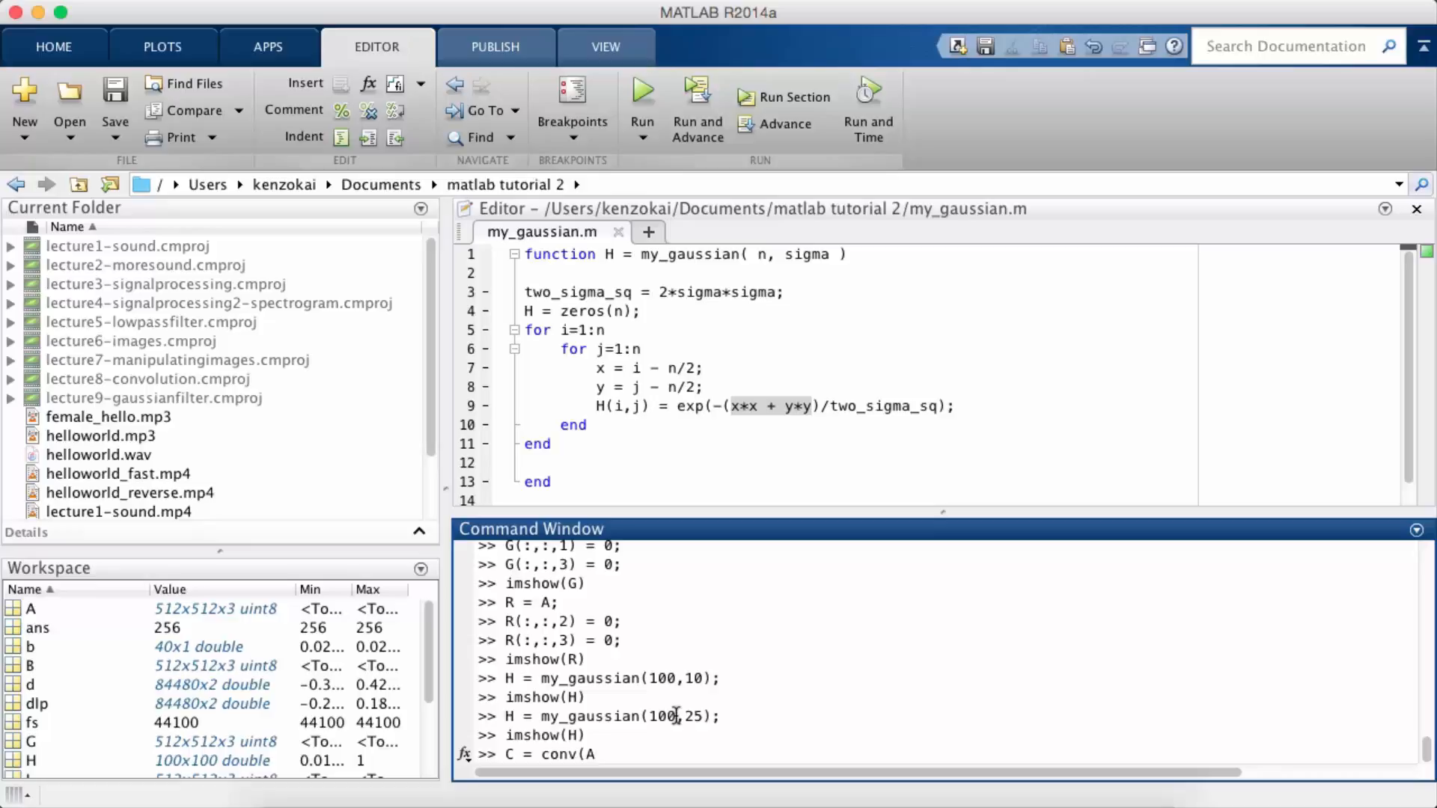
text(,)
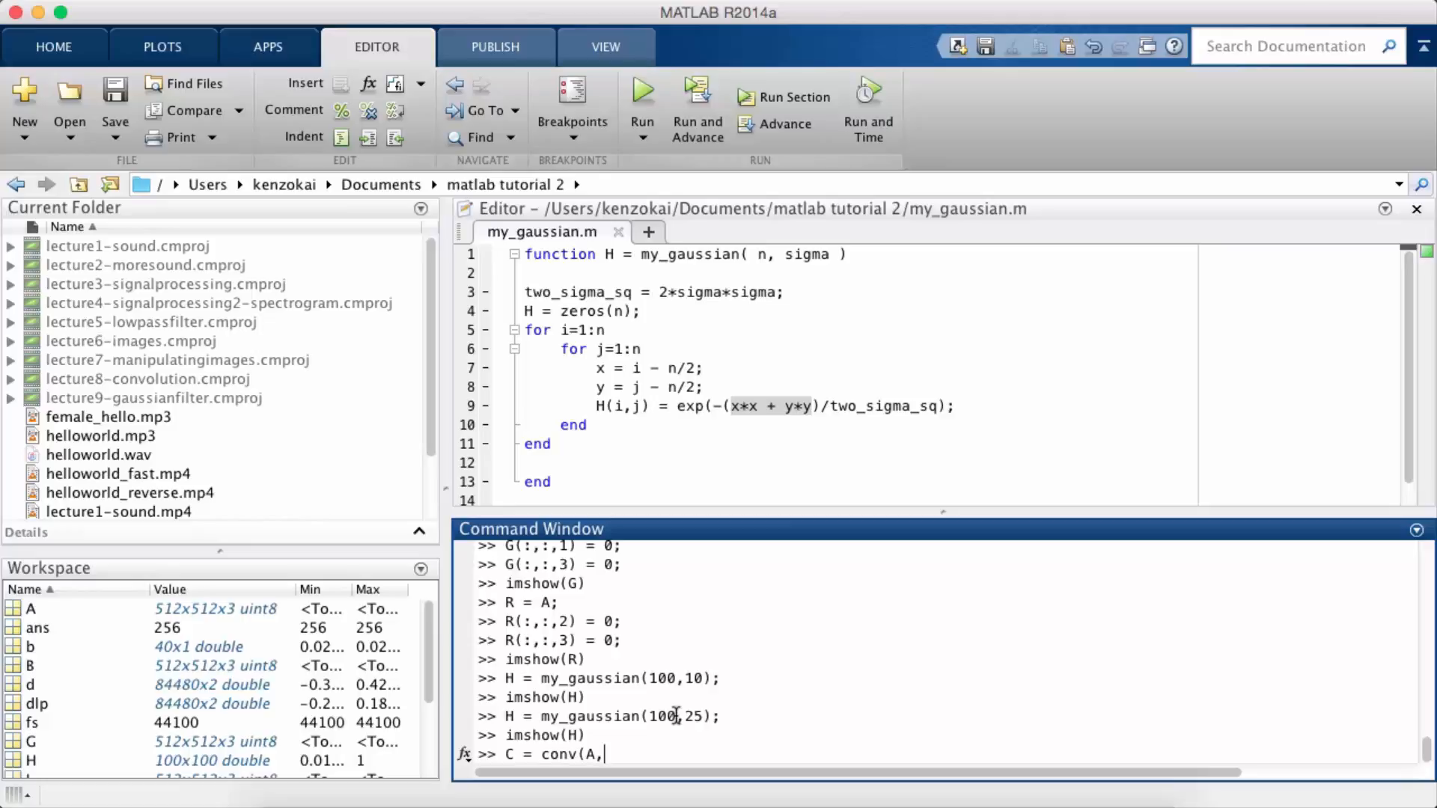
mouse_move(776, 716)
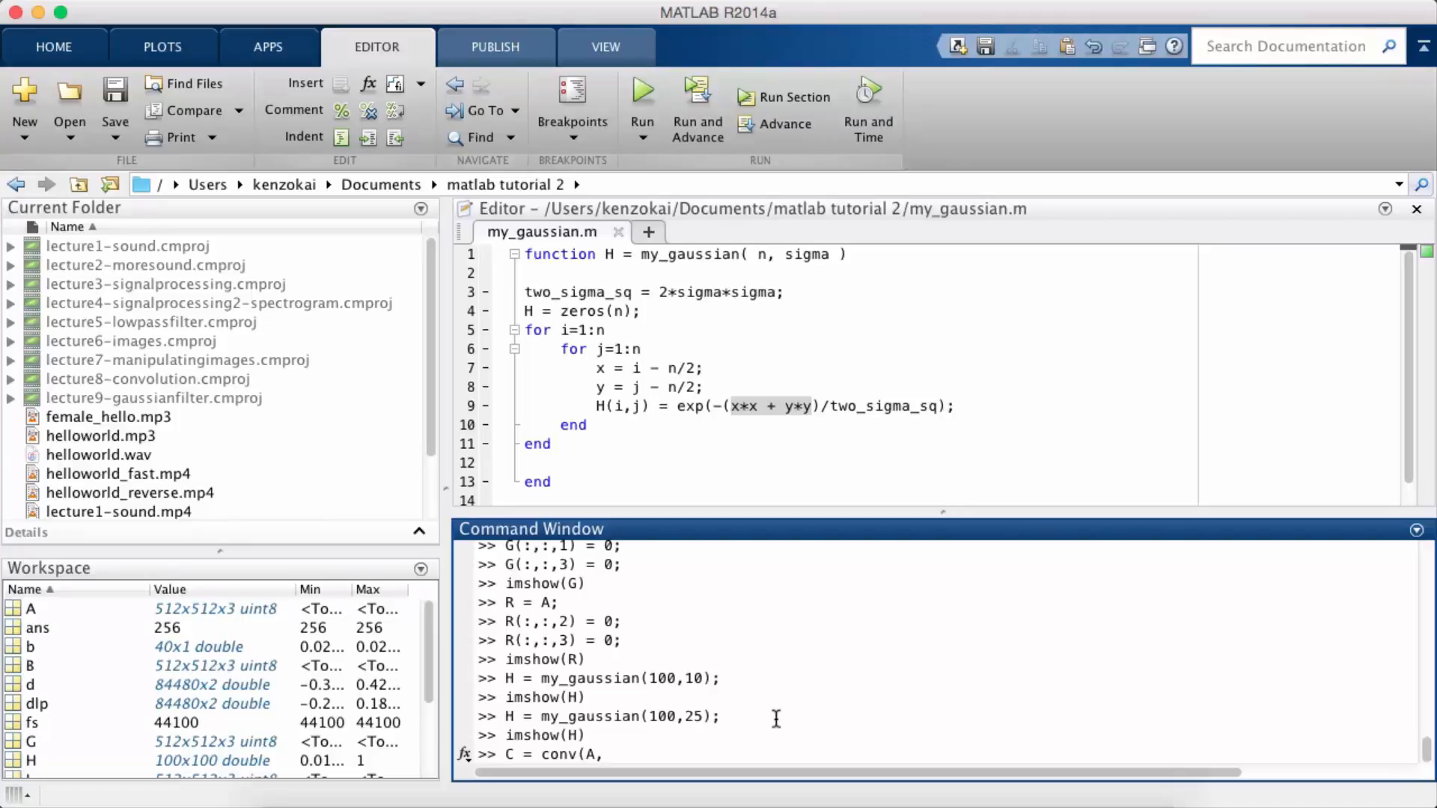
mouse_move(485, 769)
text(H))
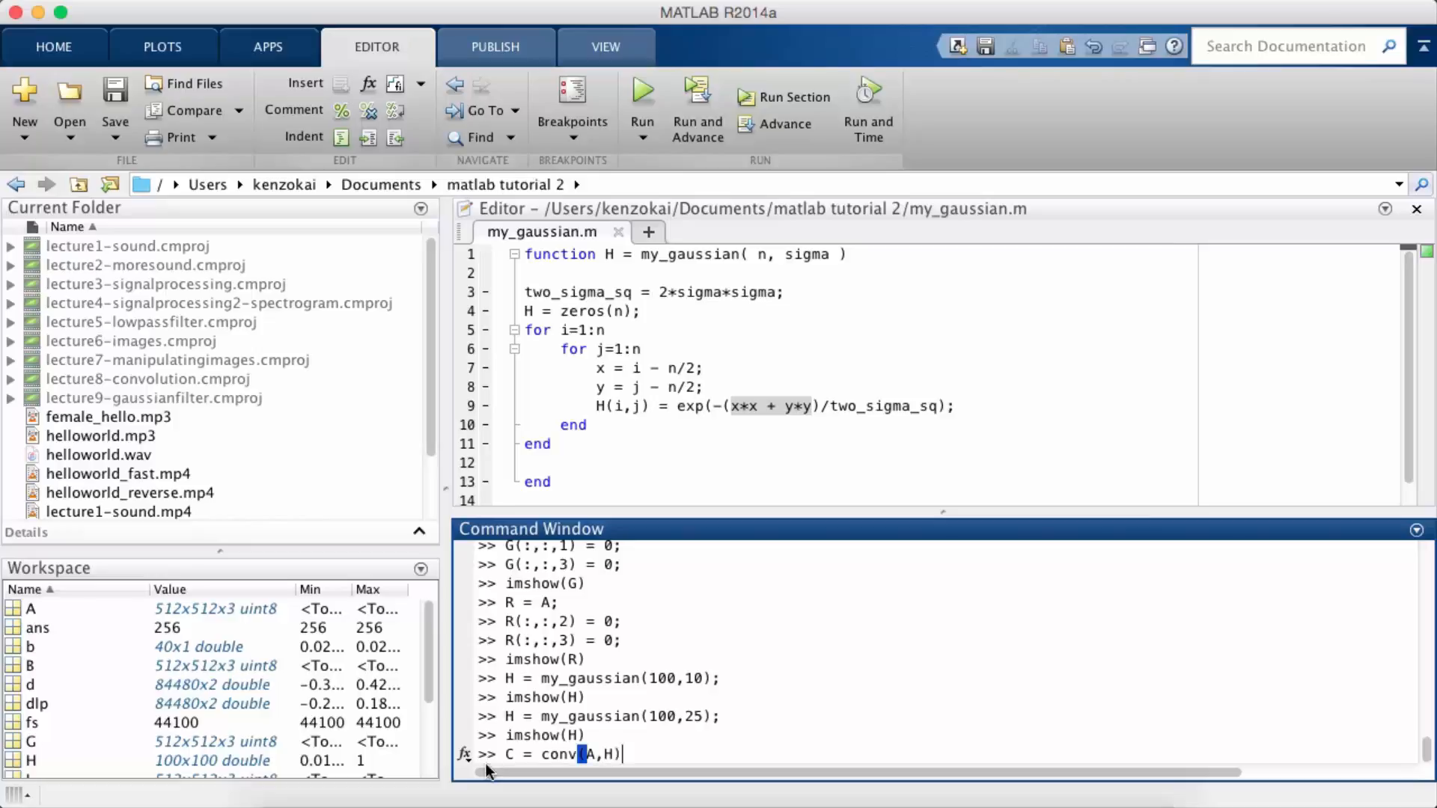
key(Return)
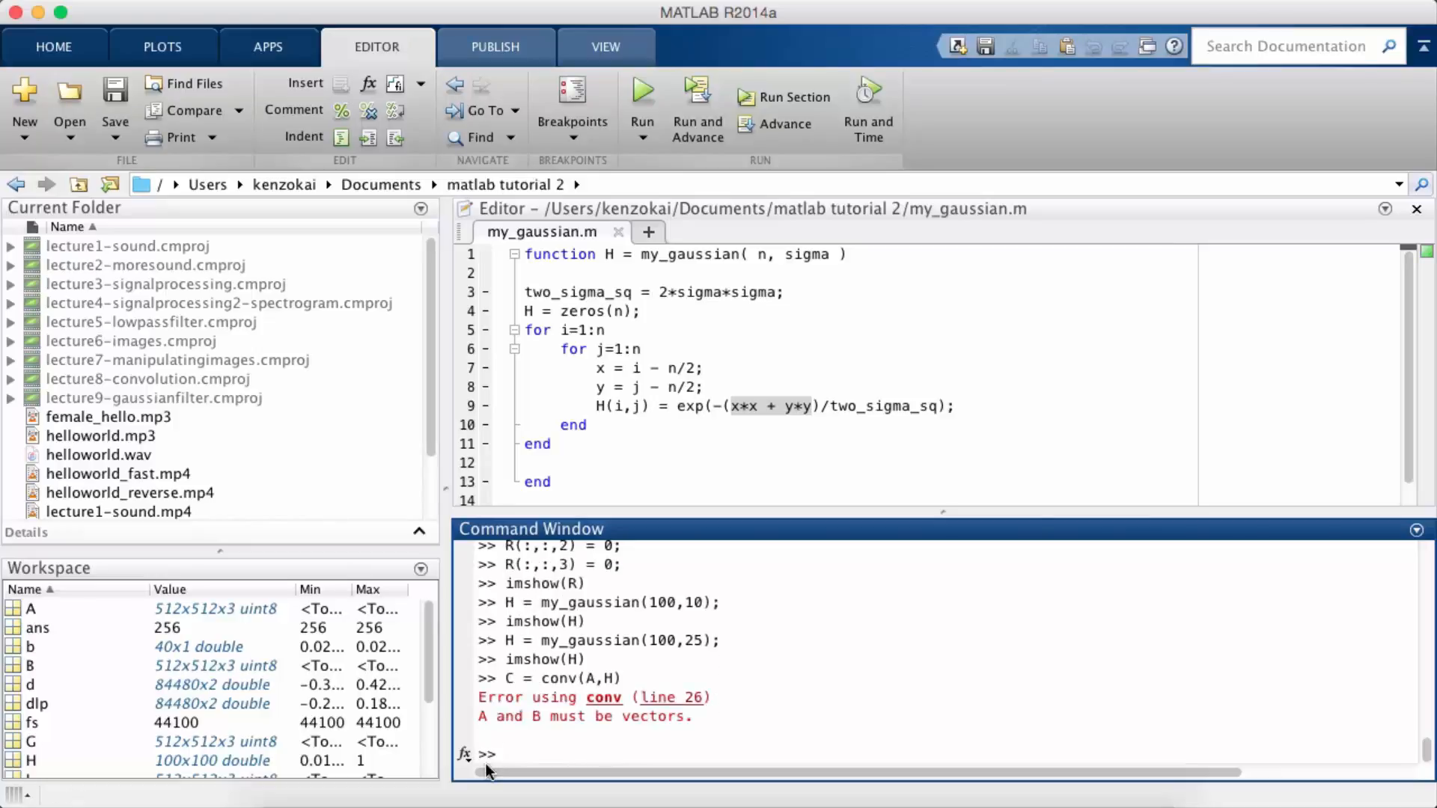
Rerun as C = conv2(A,H), which errors with a uint8 warning.
text(C = conv(A,H))
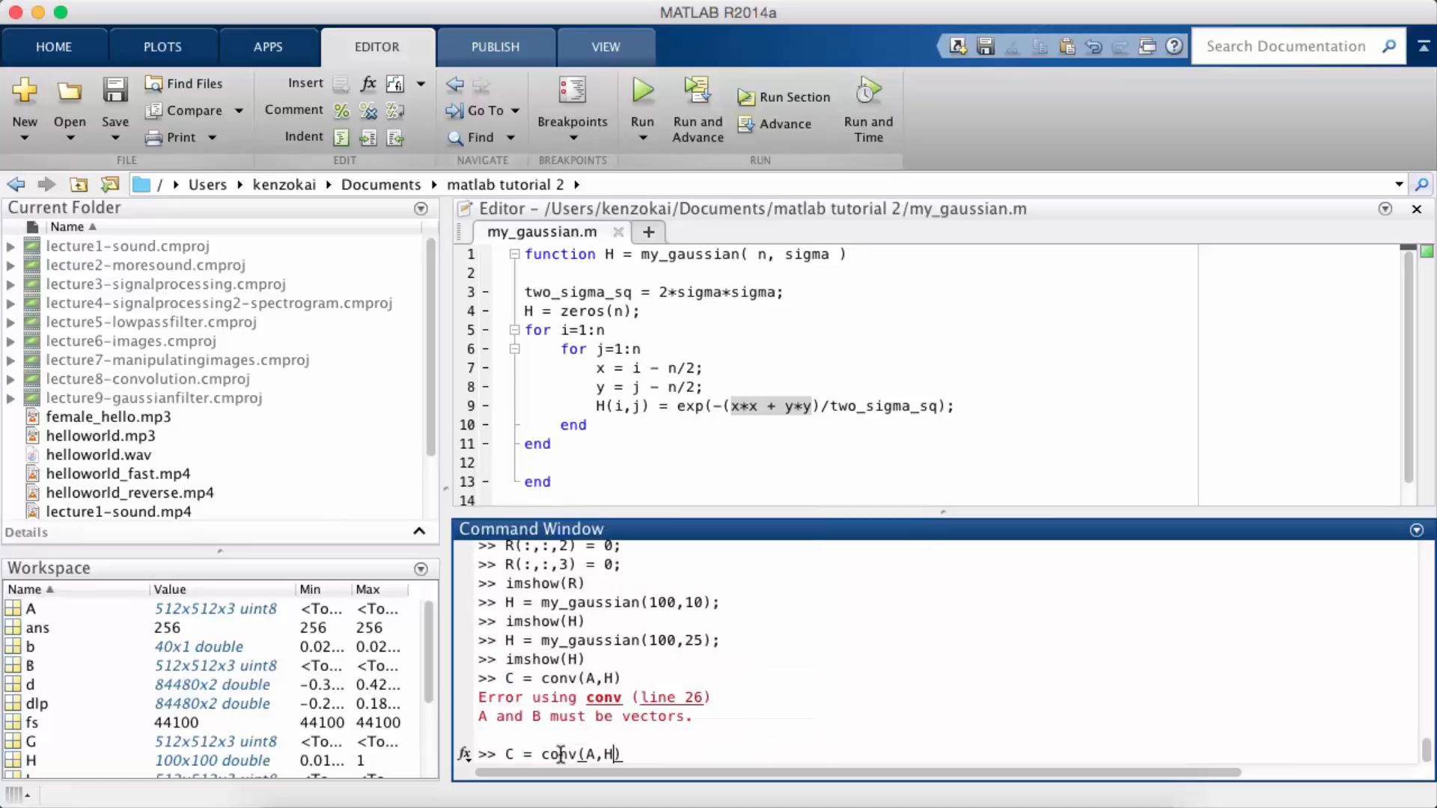
text(2)
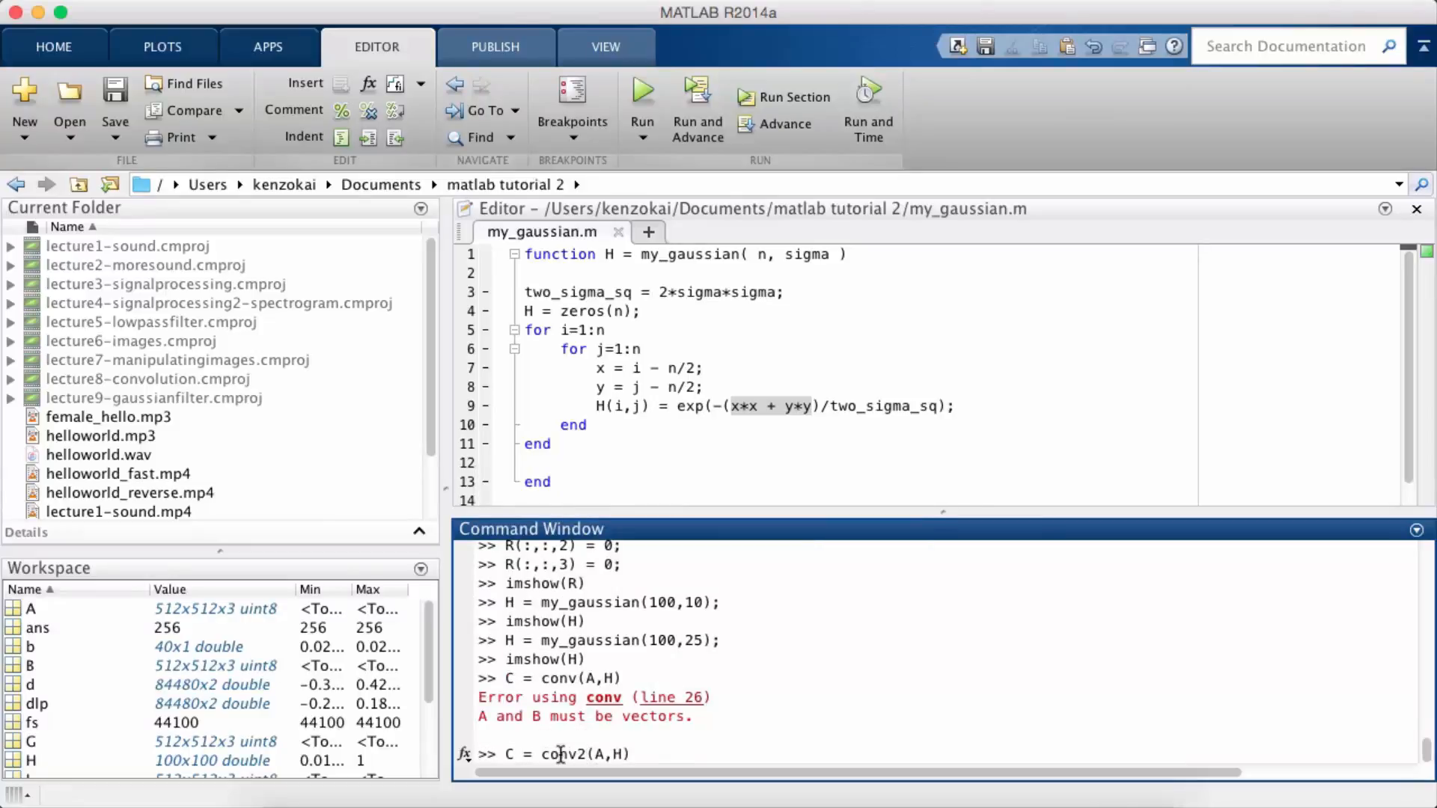
key(Return)
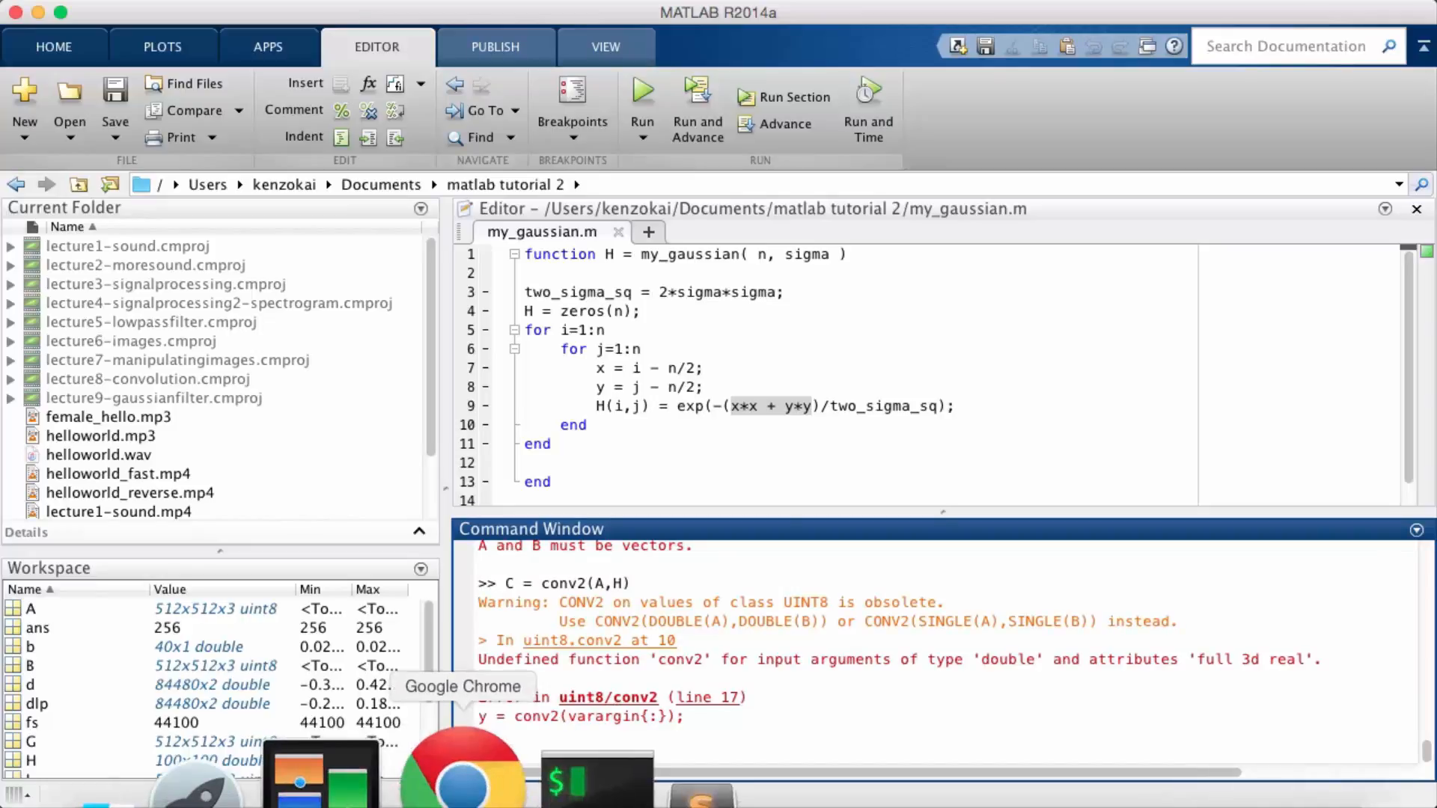
click(461, 769)
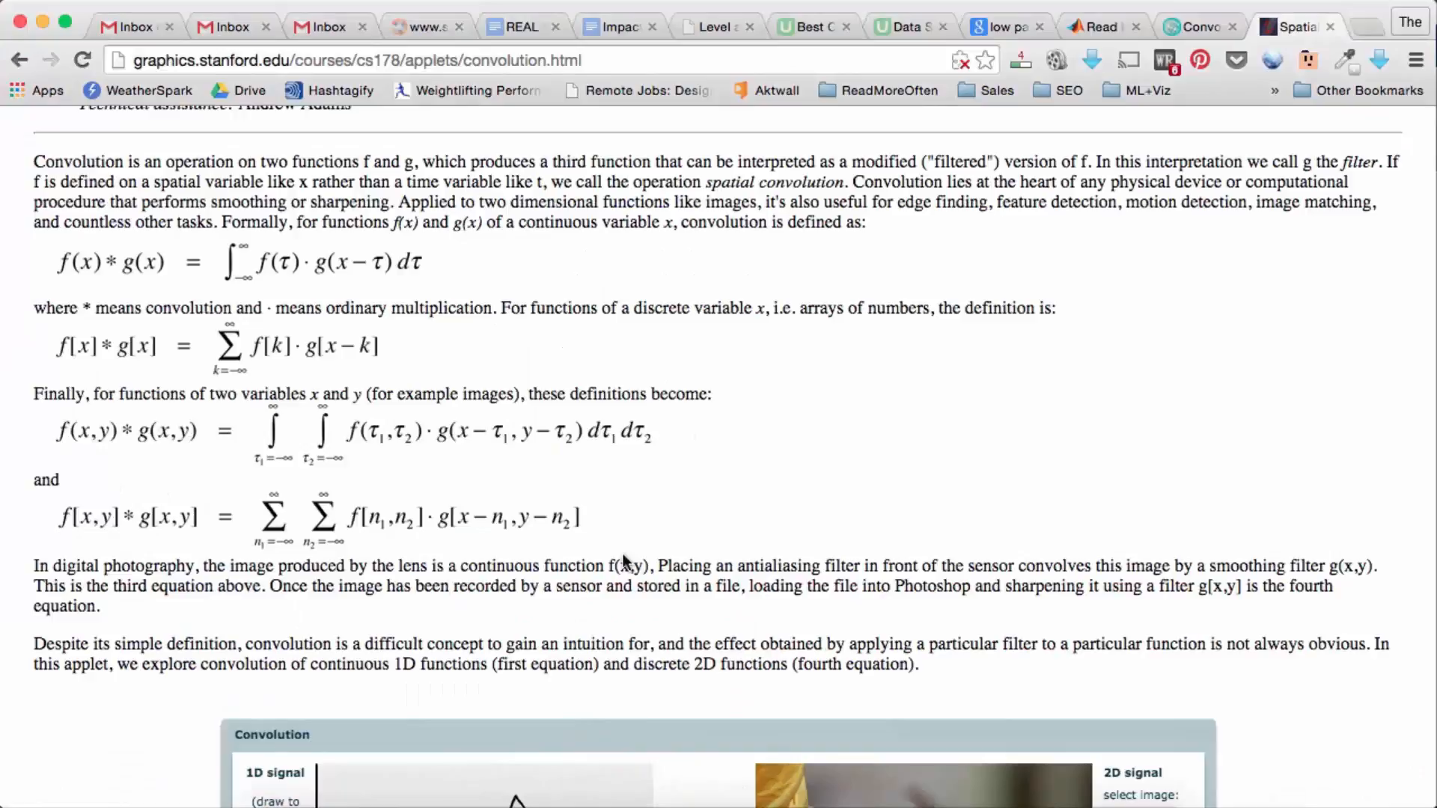
mouse_move(646, 522)
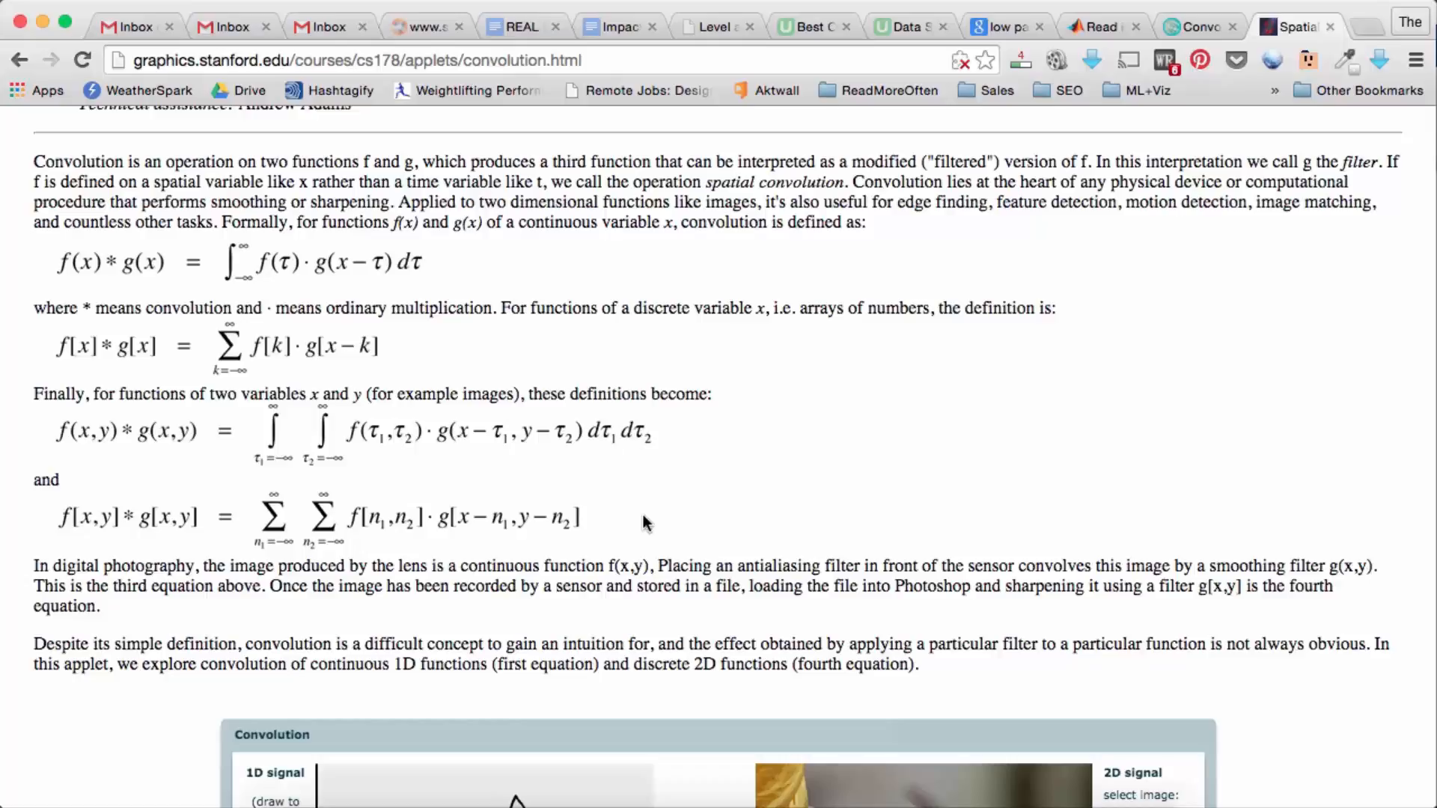
mouse_move(550, 651)
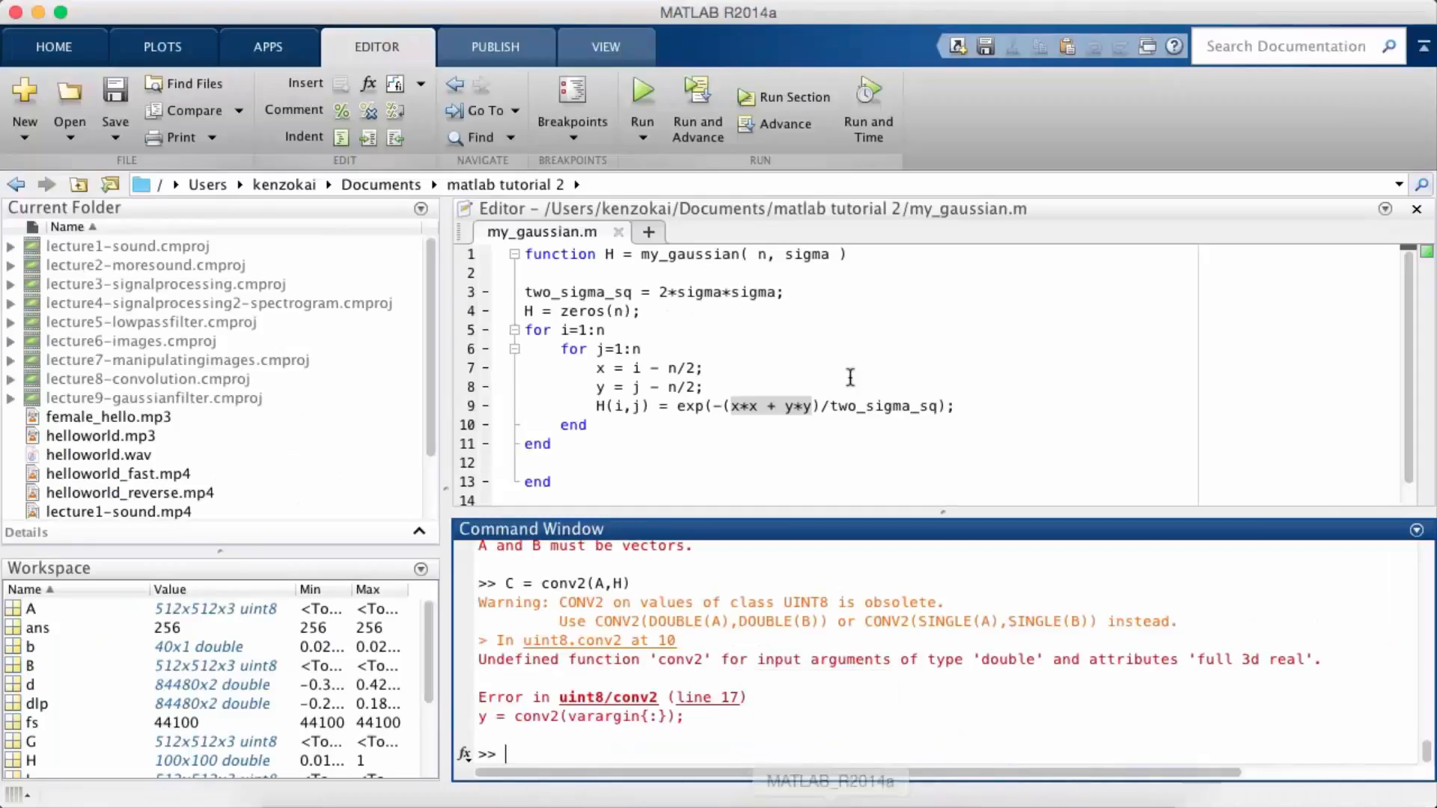
Run C = conv2(A(:,:,1),H); on the first channel of A.
text(C = conv2(A,H))
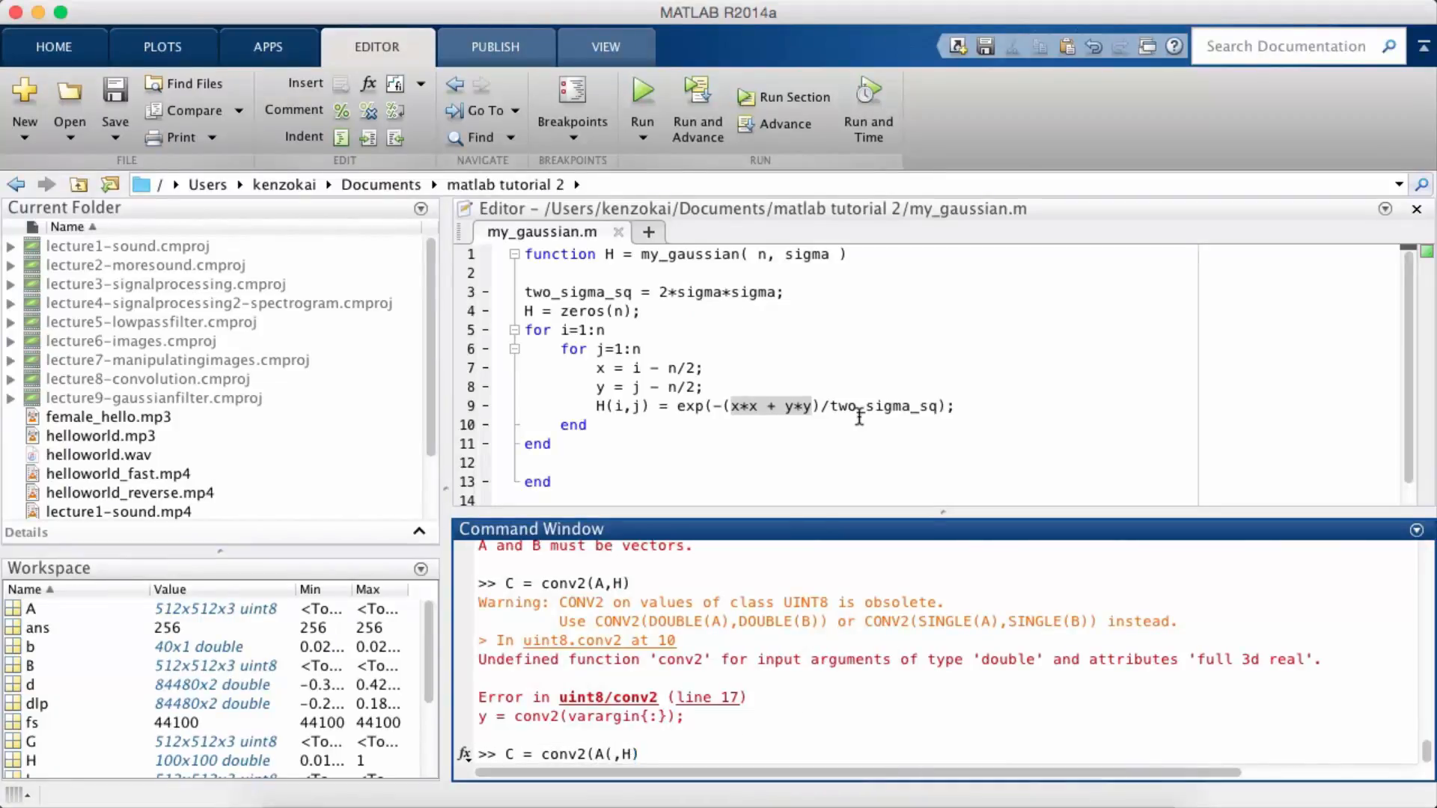
text(:,:,1))
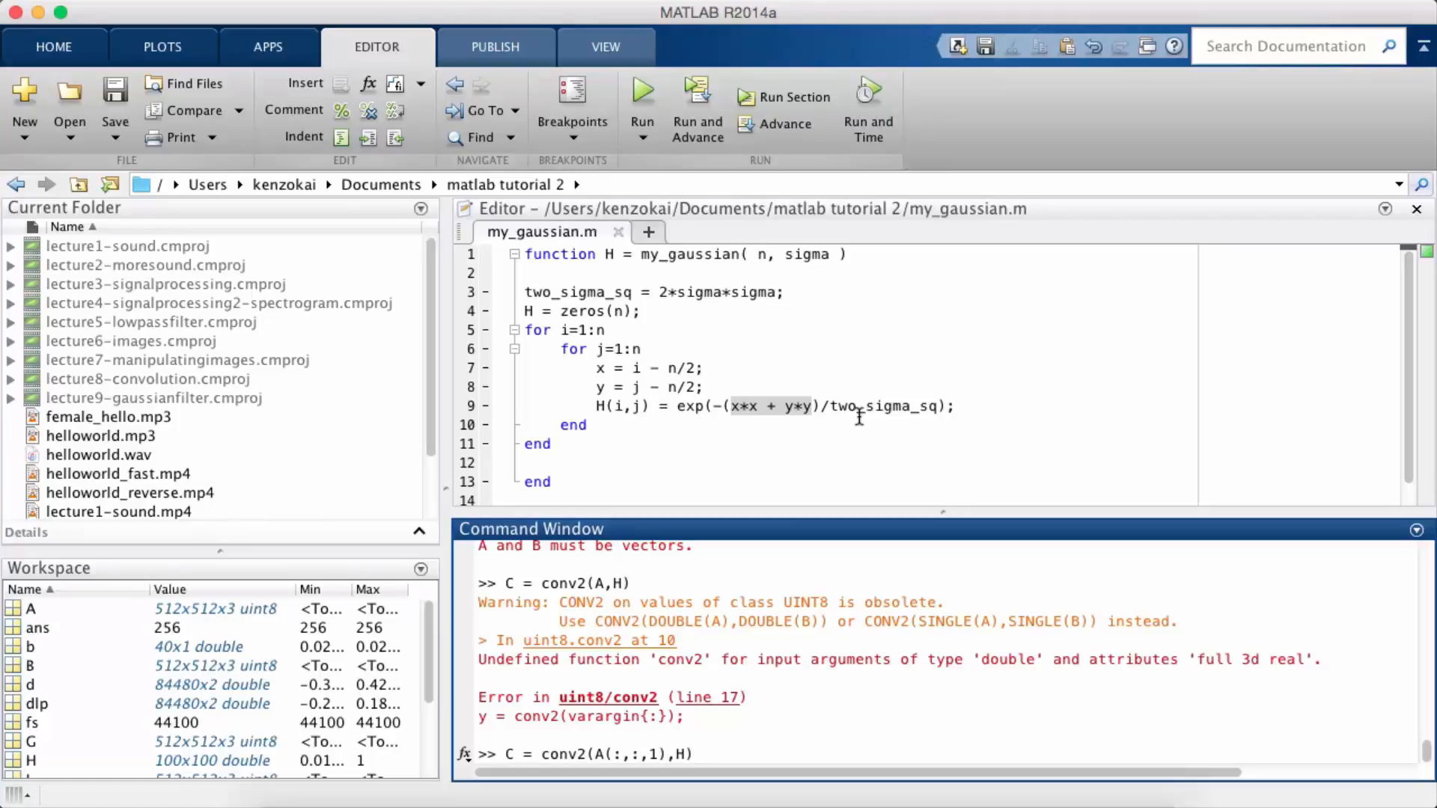
text(;)
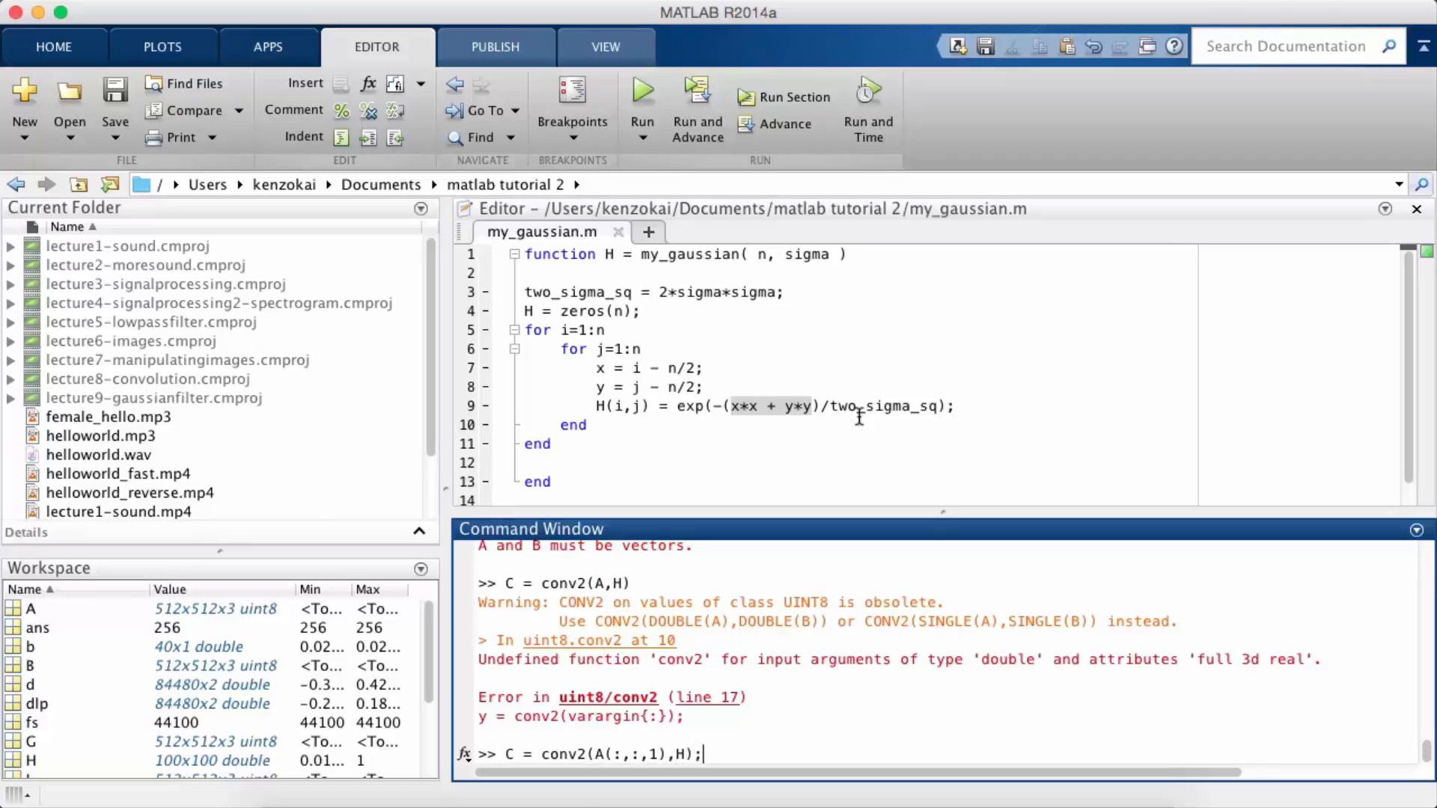
key(Return)
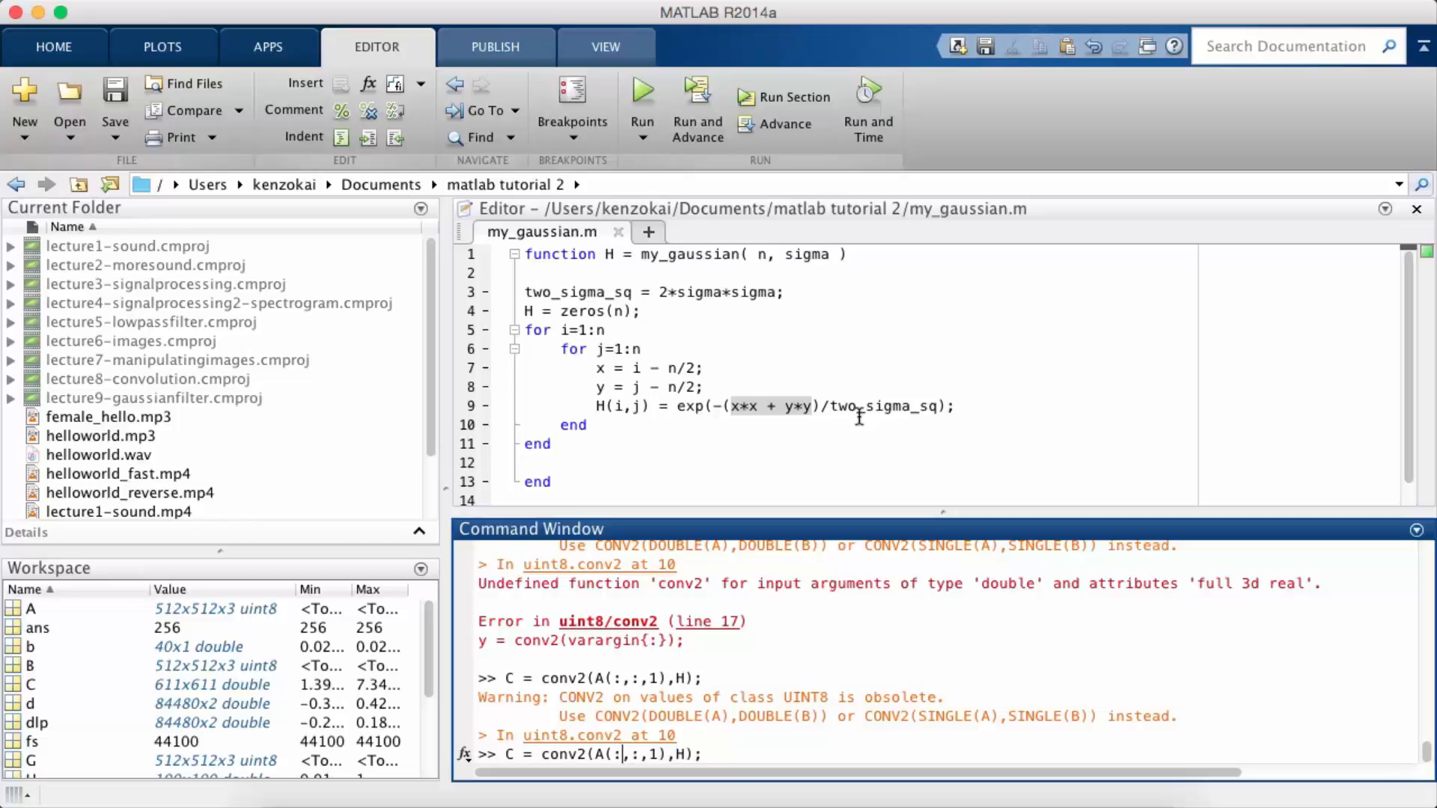
Rerun with double(A(:,:,1)) to get the 611x611 result C, then start imshow(C).
text(double()
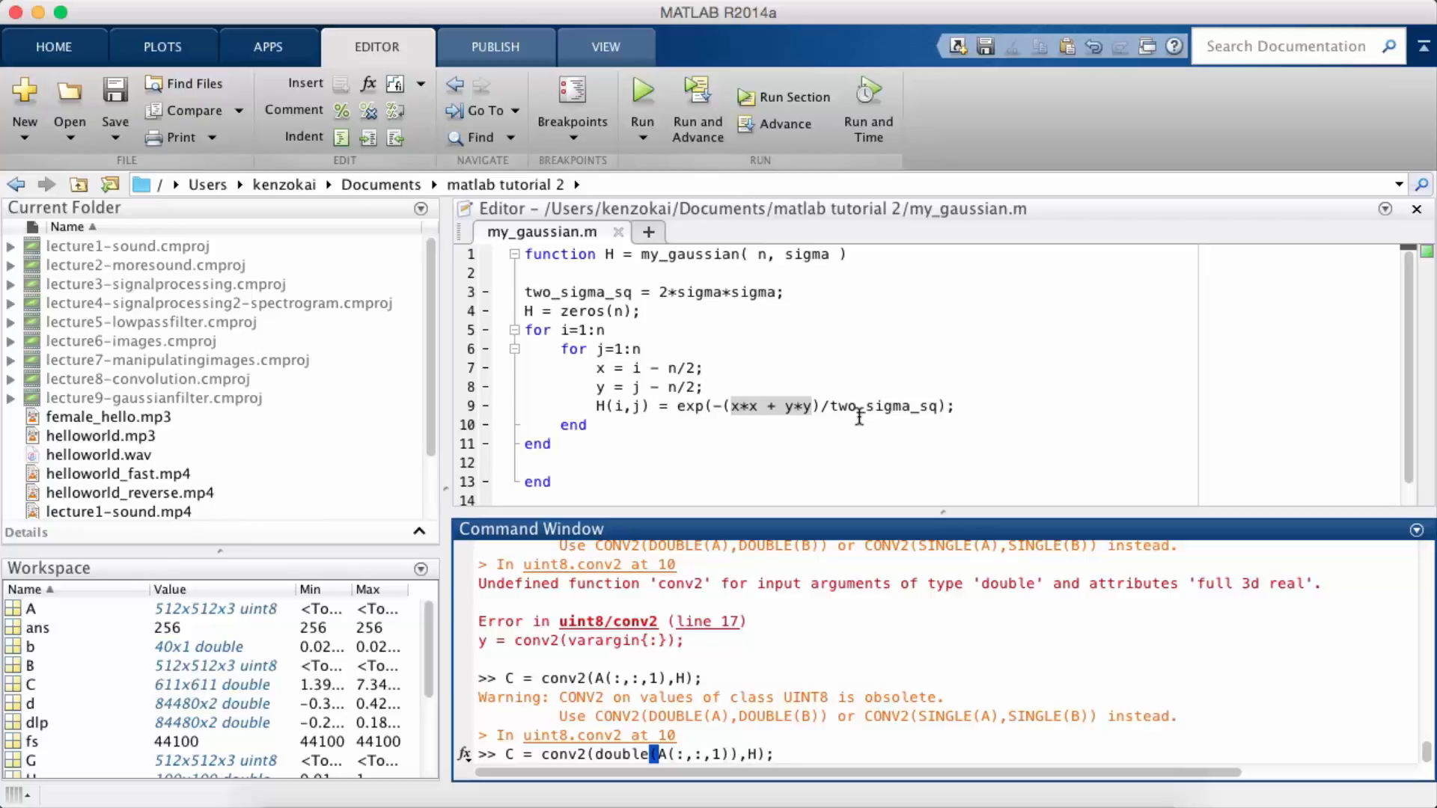
key(Return)
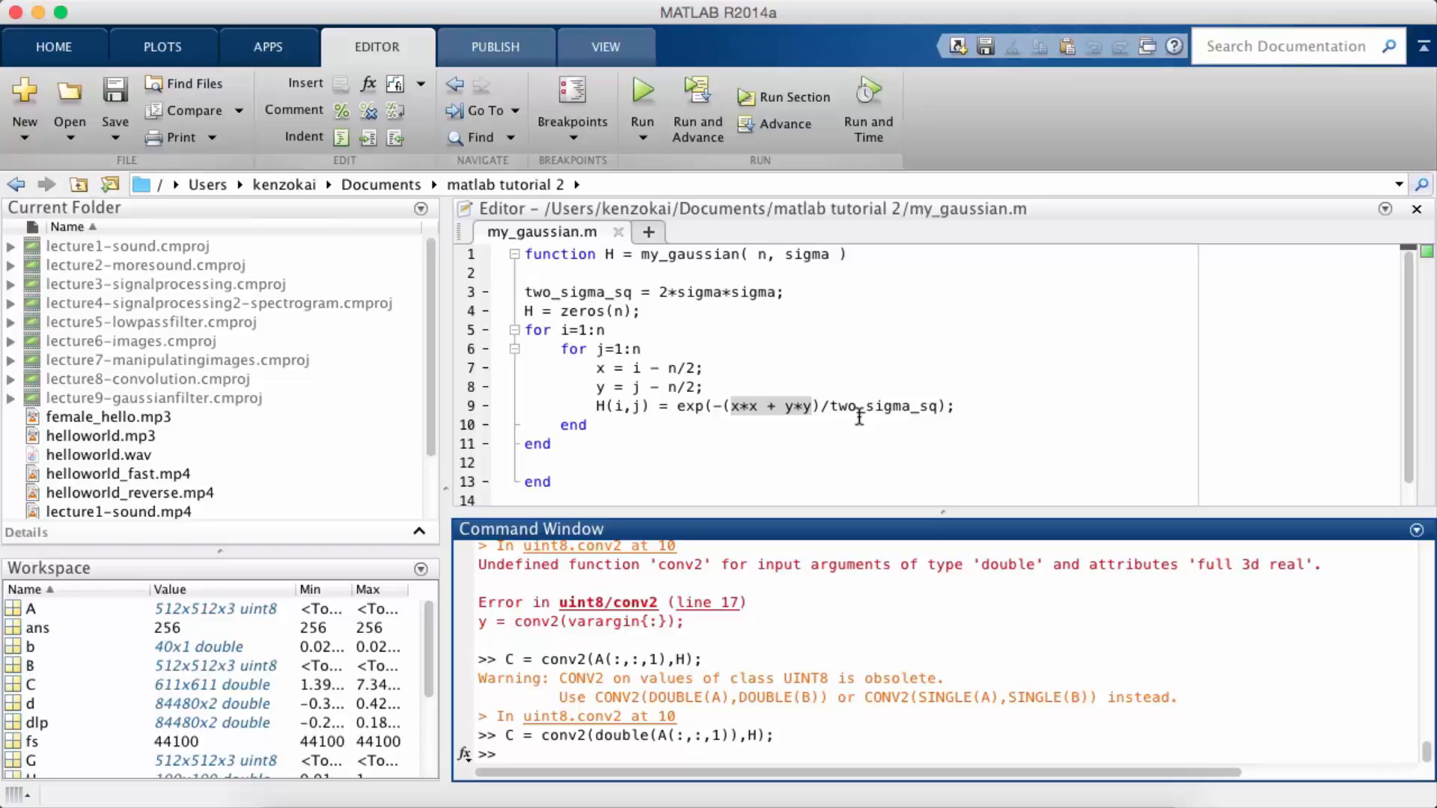
text(imshow(C)
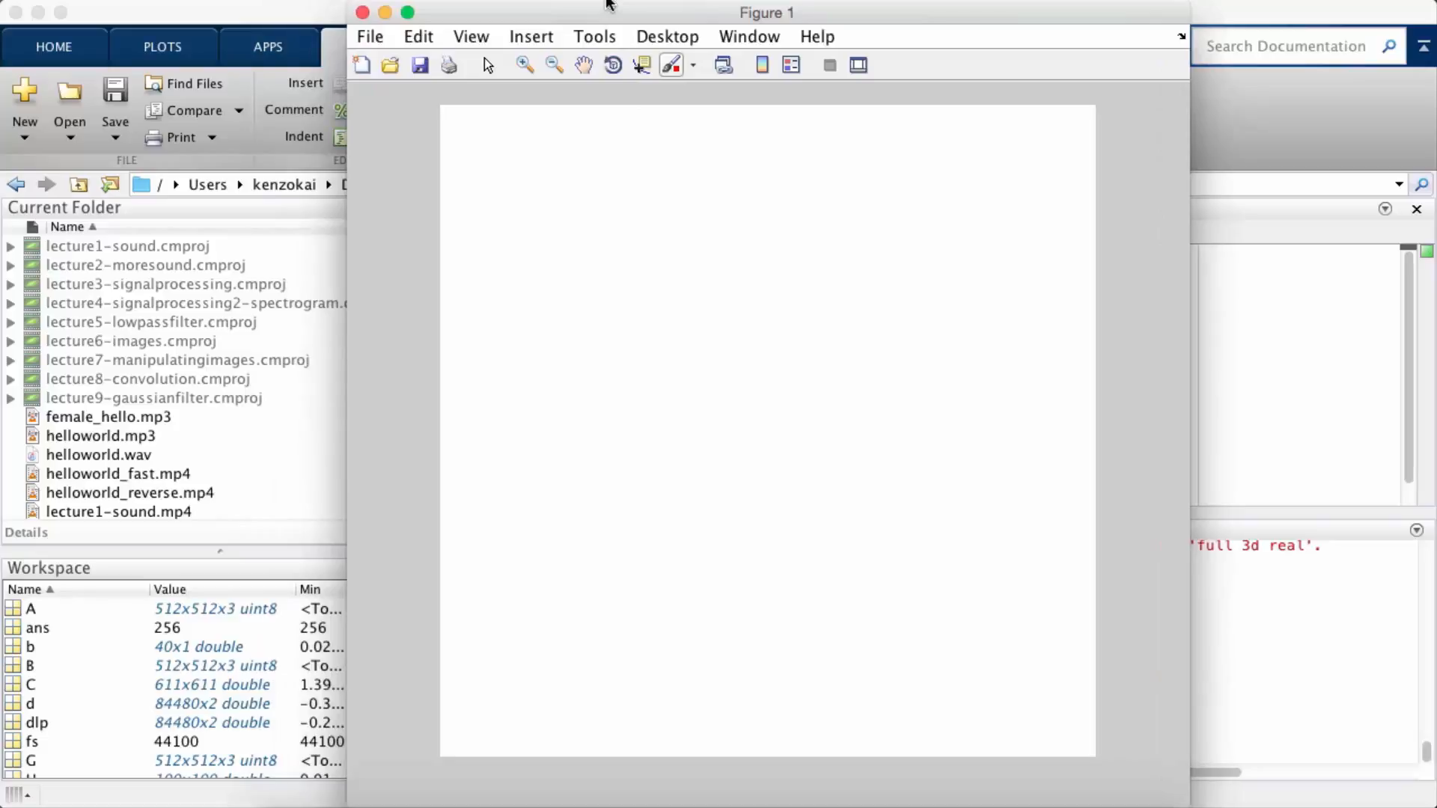
mouse_move(481, 43)
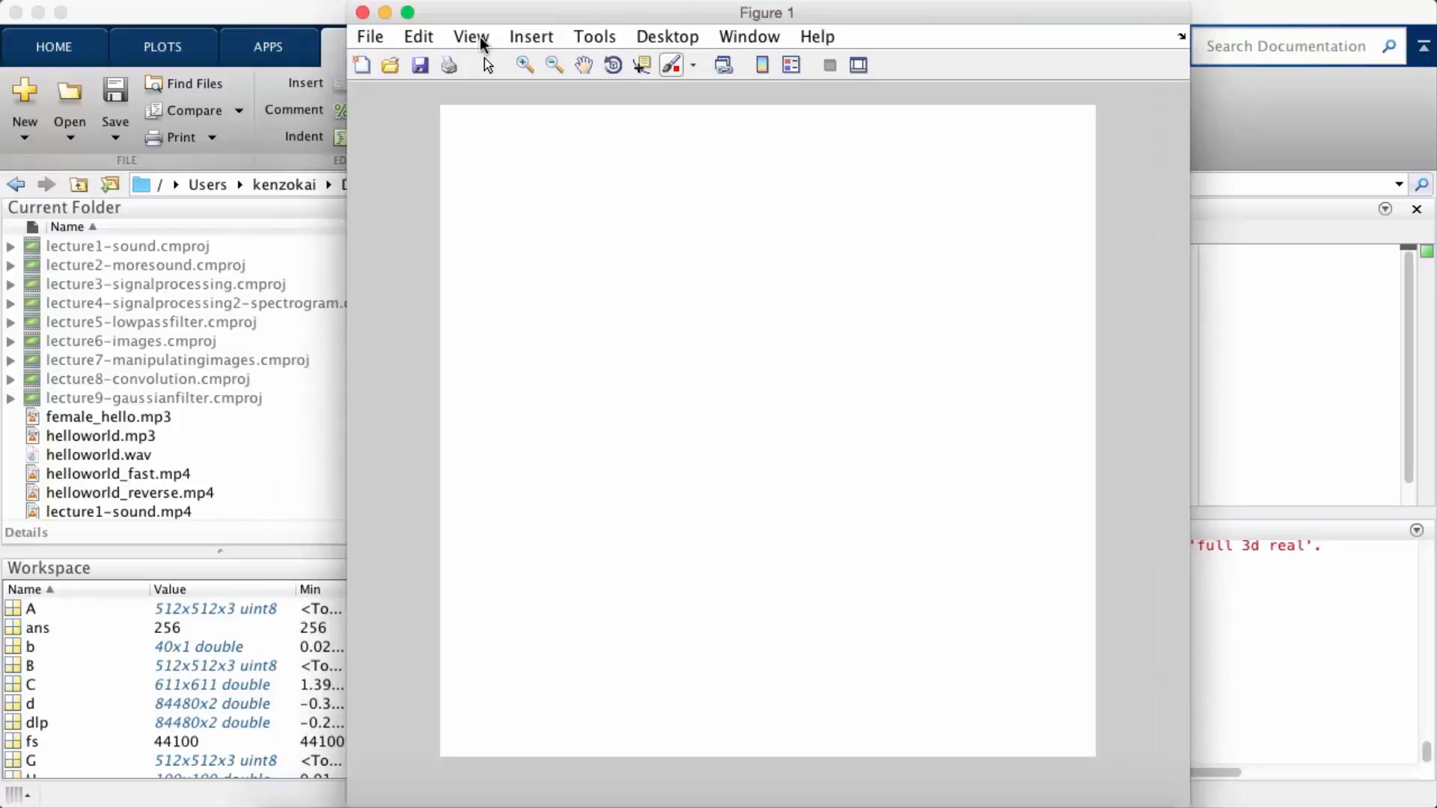
mouse_move(418, 36)
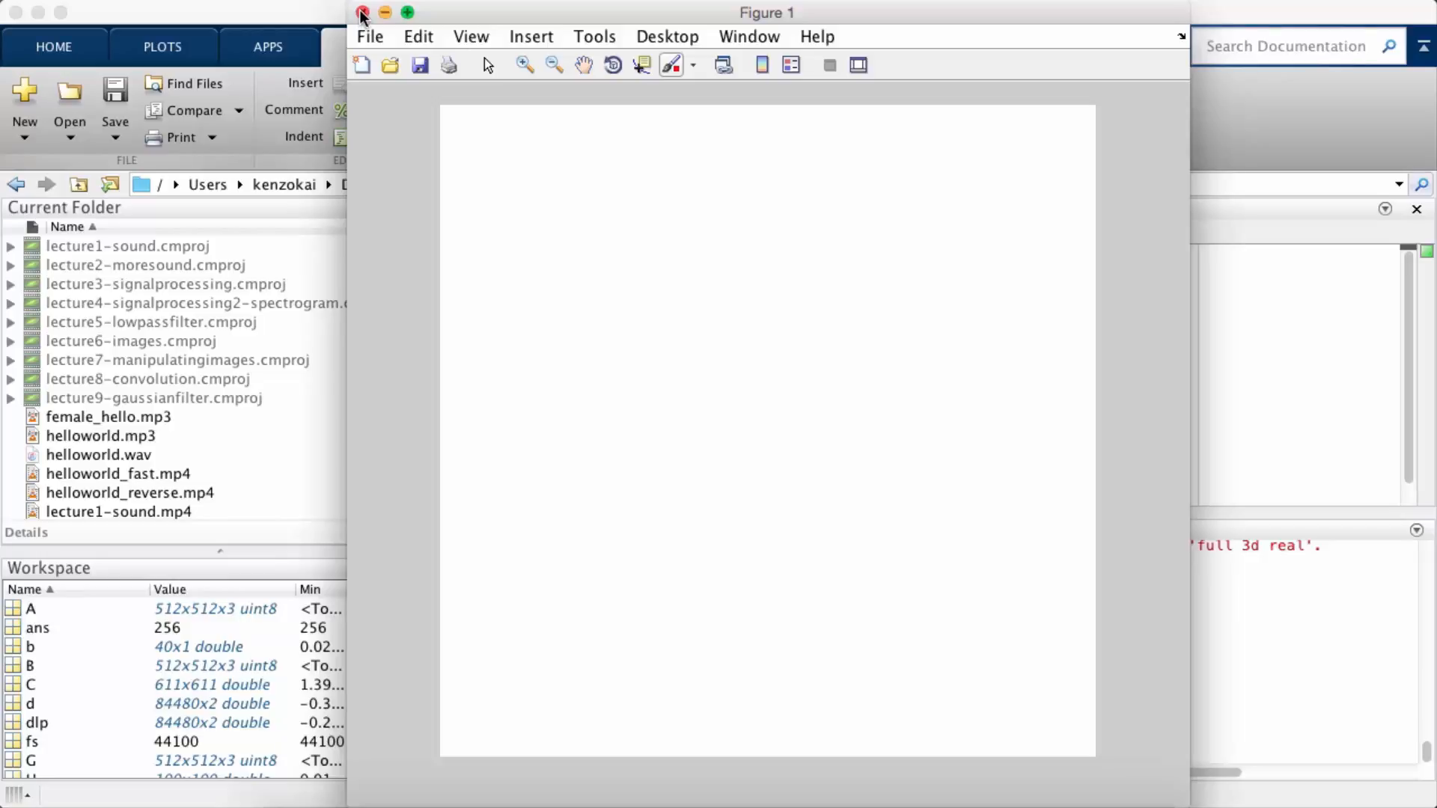
click(362, 14)
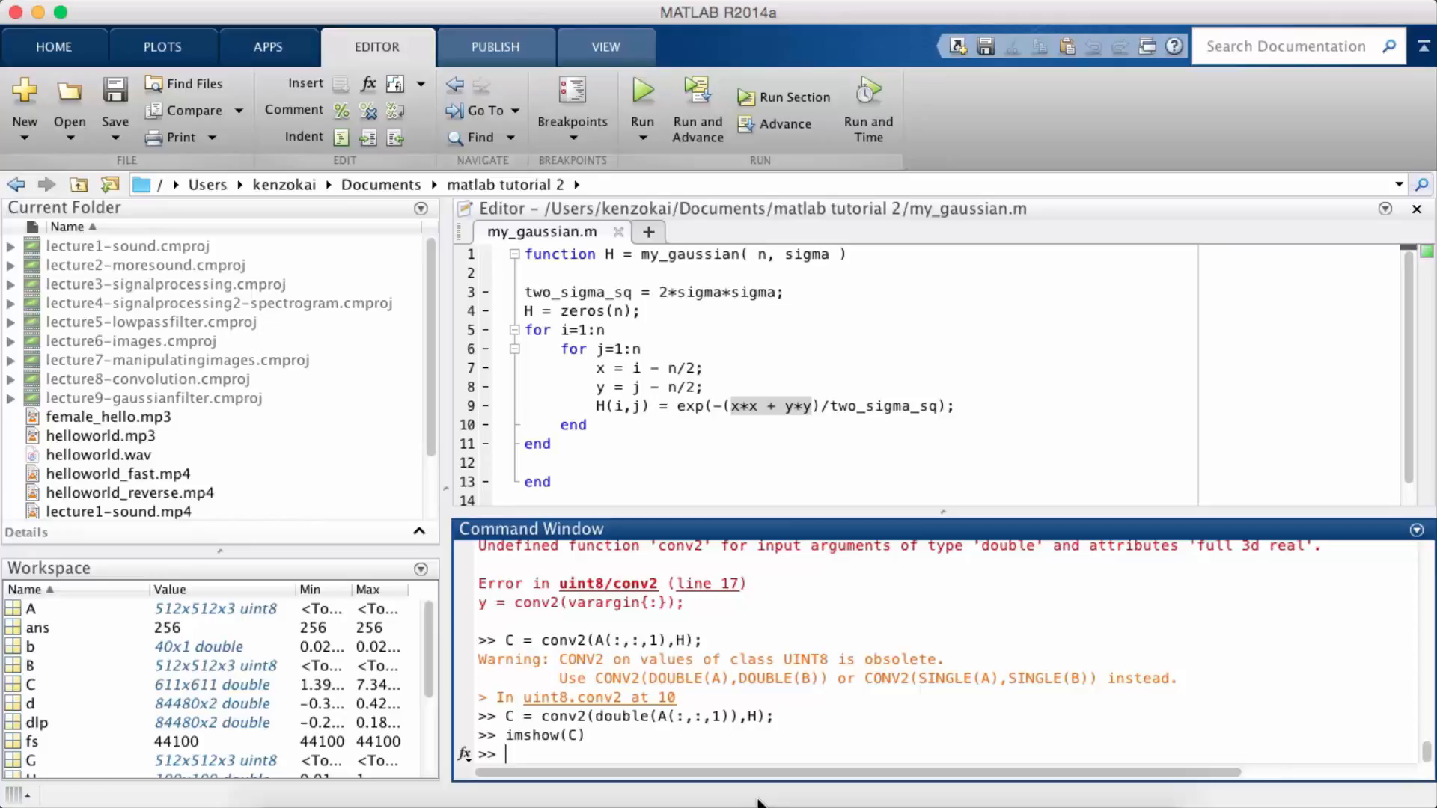
Rebuild H = my_gaussian(25,5); redo the convolution and discard the all-white figure.
text(H = my_ga)
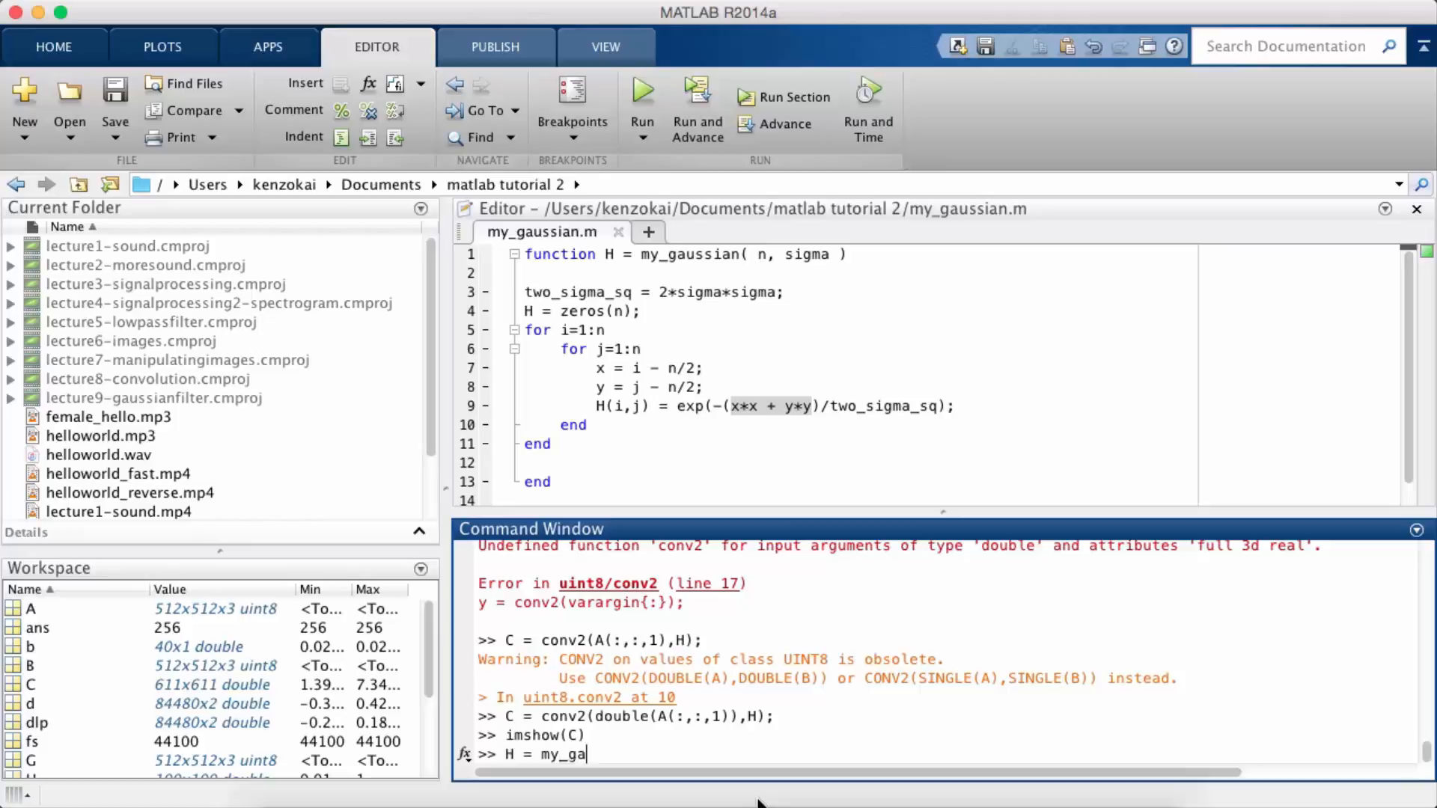
text(ussian()
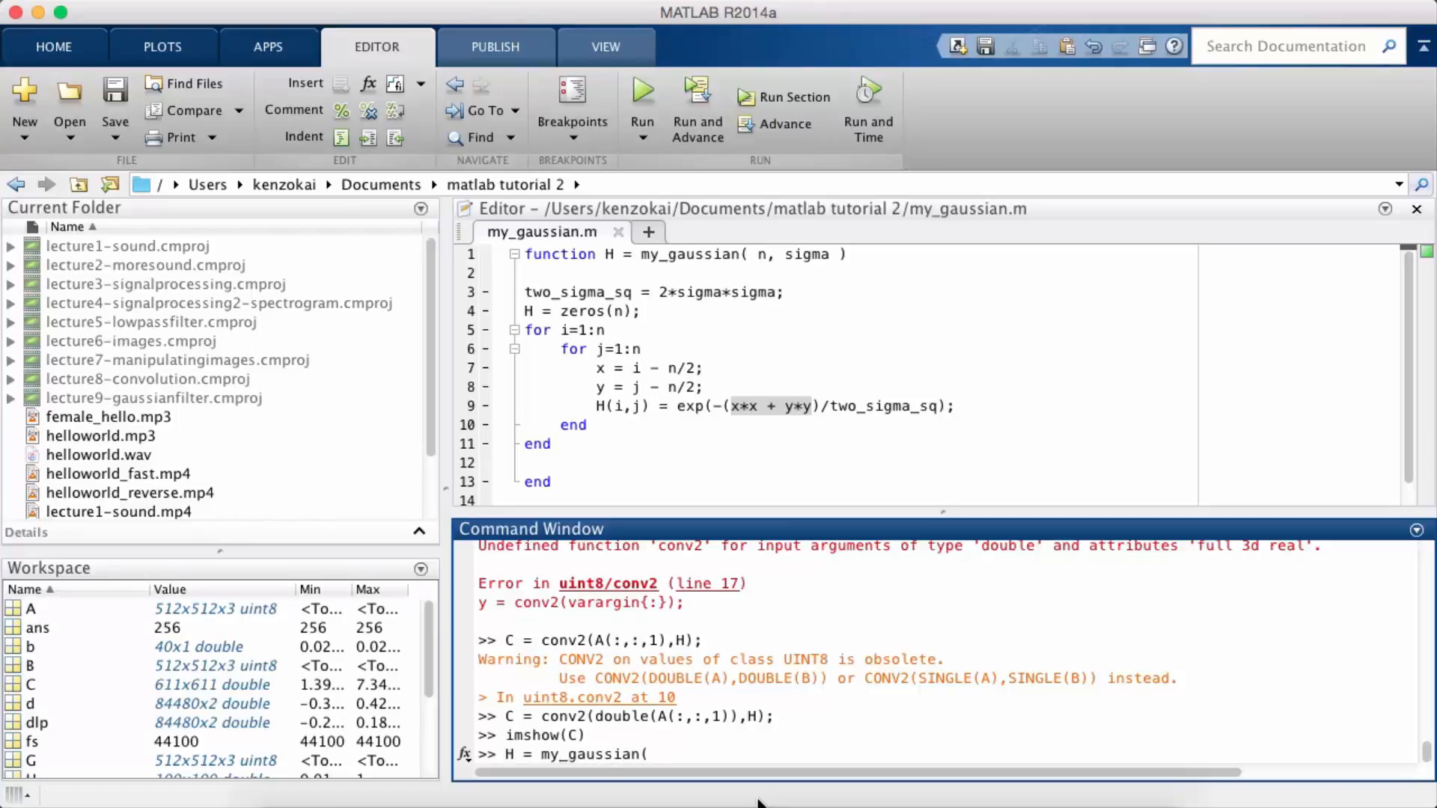
text(25,5);)
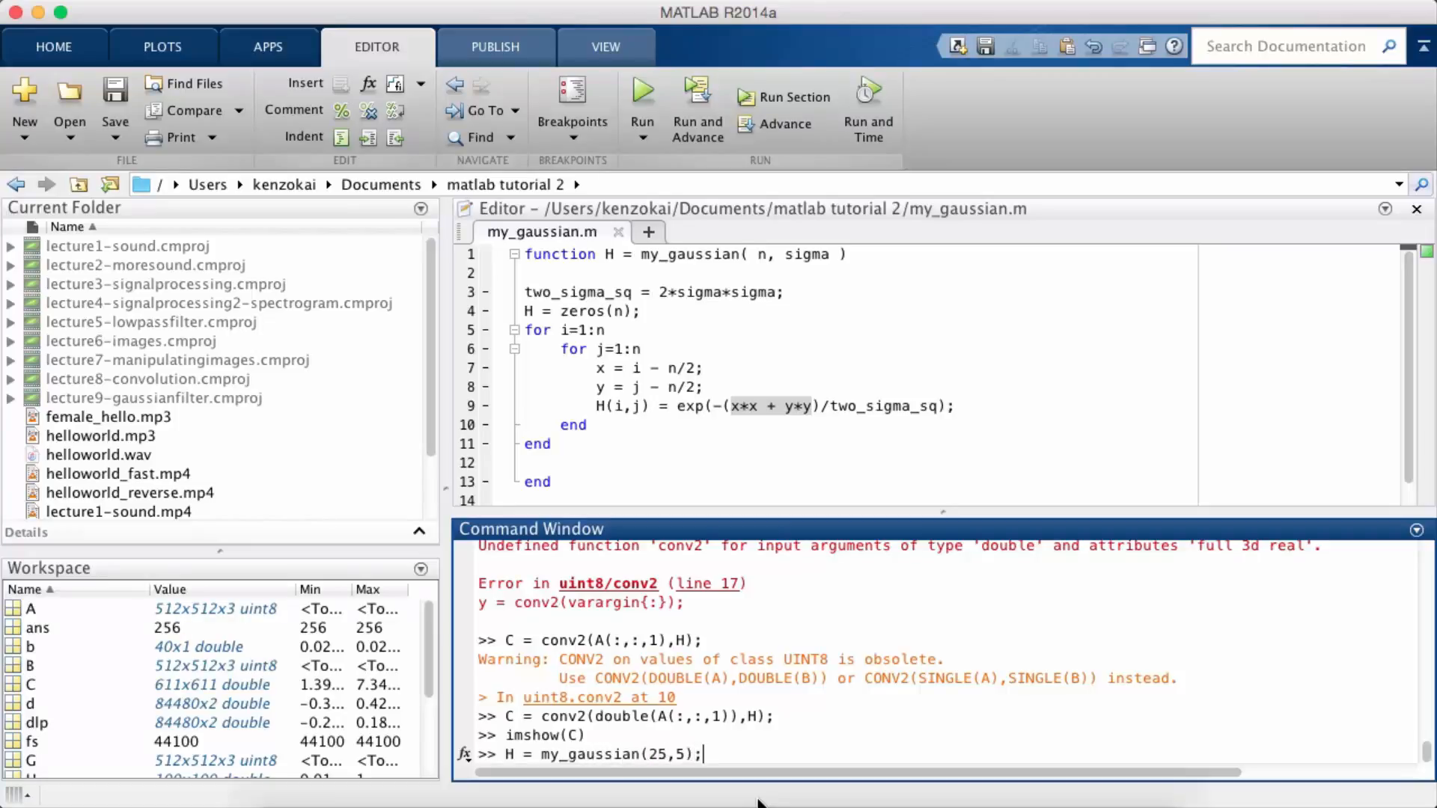
key(Return)
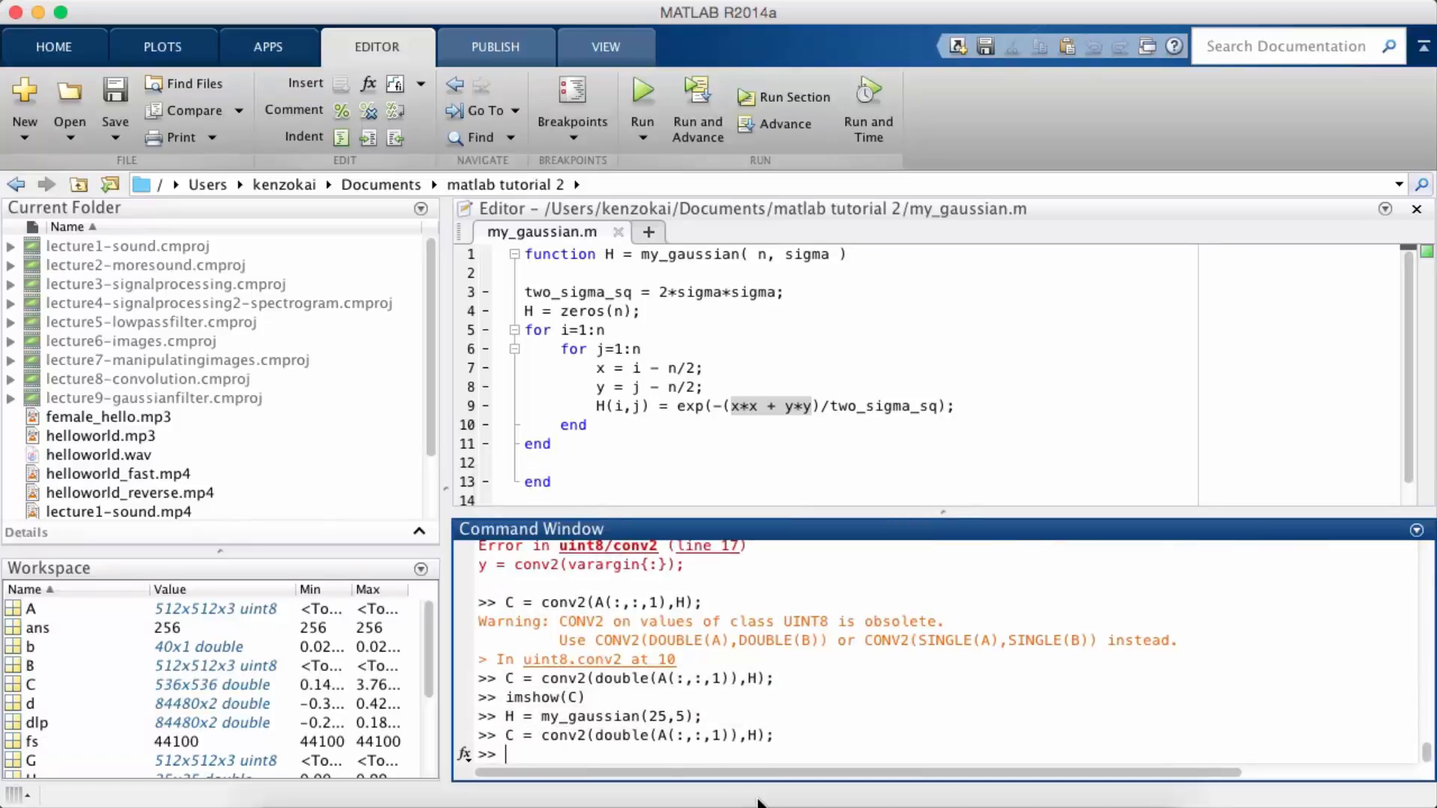
key(Return)
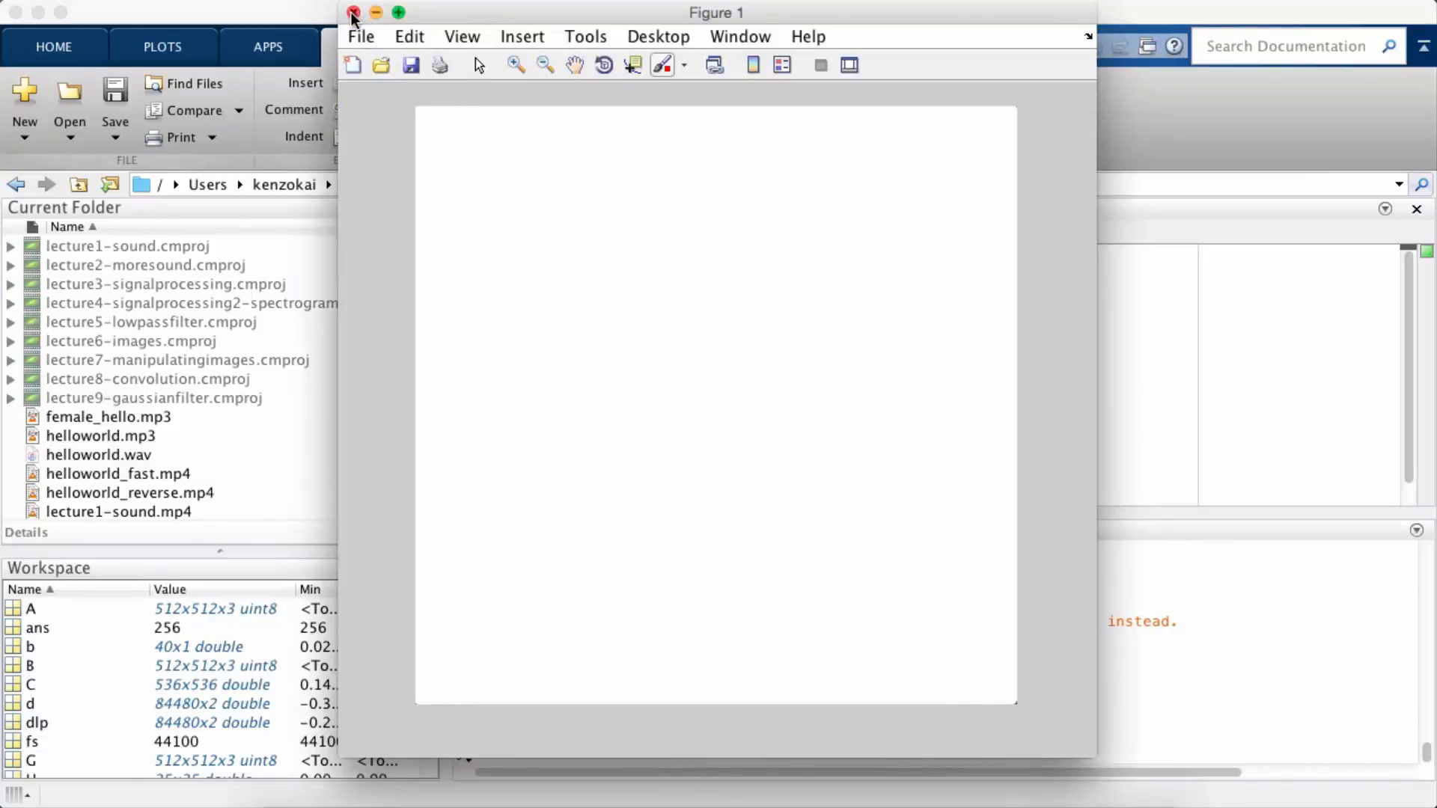
click(353, 13)
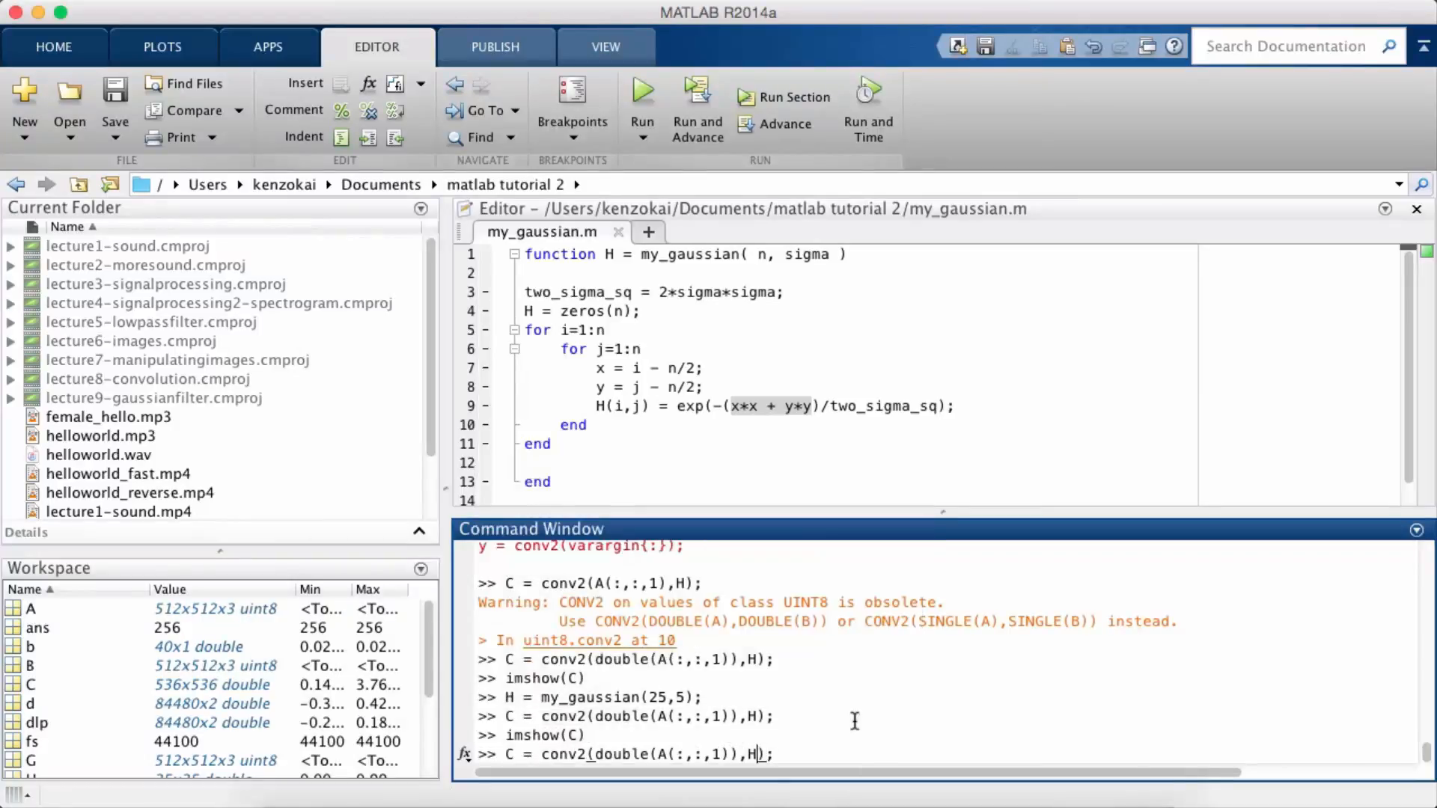
Repeat the convolution with H/1000 and H/5000, closing each washed-out figure.
text(/1000)
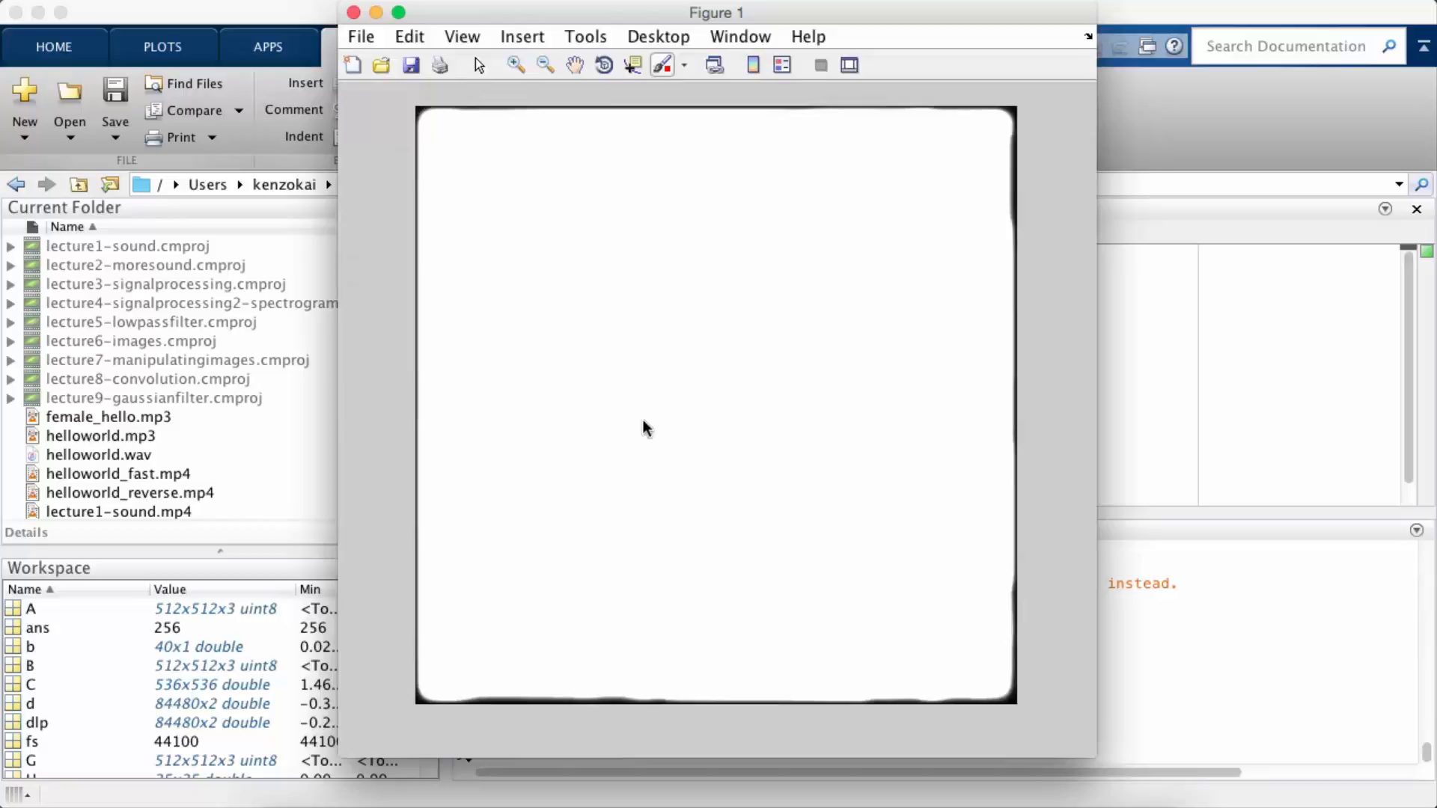
mouse_move(407, 96)
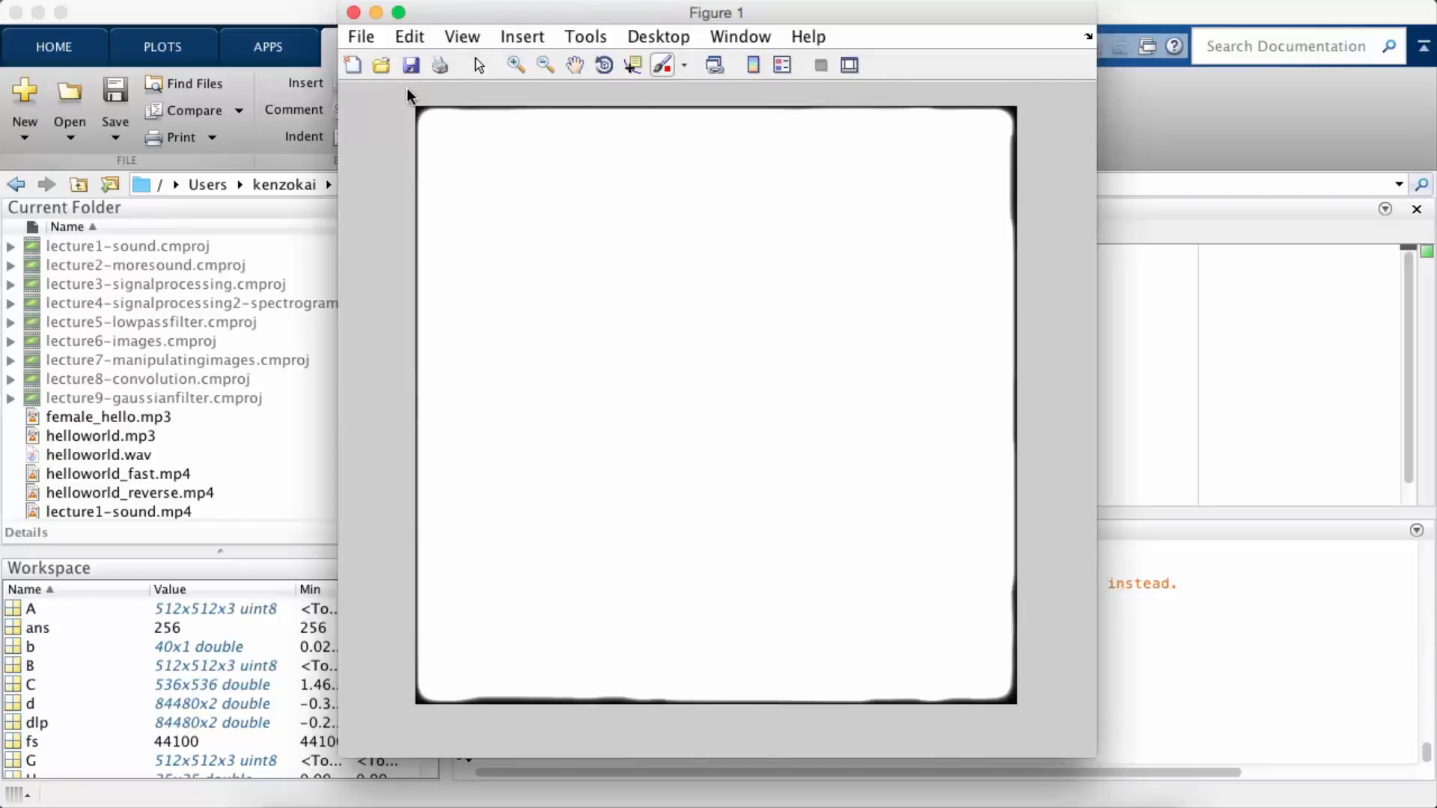
mouse_move(356, 12)
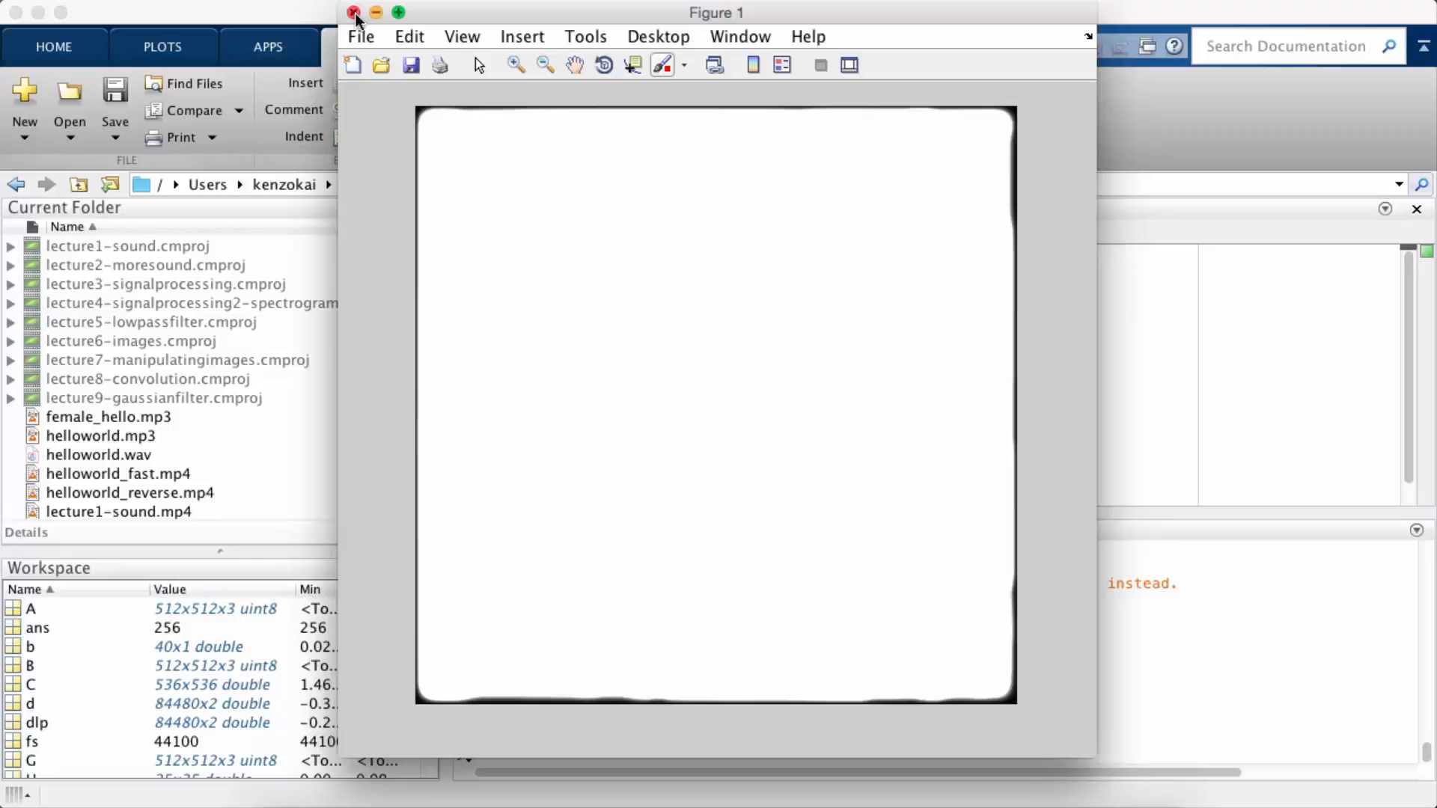
click(356, 12)
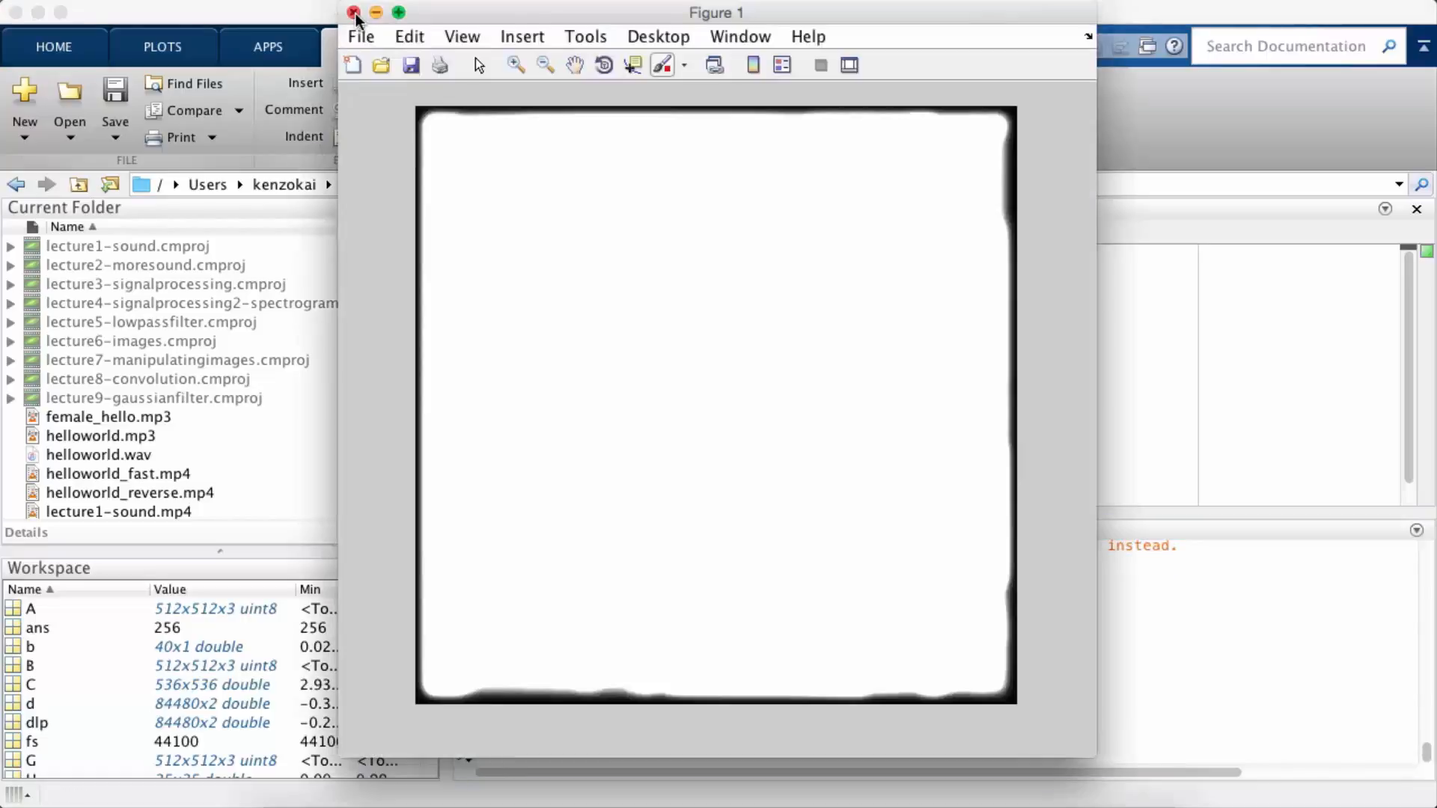
click(354, 12)
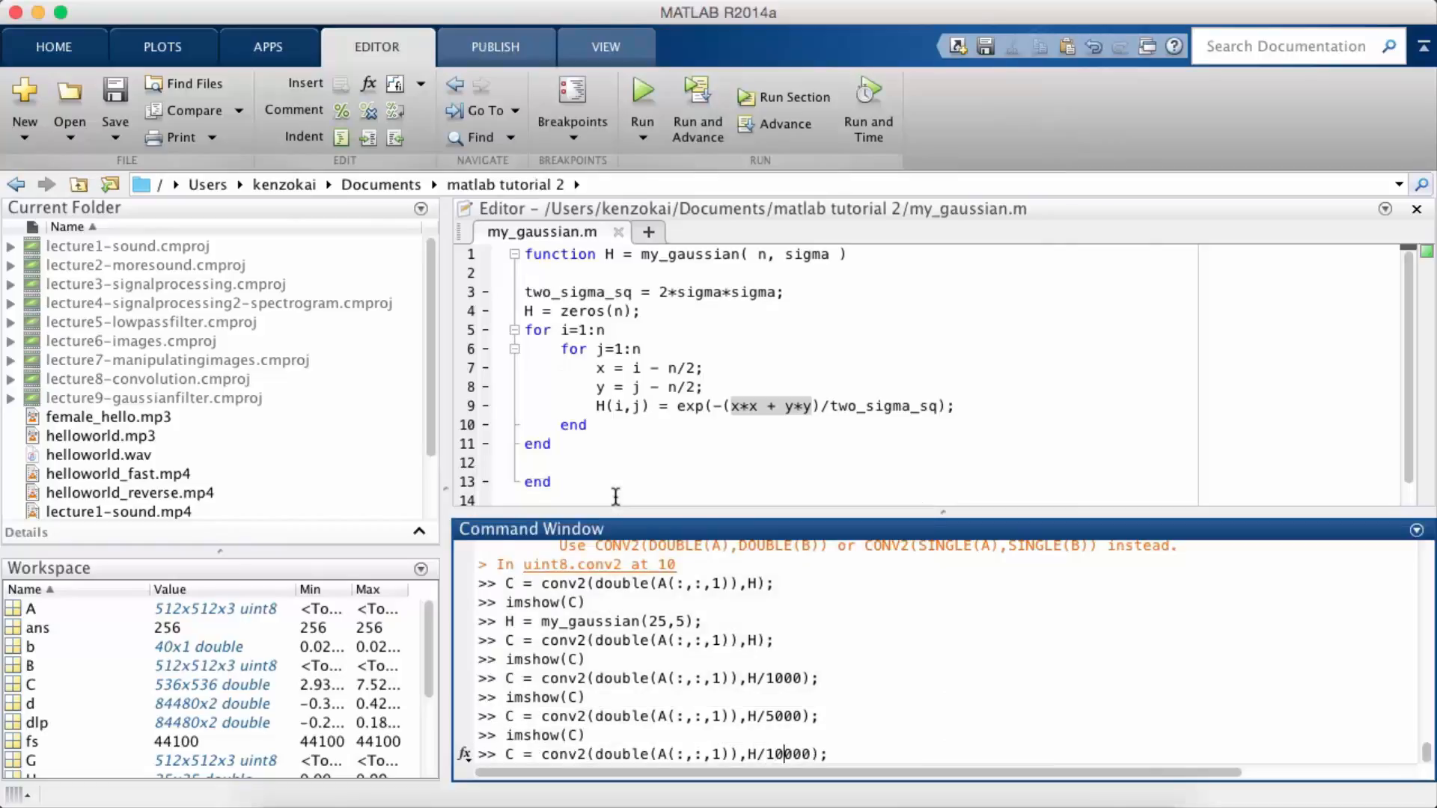
Convolve with H/50000 and display C, now a recognizable blurred grayscale portrait.
key(Return)
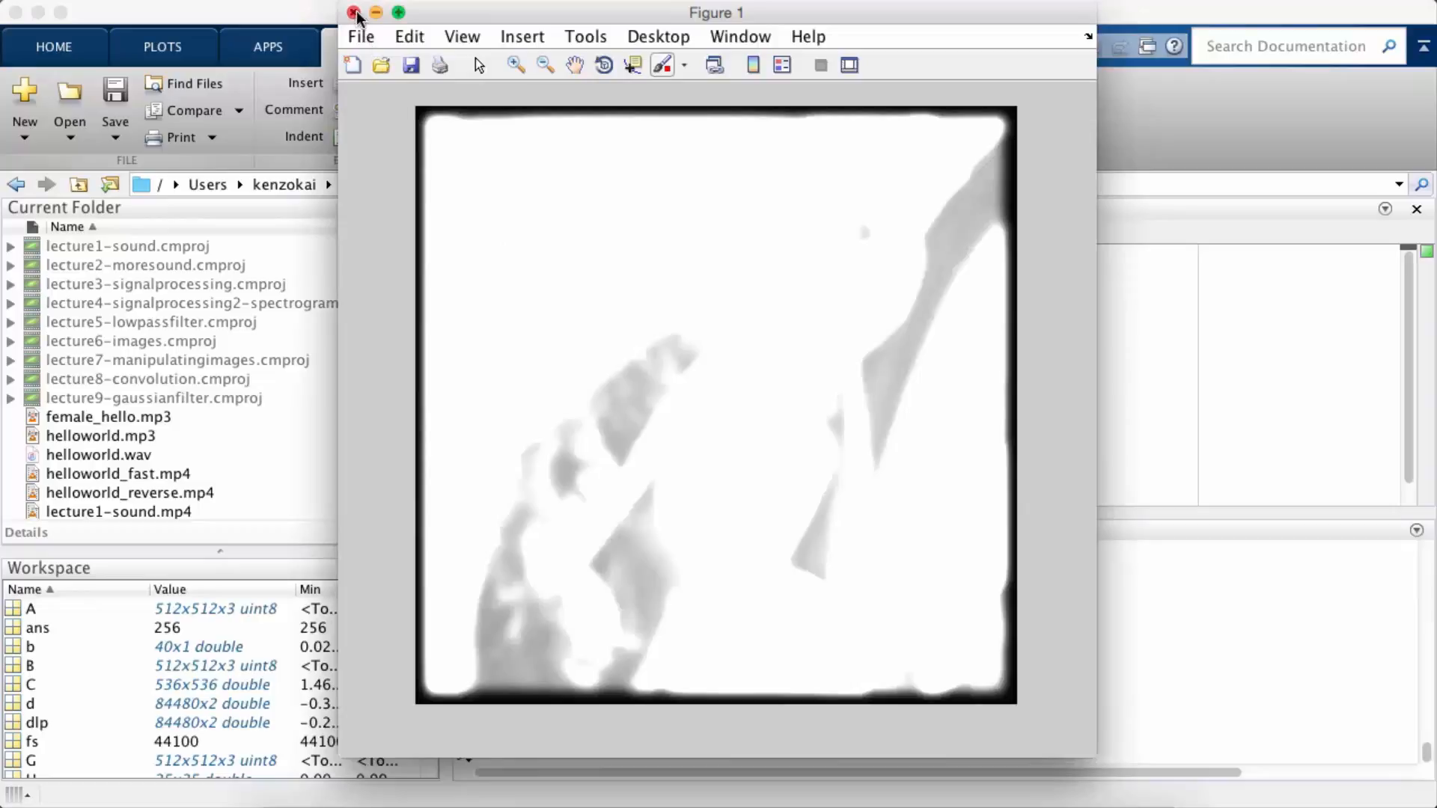
click(357, 13)
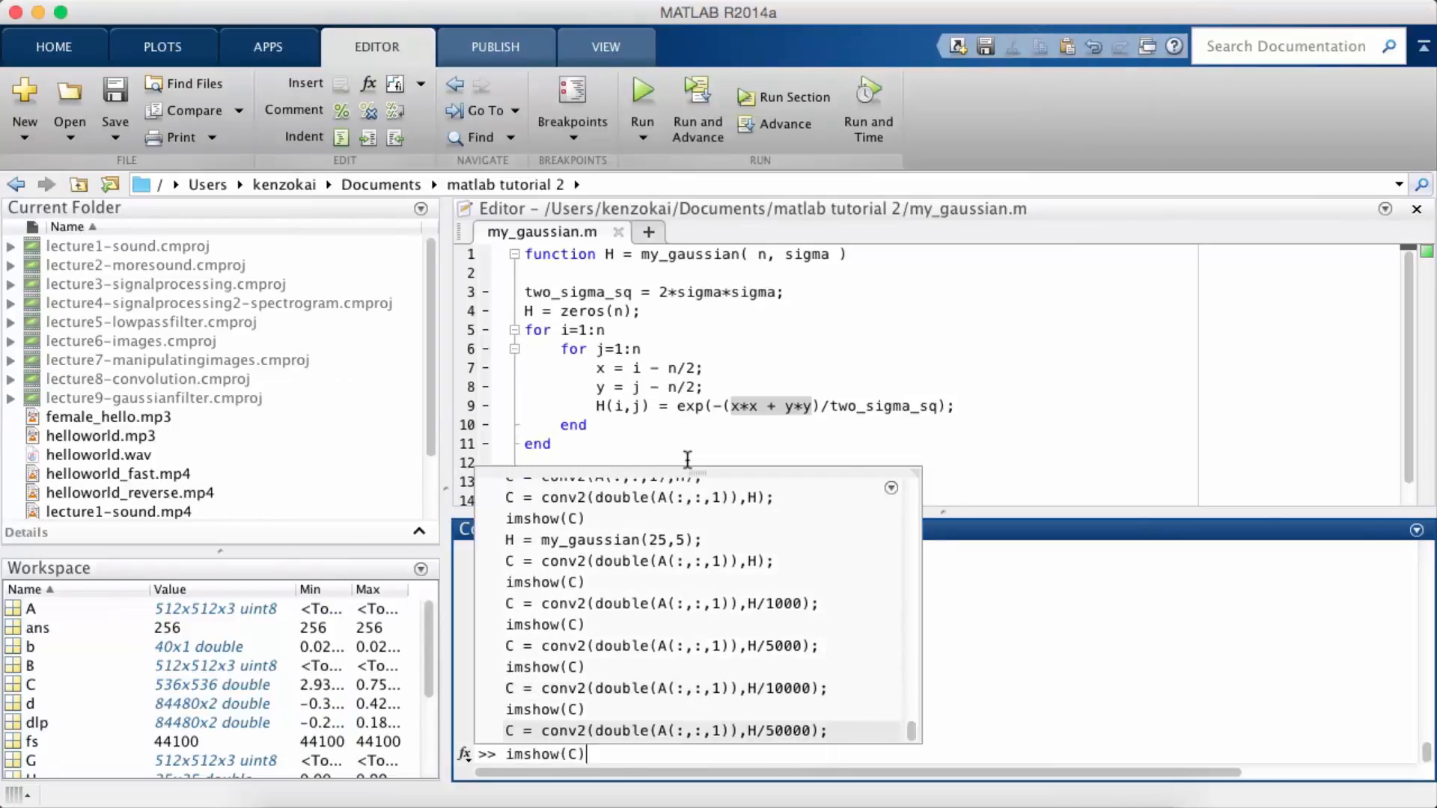
key(Return)
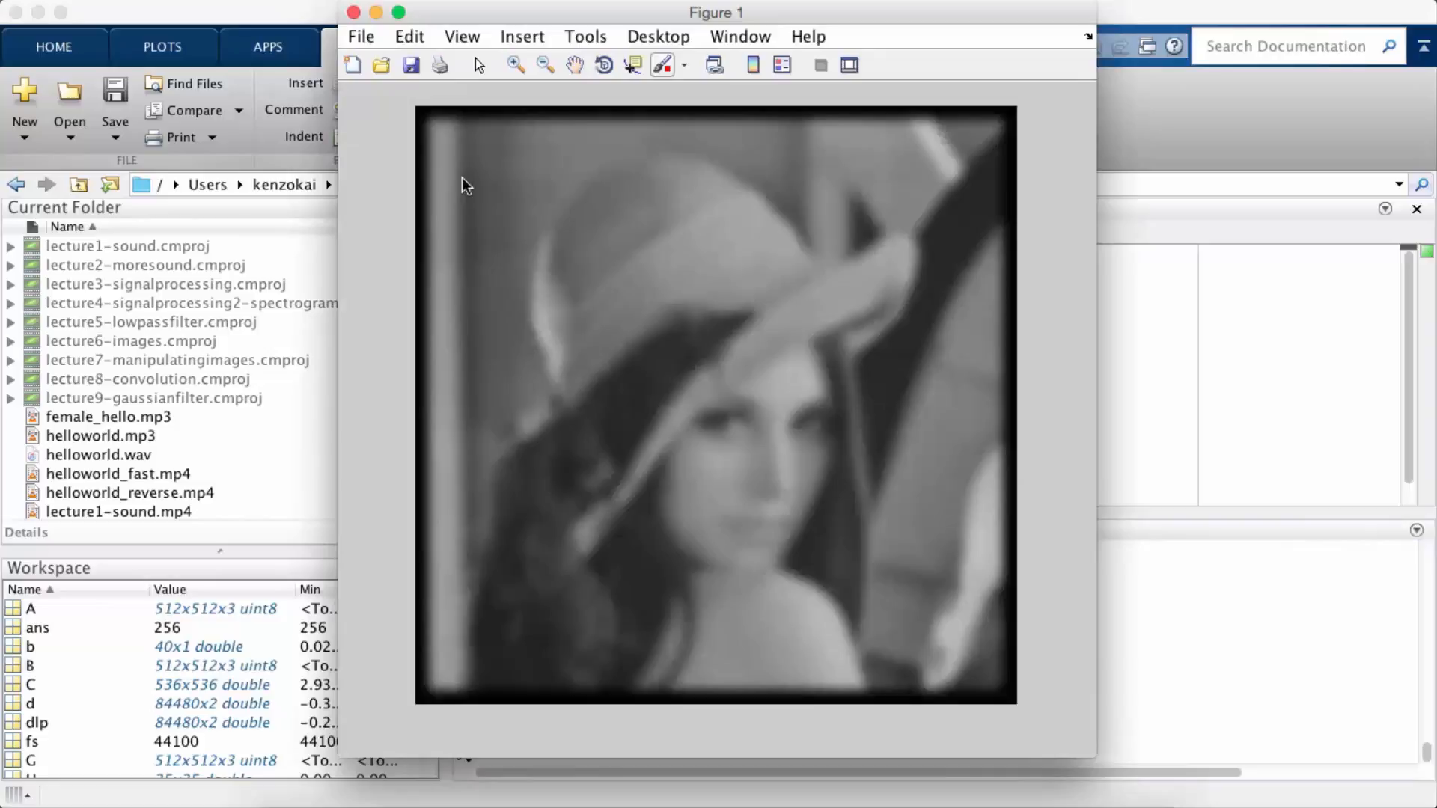
mouse_move(402, 91)
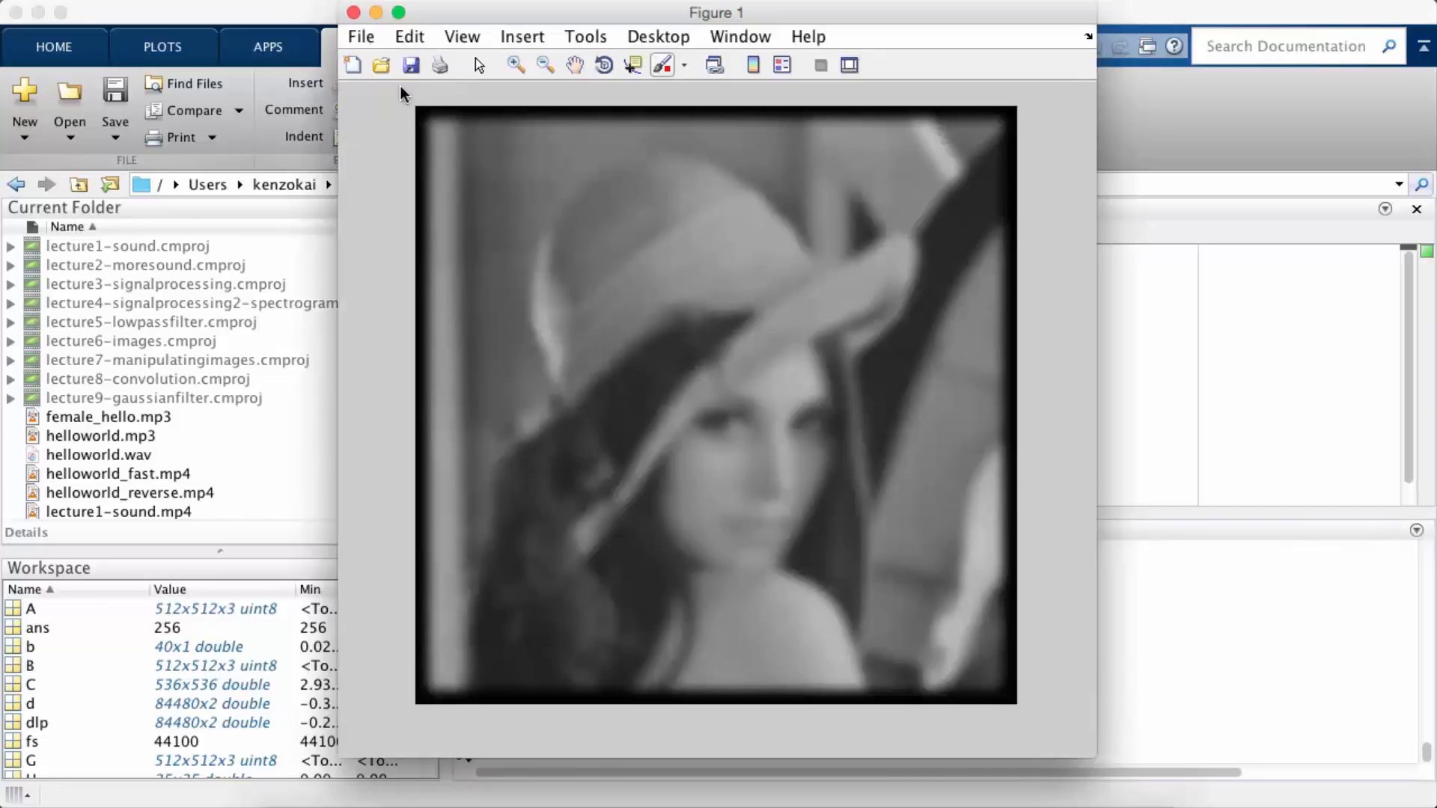
mouse_move(431, 15)
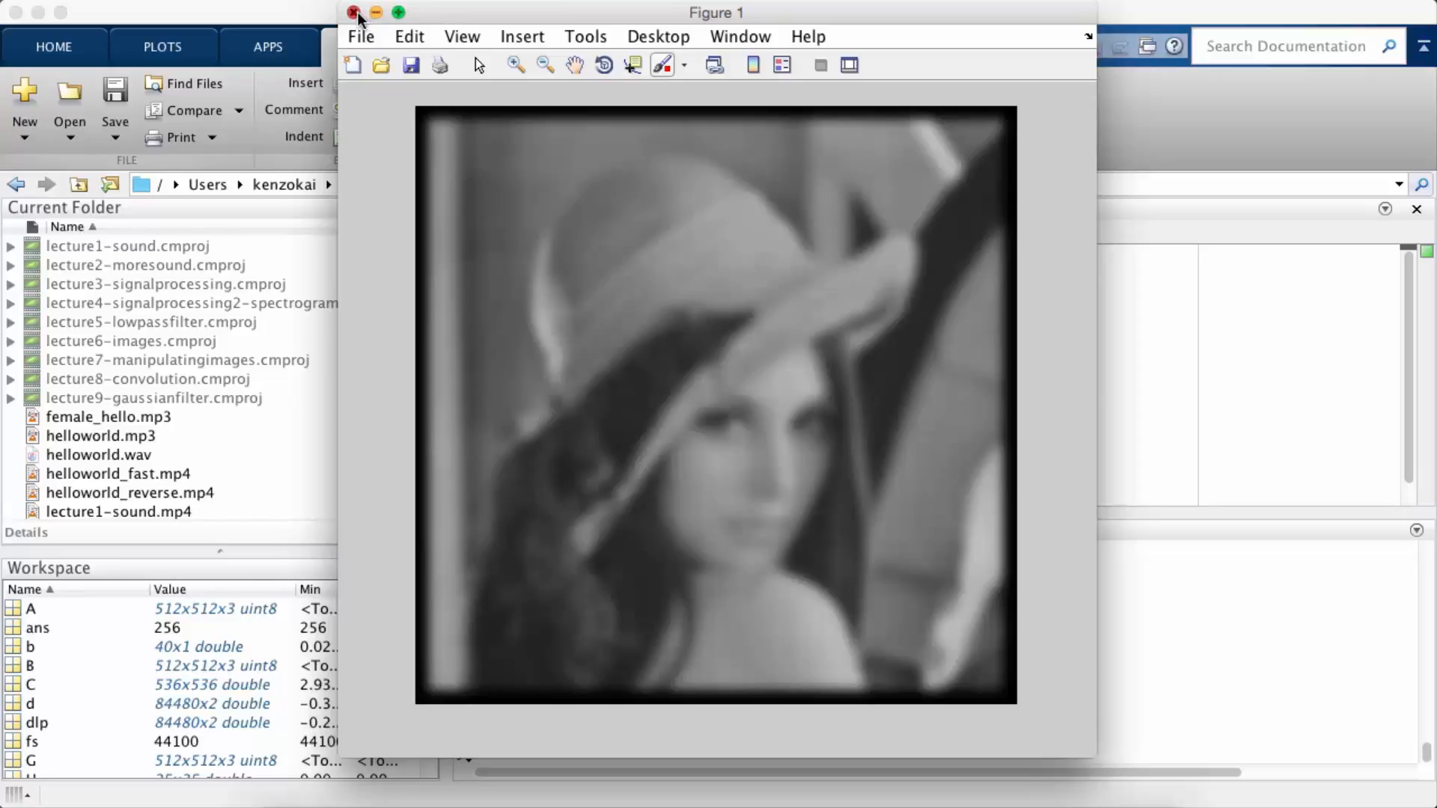
Close the figure and scroll the MathWorks fspecial page down to the filter-type table.
click(355, 12)
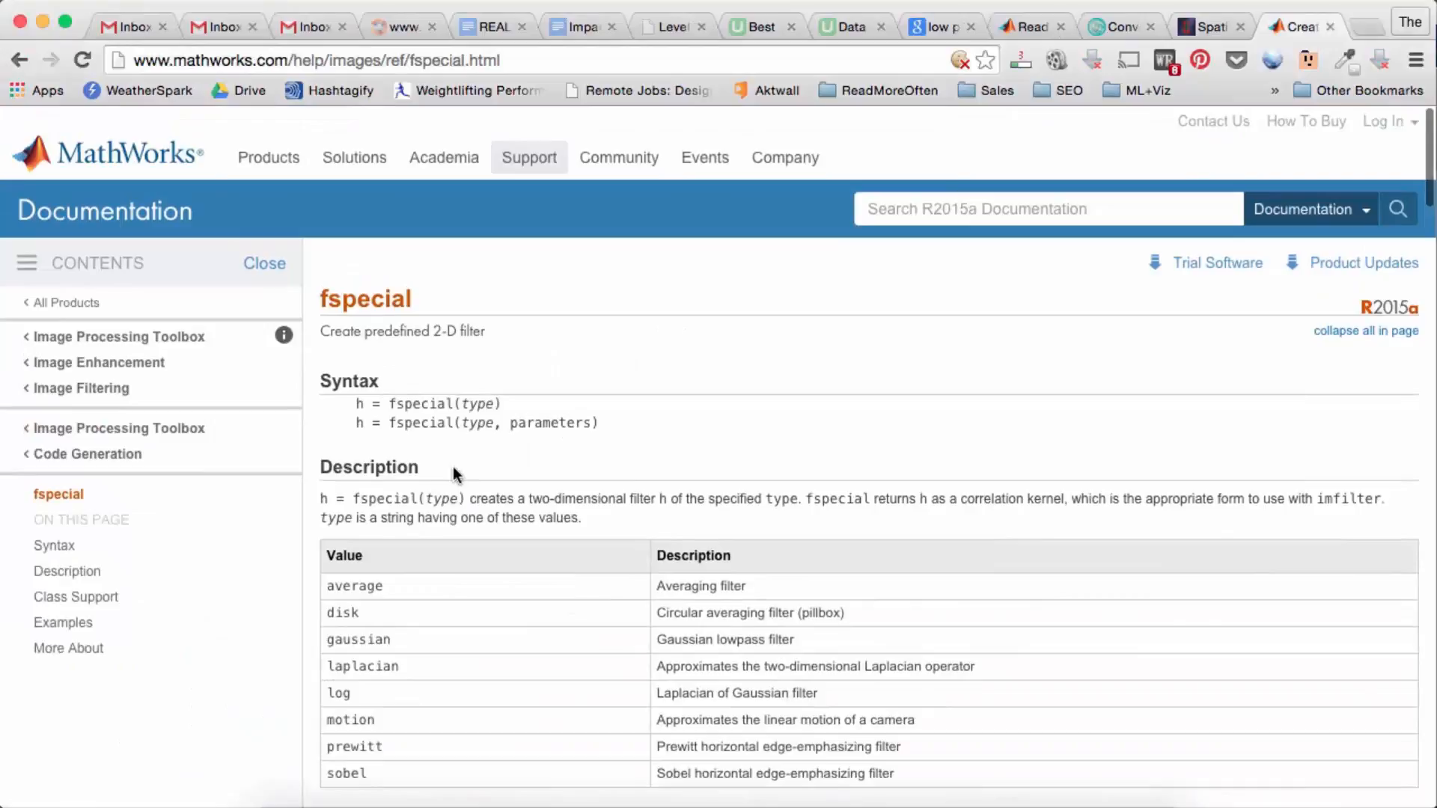
scroll(down, 3)
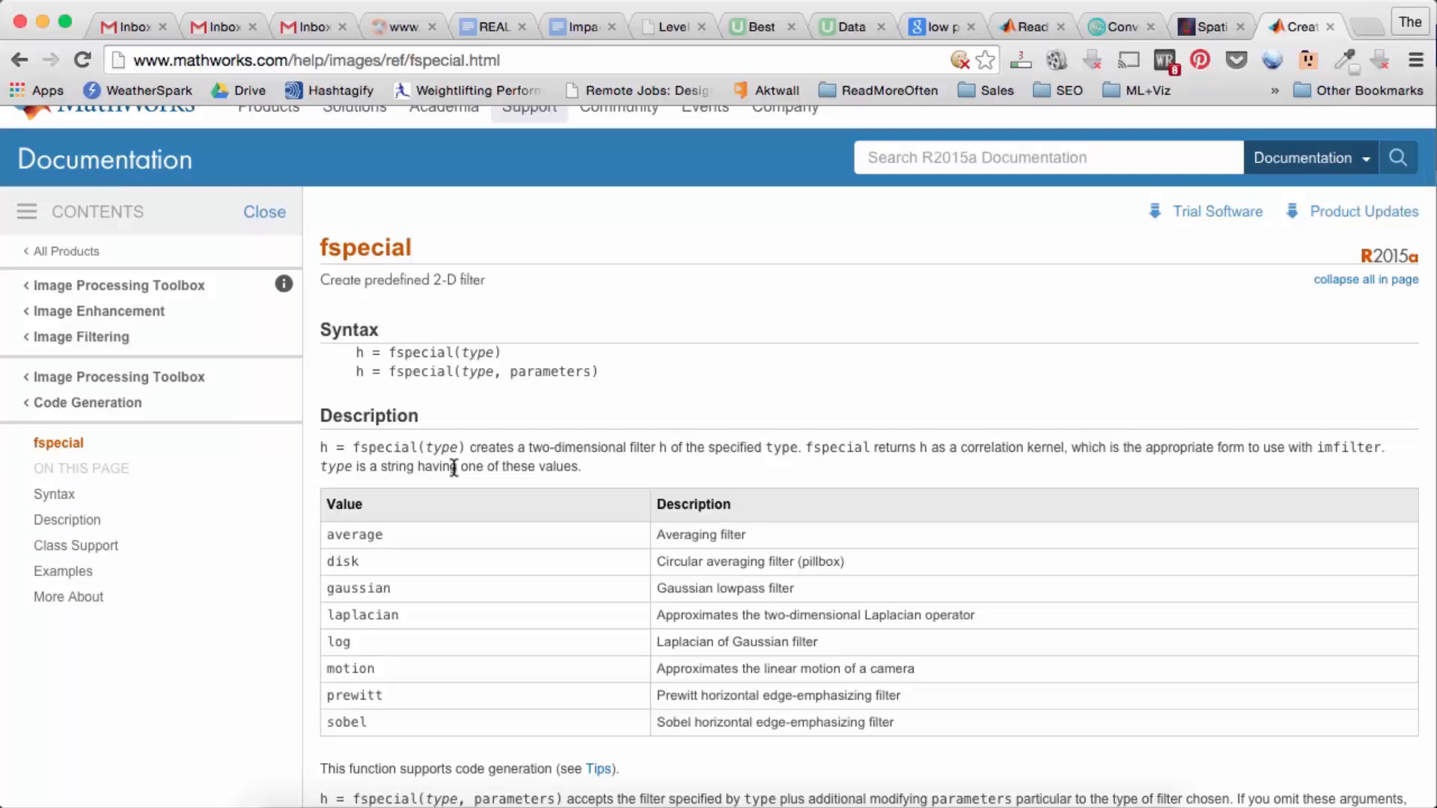
mouse_move(359, 534)
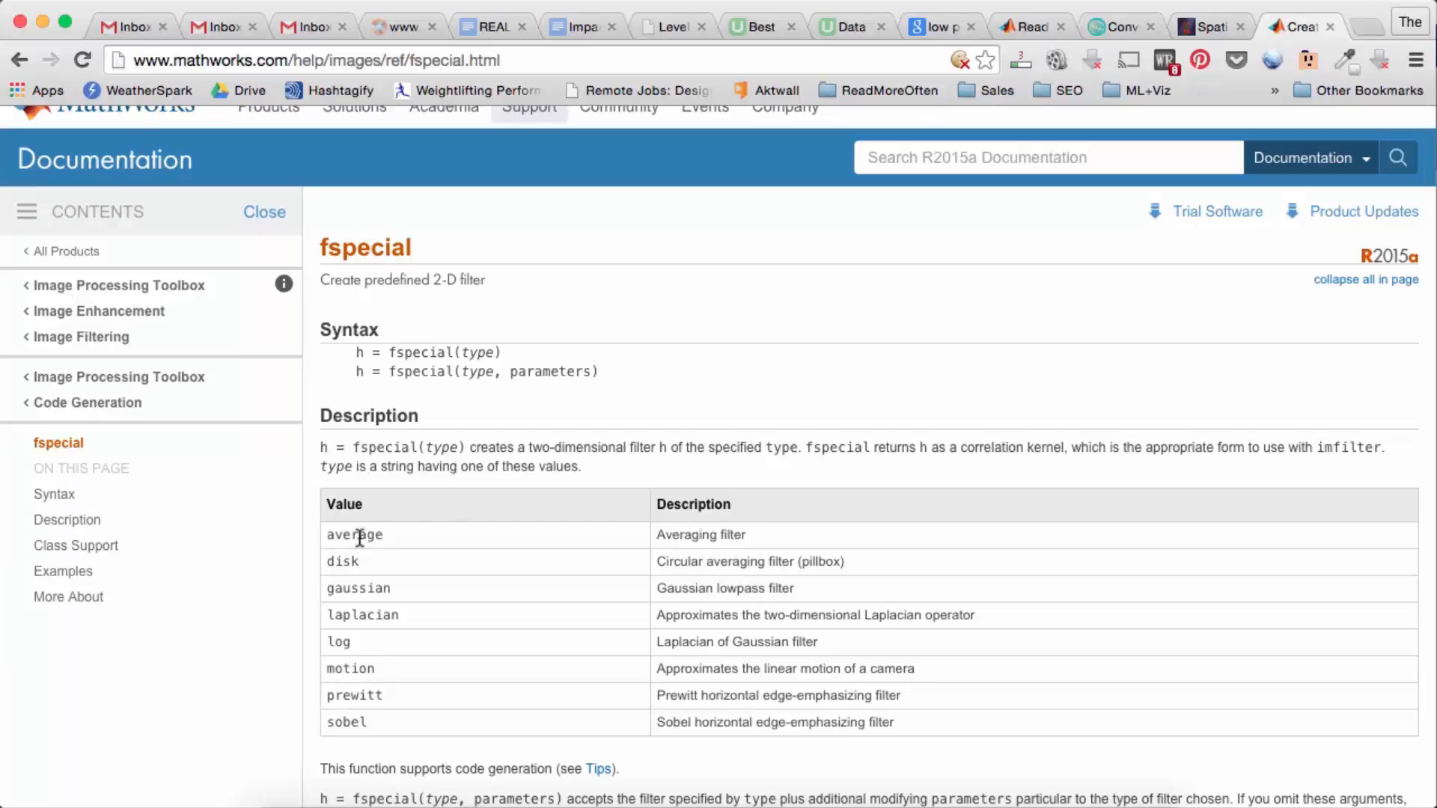
mouse_move(385, 732)
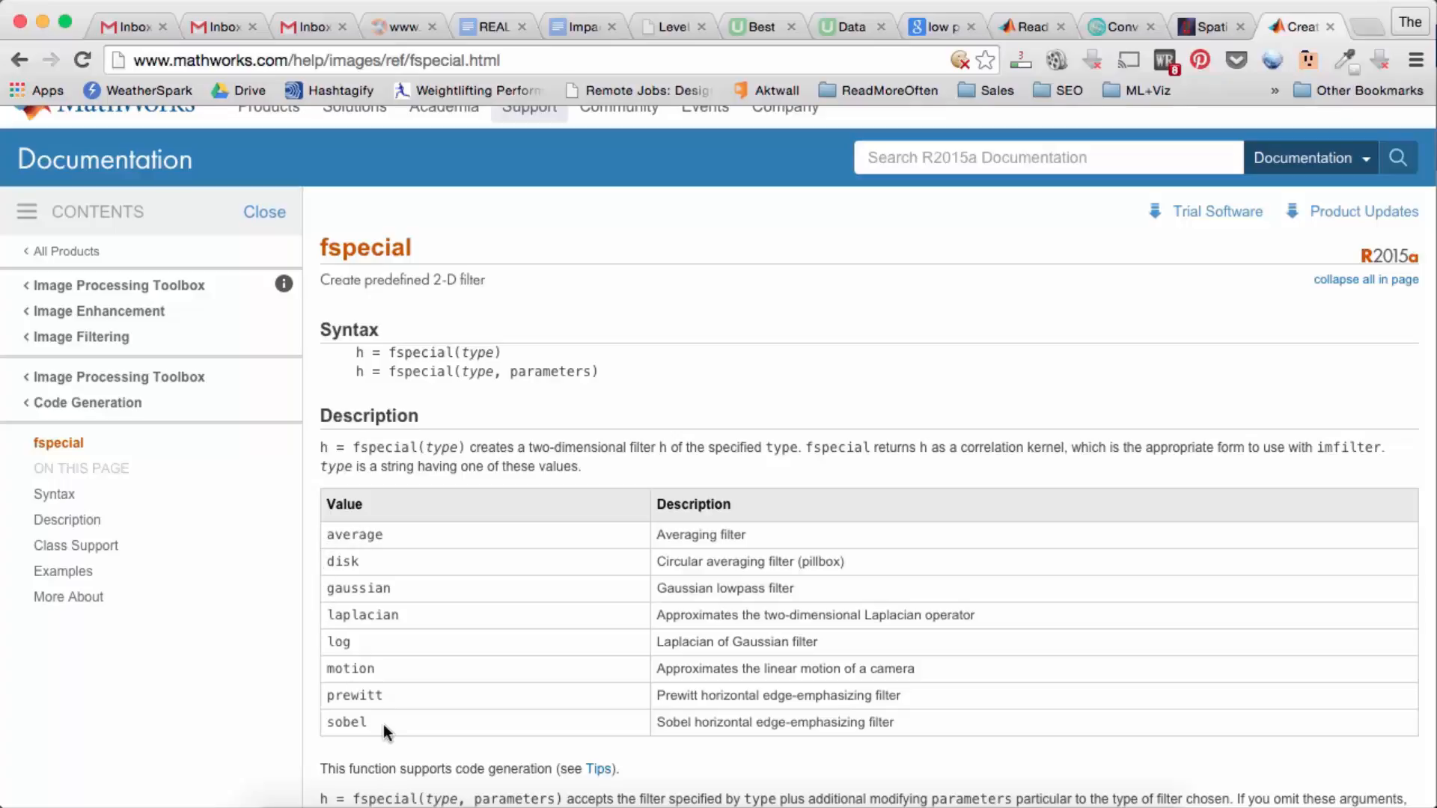
mouse_move(385, 725)
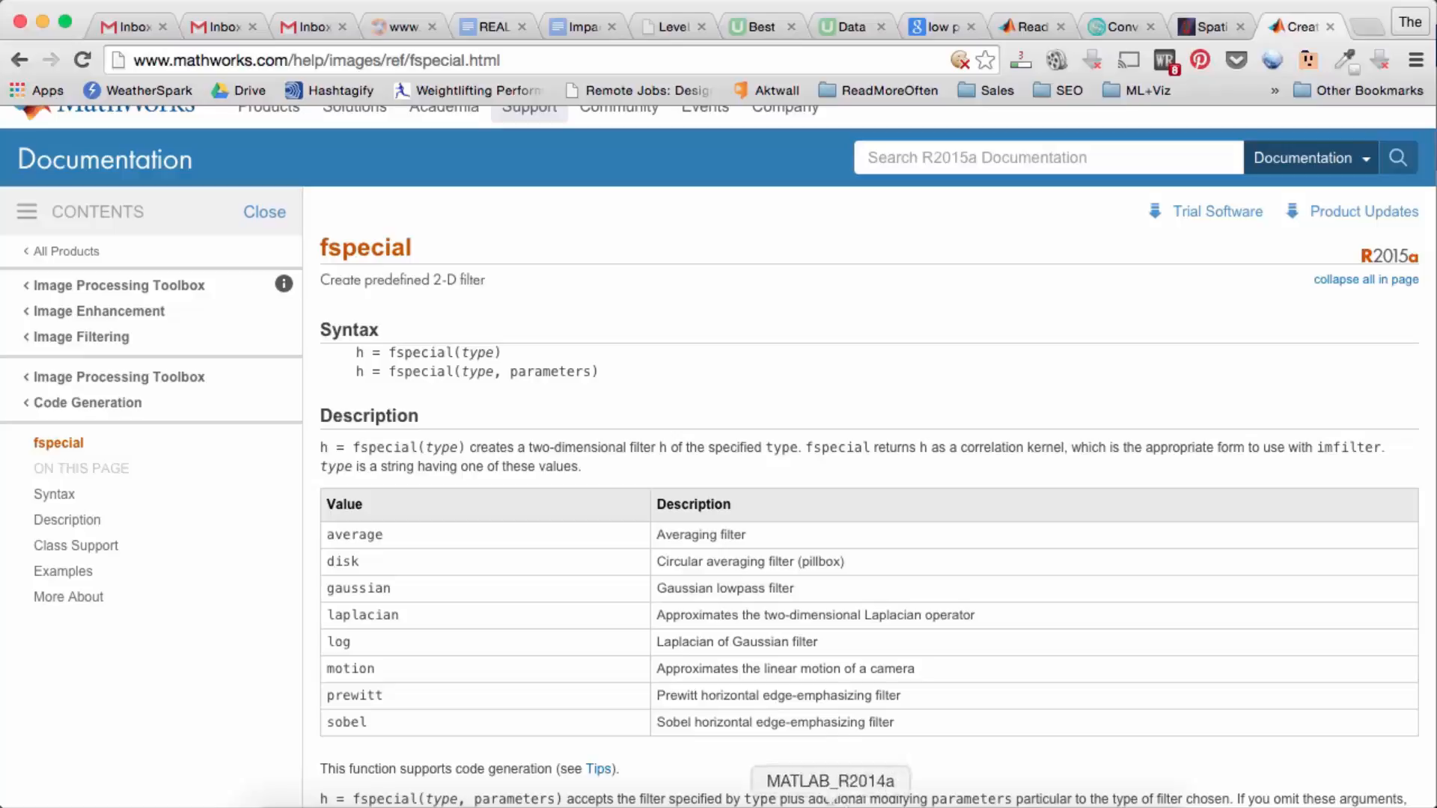
Back in MATLAB, create h = fspecial('gaussian', 25, 5).
click(829, 781)
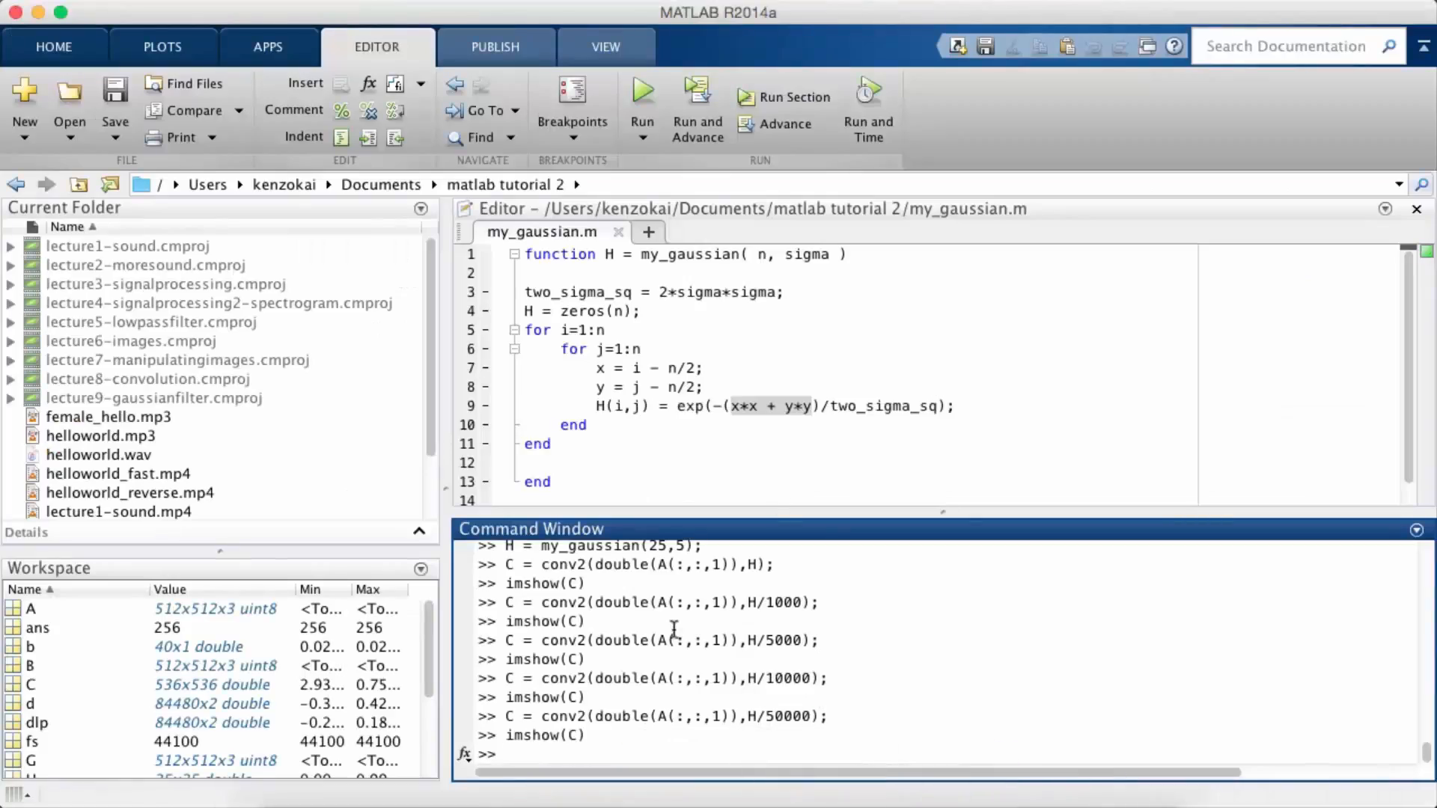
mouse_move(575, 751)
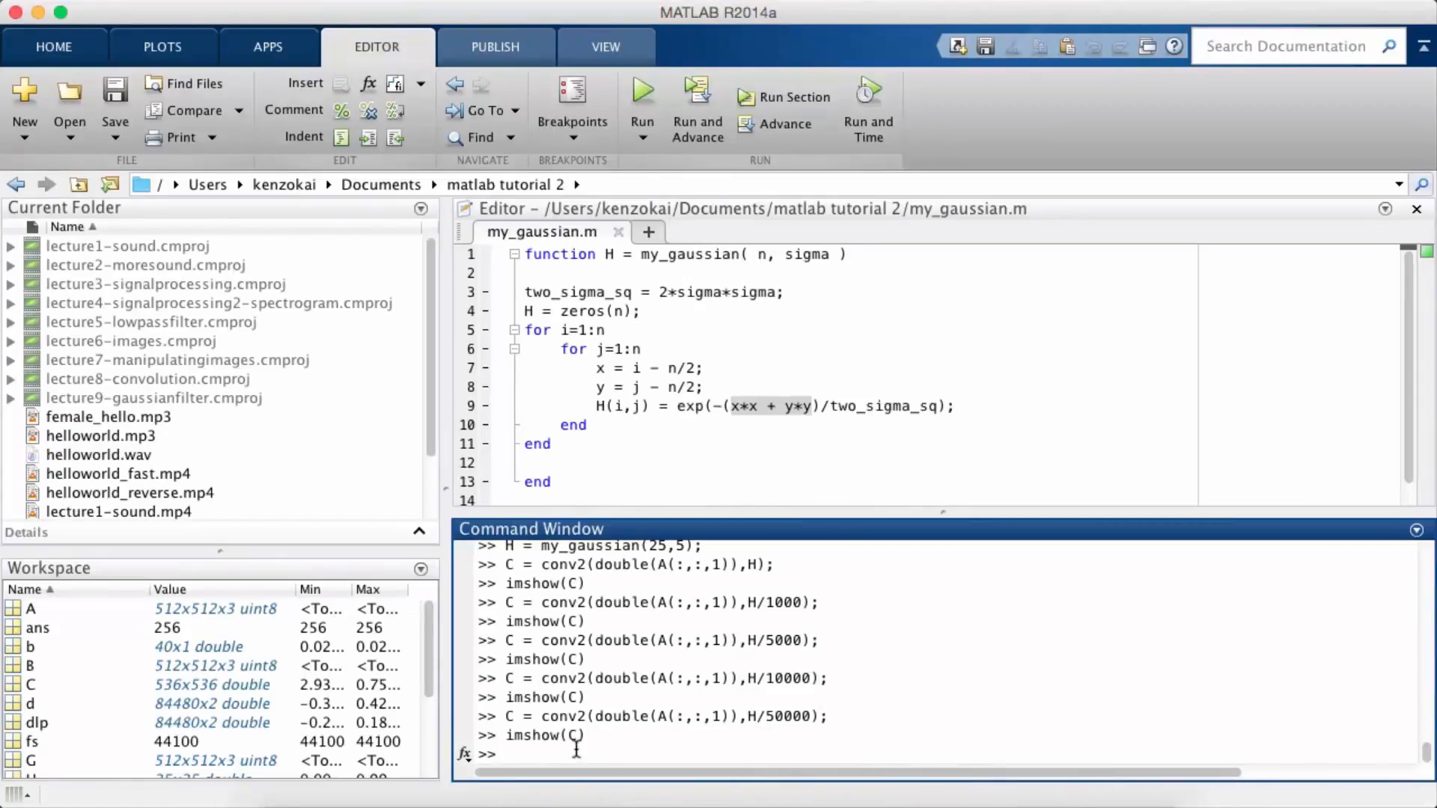
text(h =)
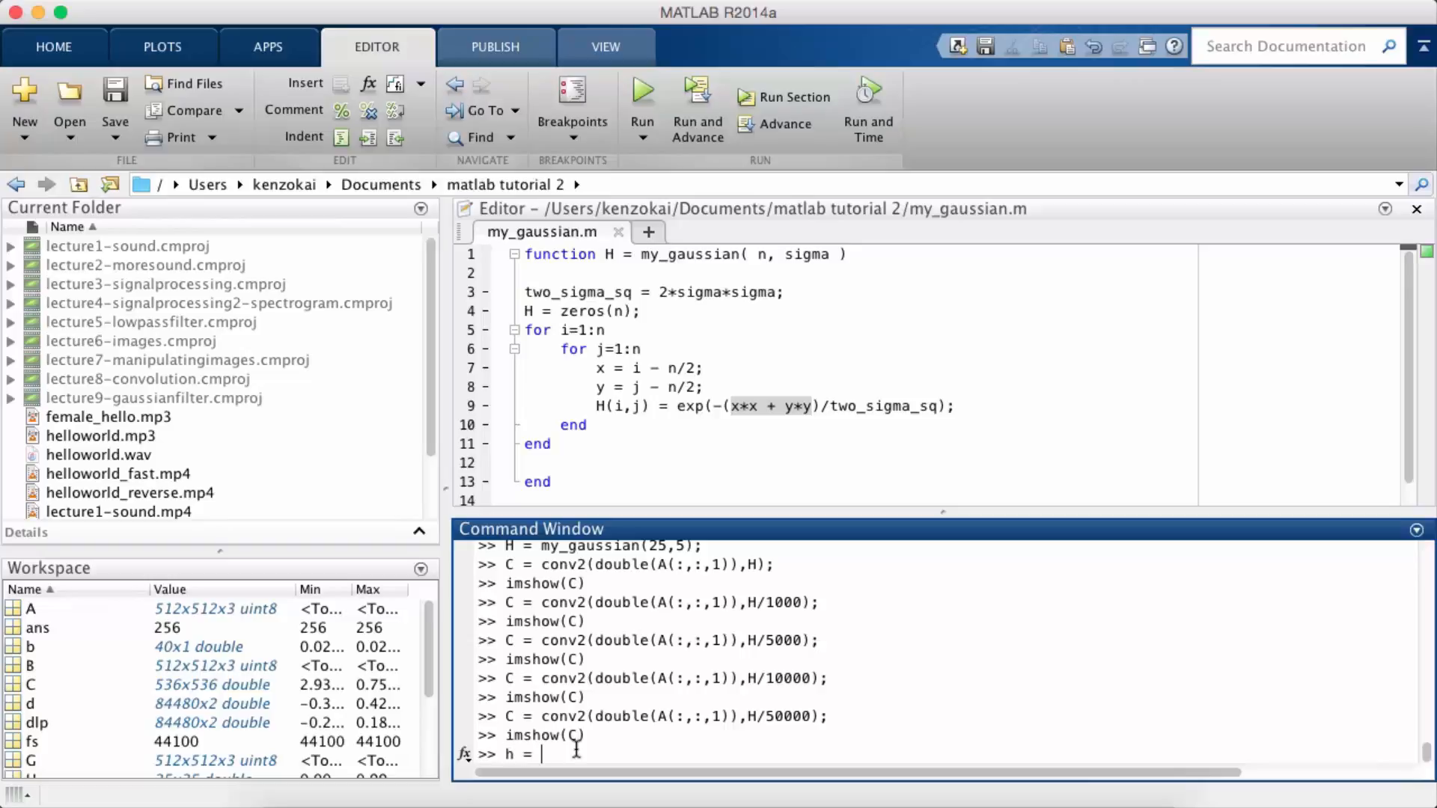
text(f)
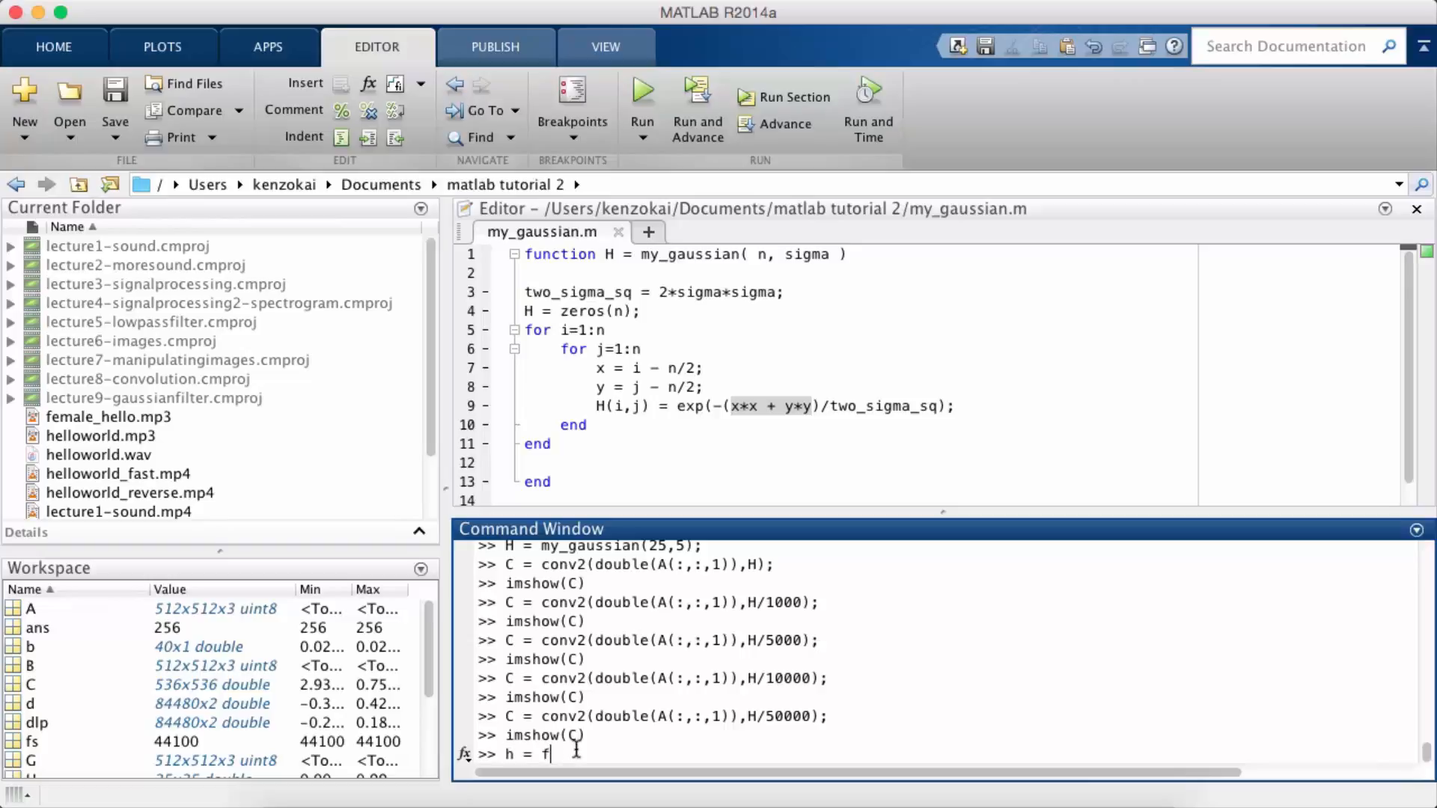
text(special)
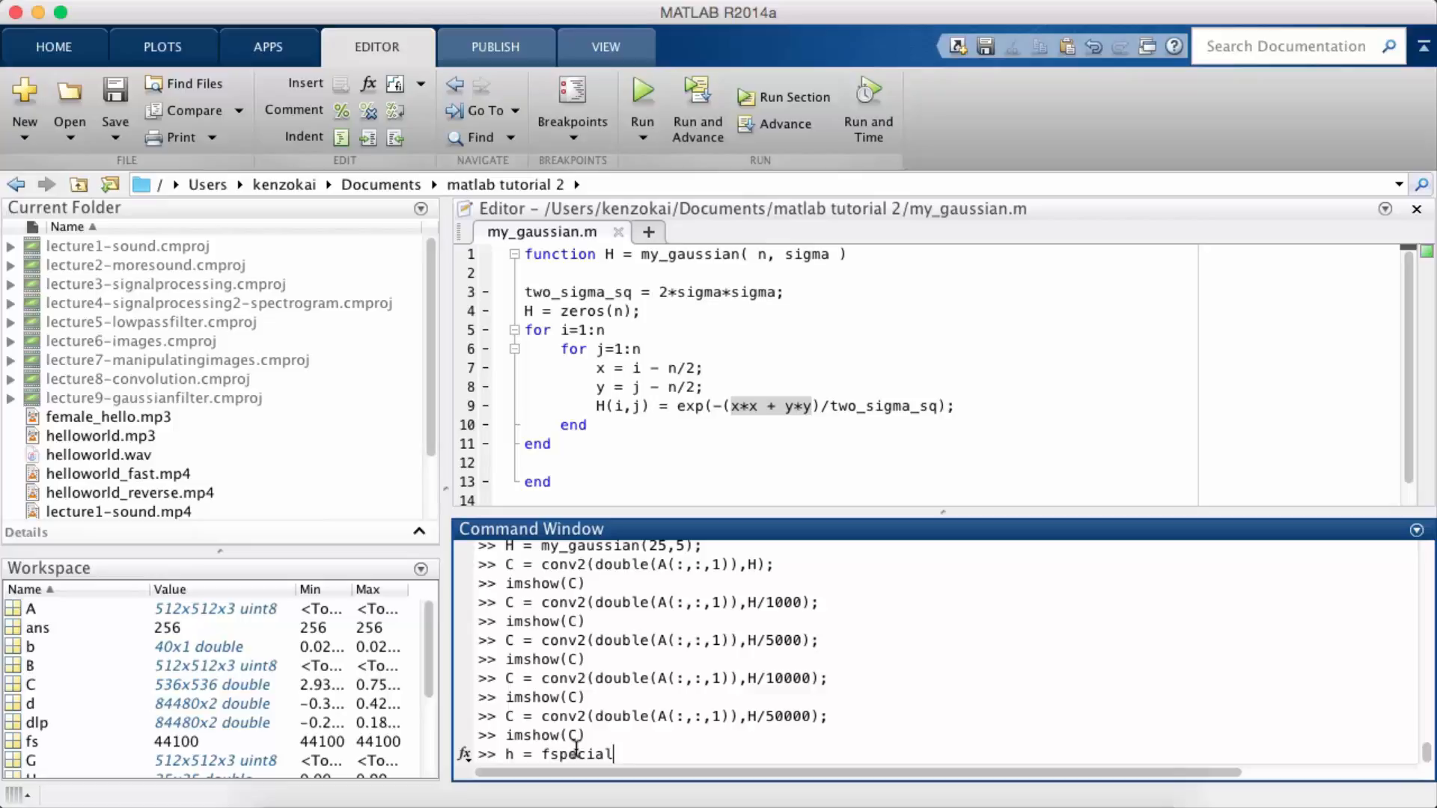
text(('guassi)
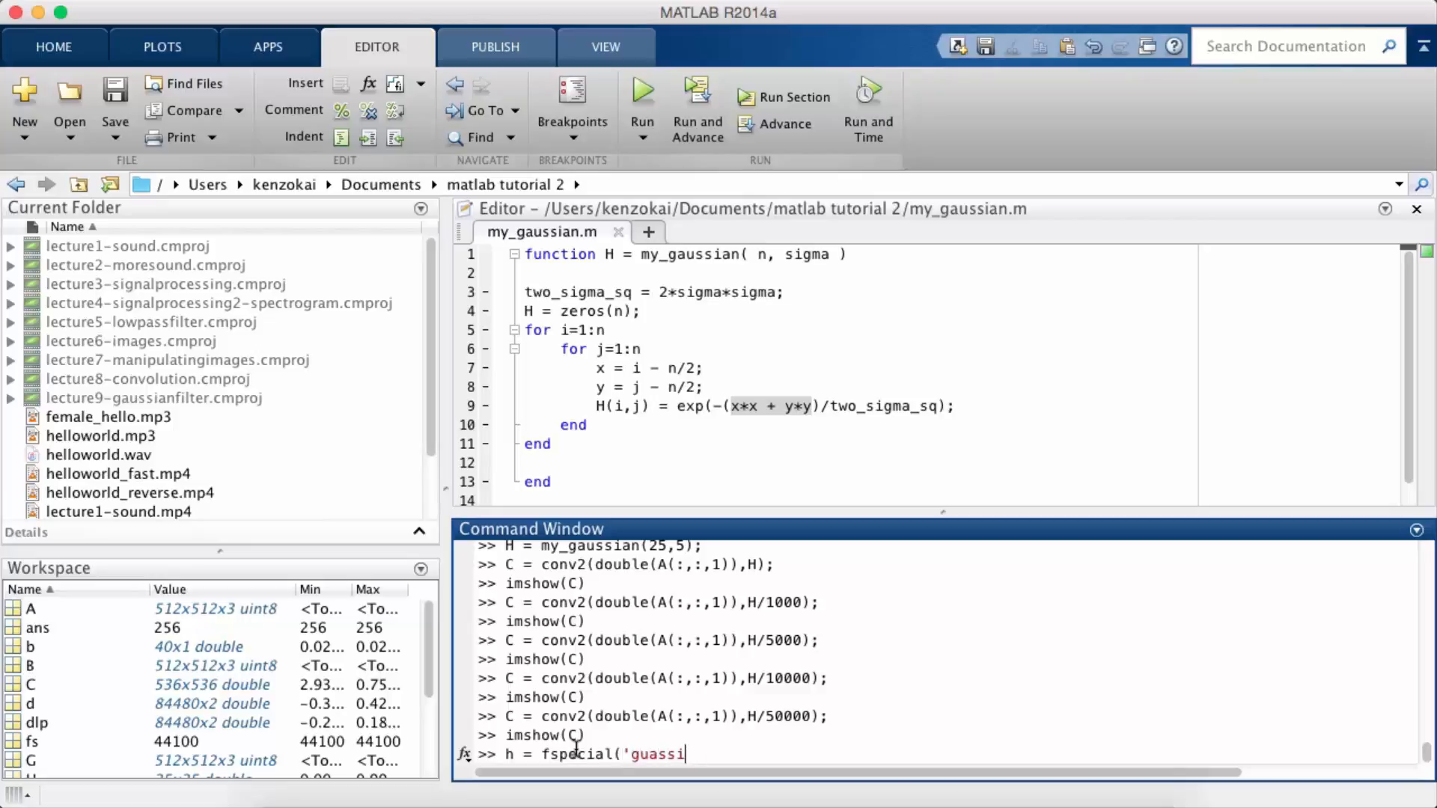
text(an'))
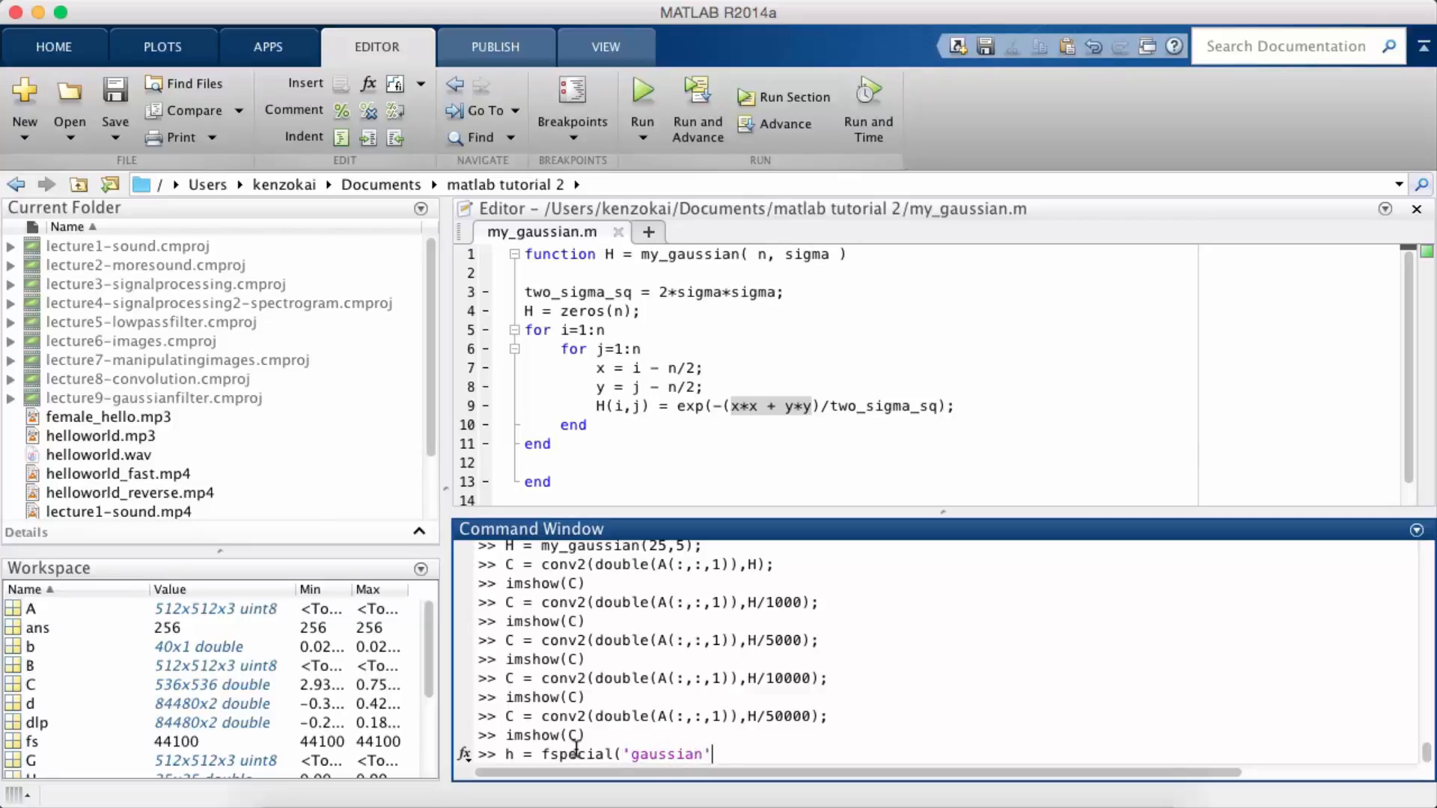
text(, 25, 5)
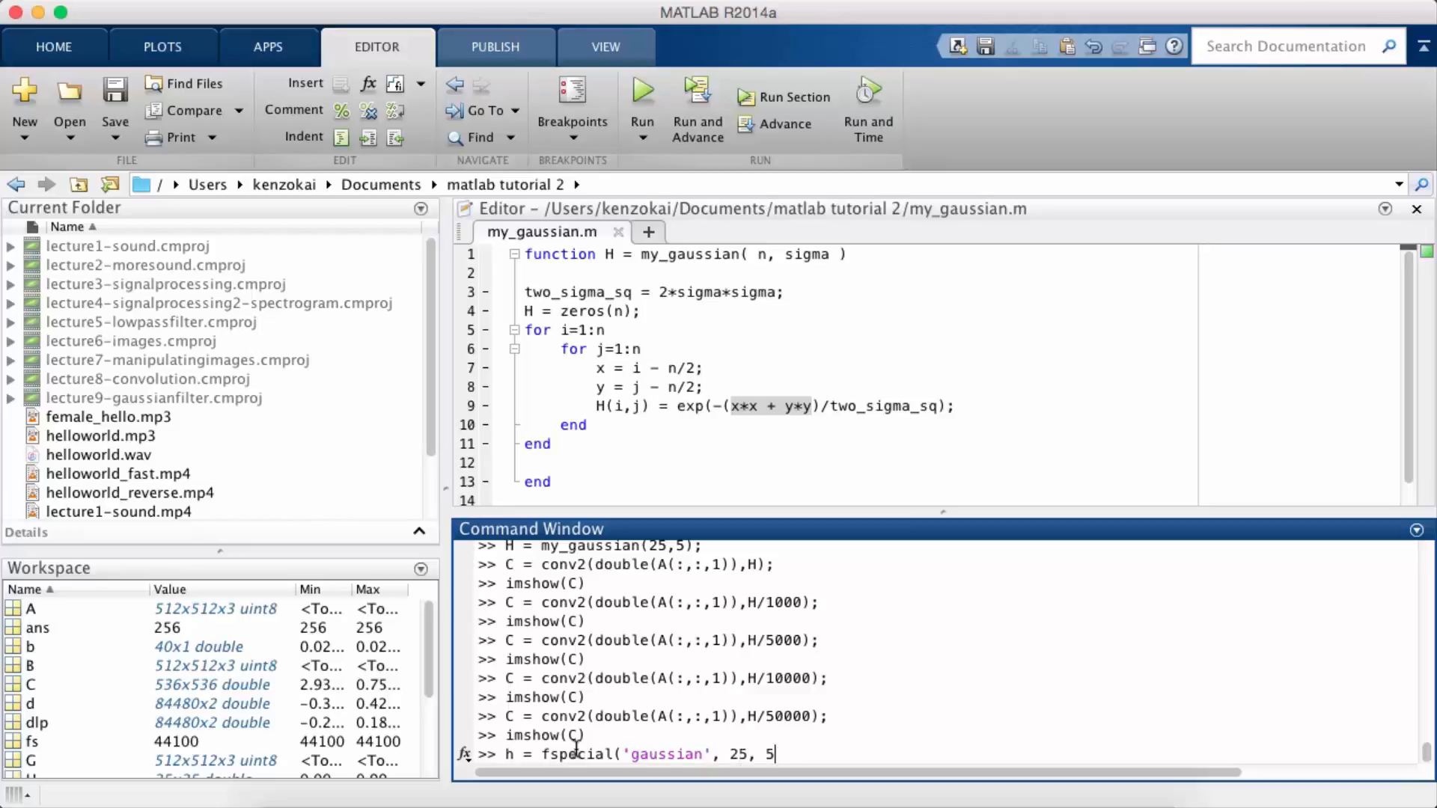
key(Return)
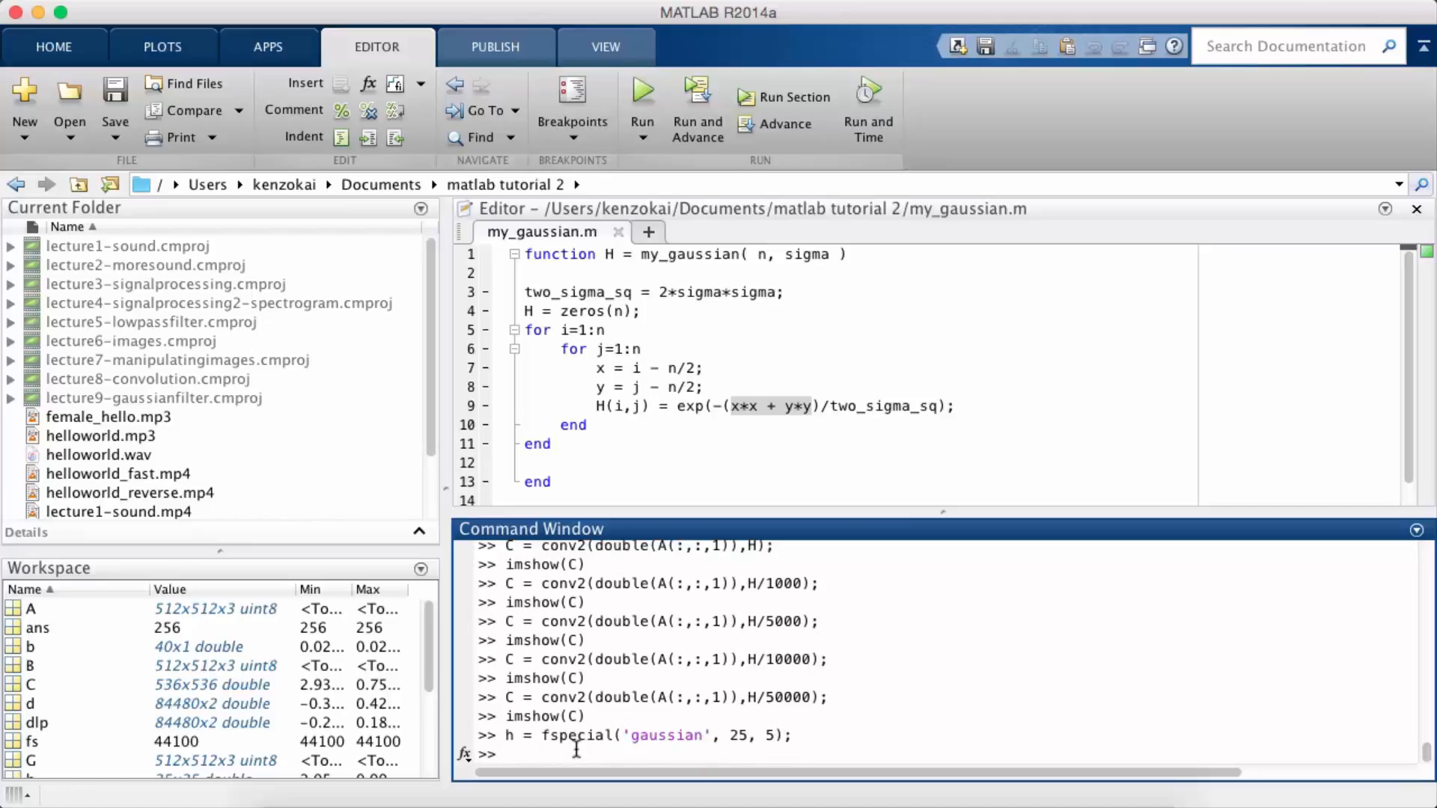
Run c = conv2(double(A(:,:,1)), h/1000); to blur the first channel.
text(c = conv)
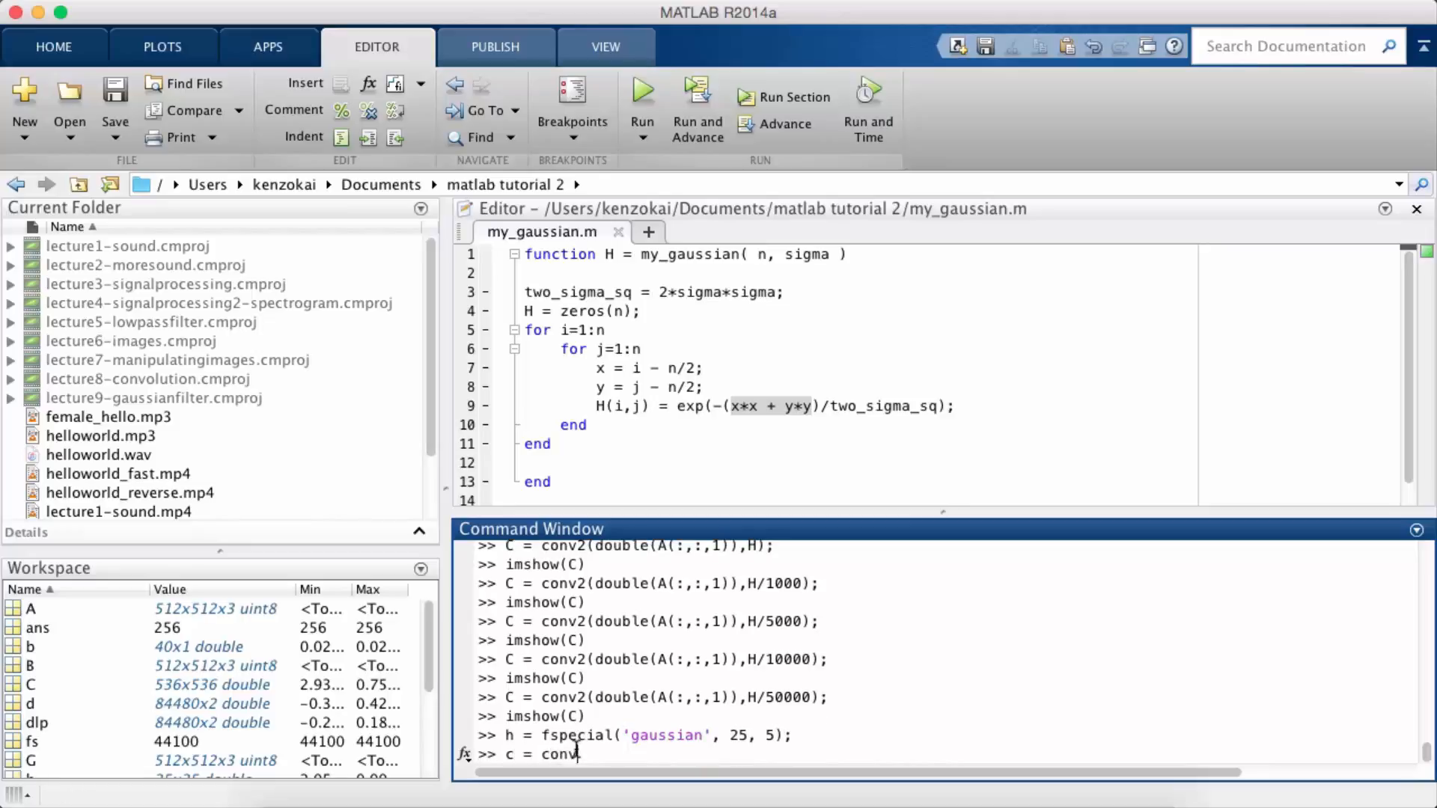
text(2(double()
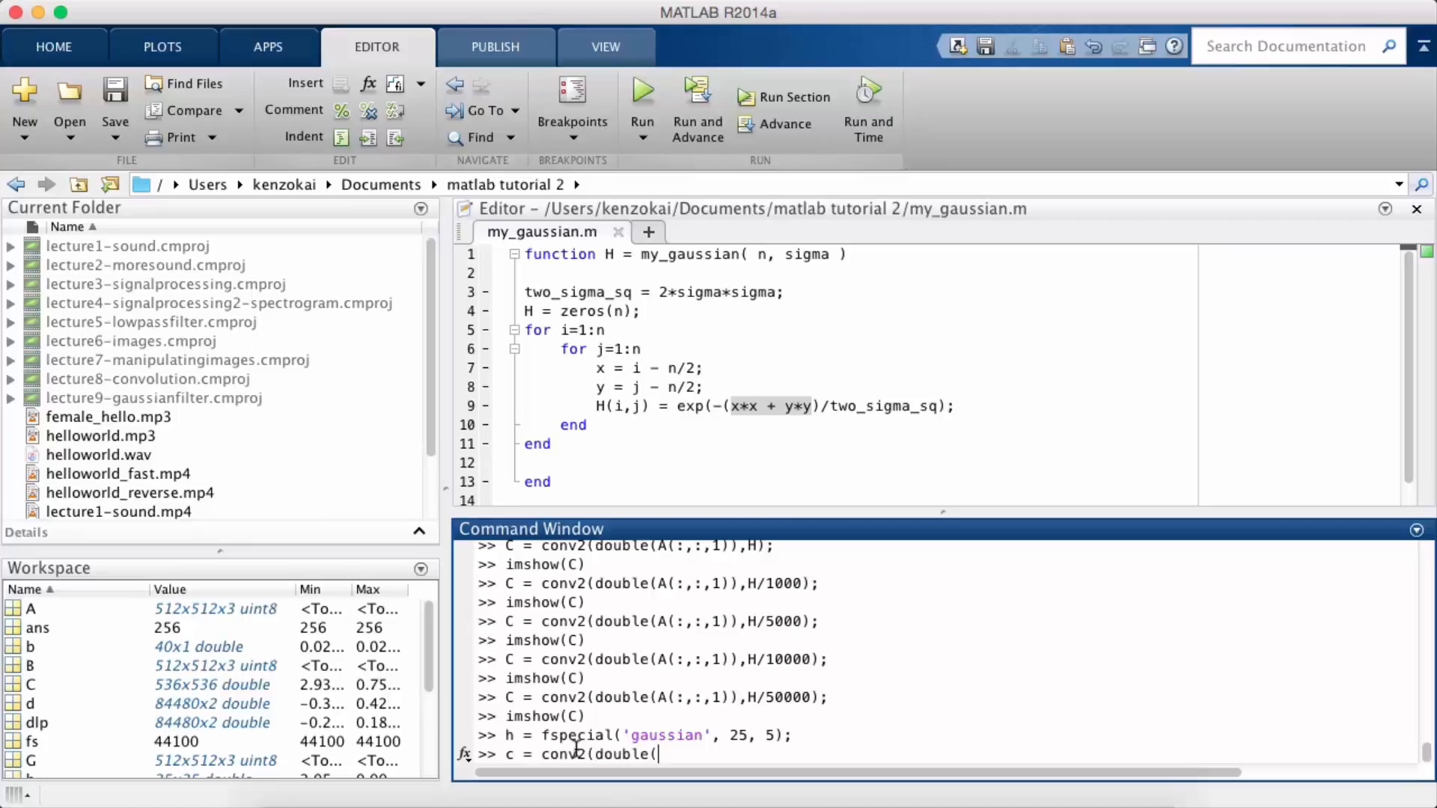
text(A(:,:,1))
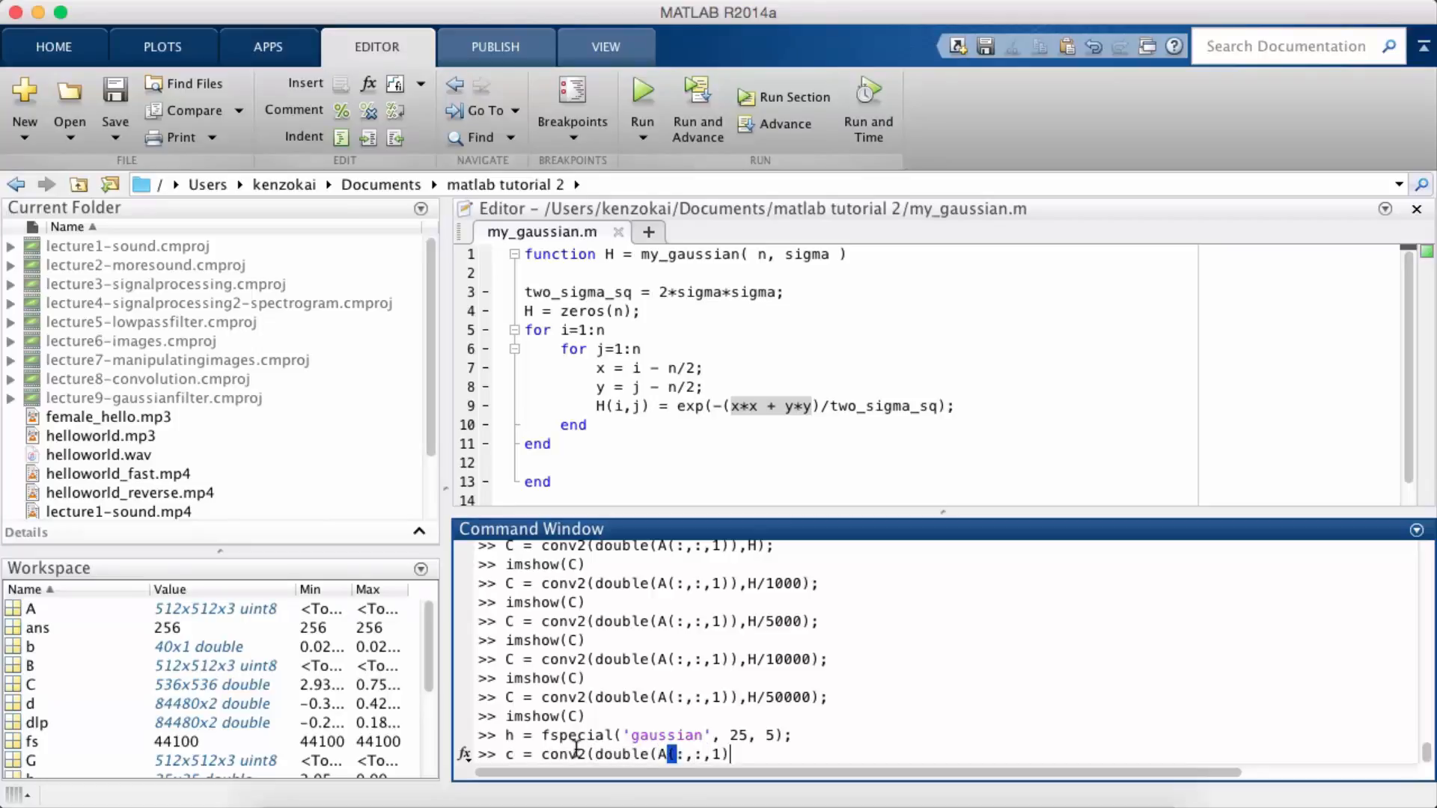
text(), h/1000)
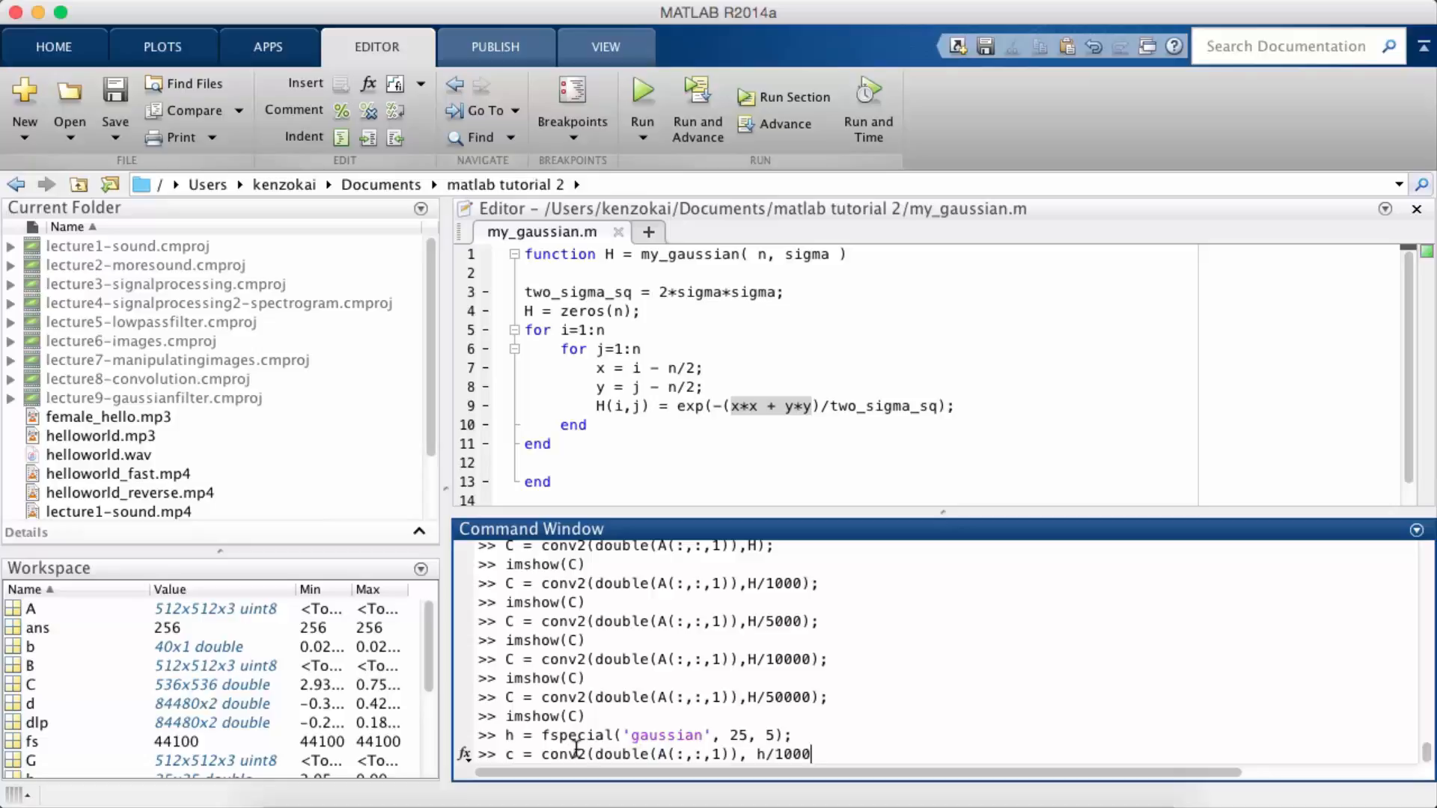
text();)
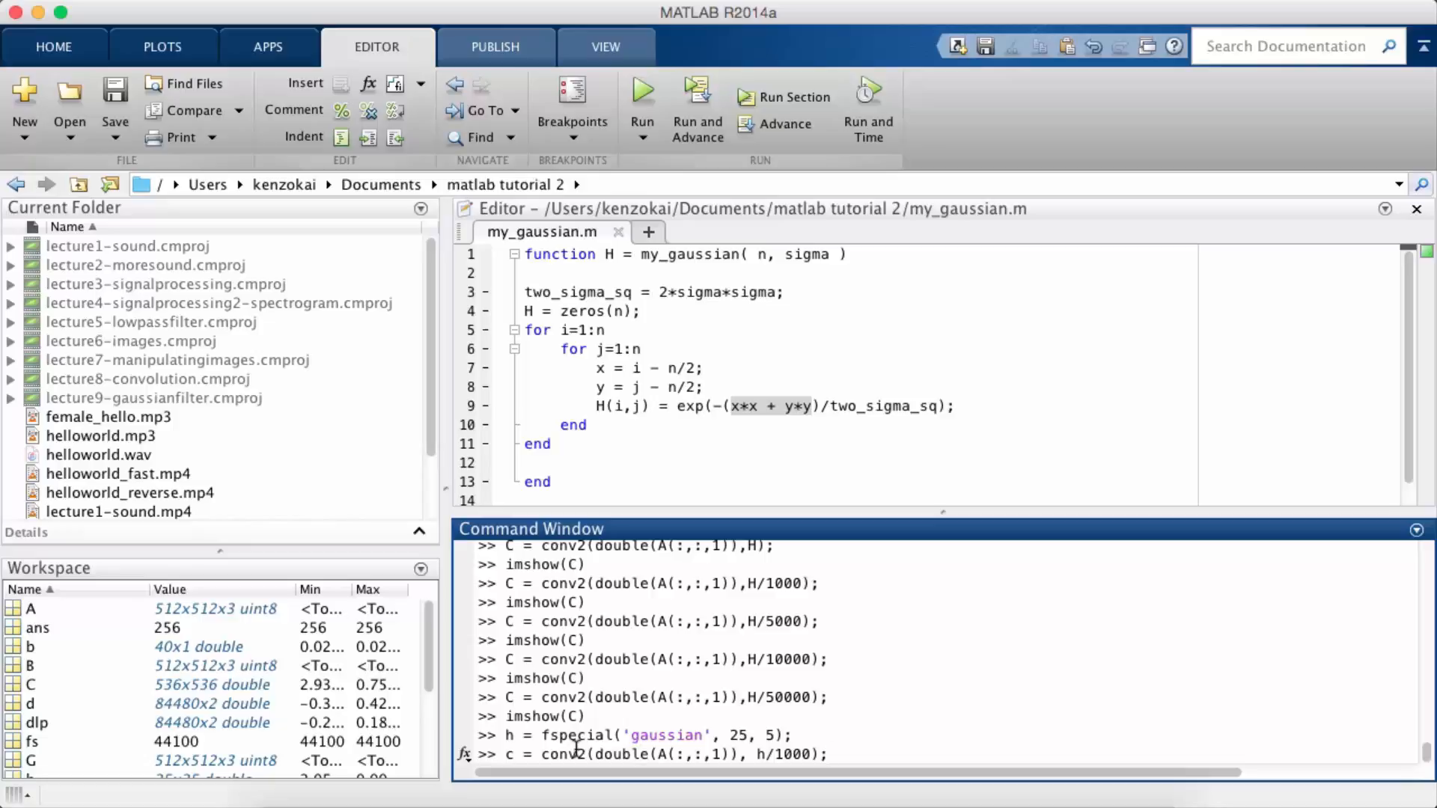
key(Return)
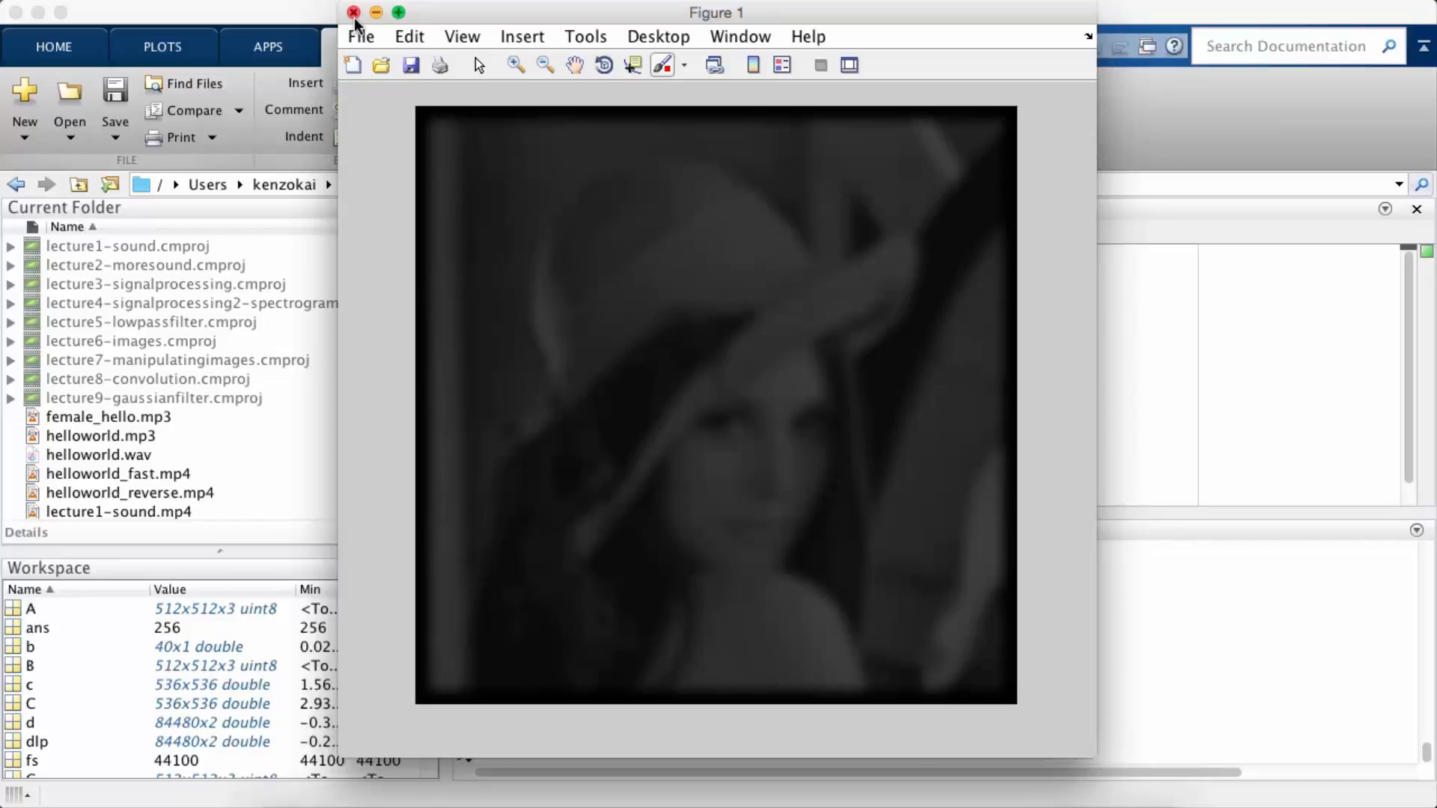
Show imshow(h), which appears as a black square even maximized, then close it.
click(353, 12)
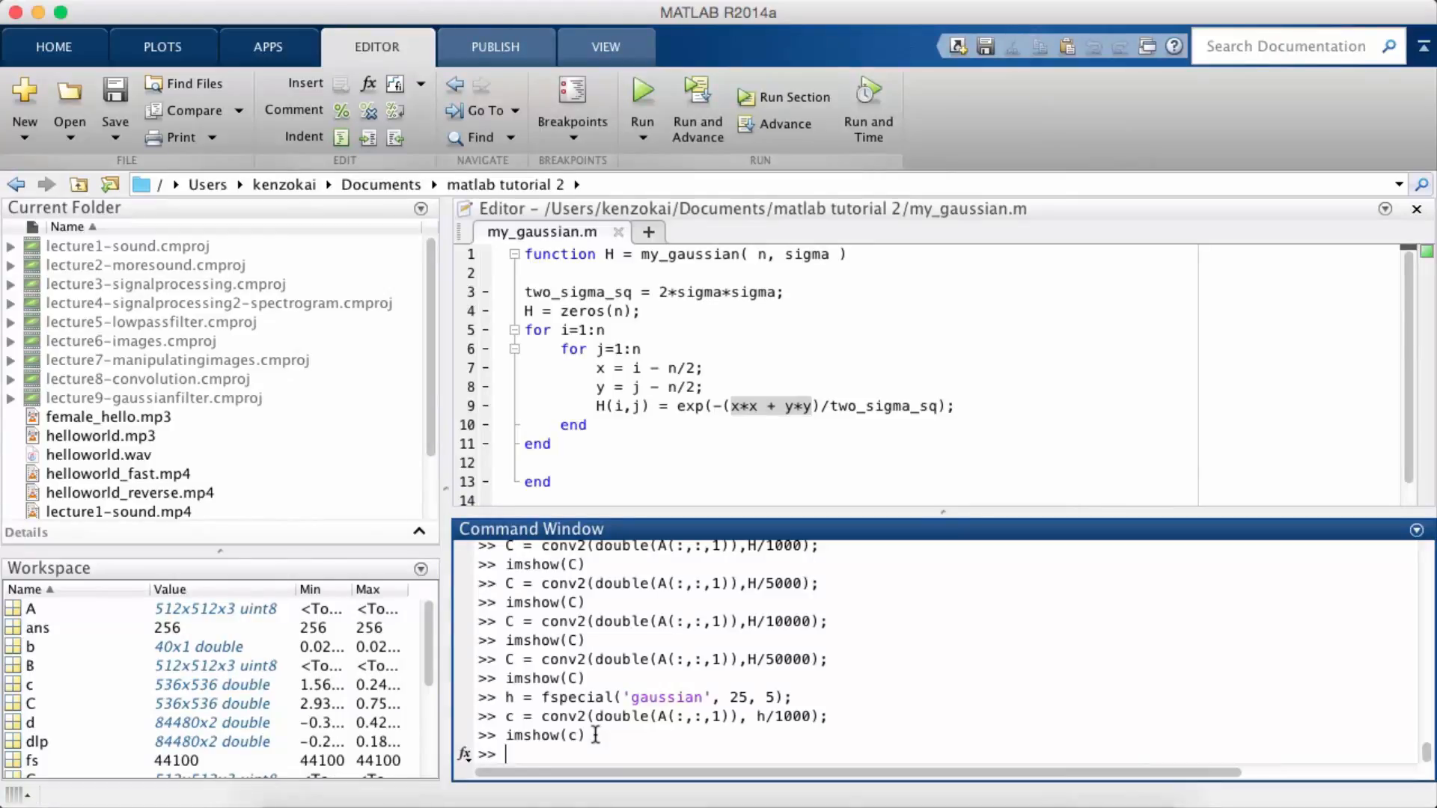
text(ims)
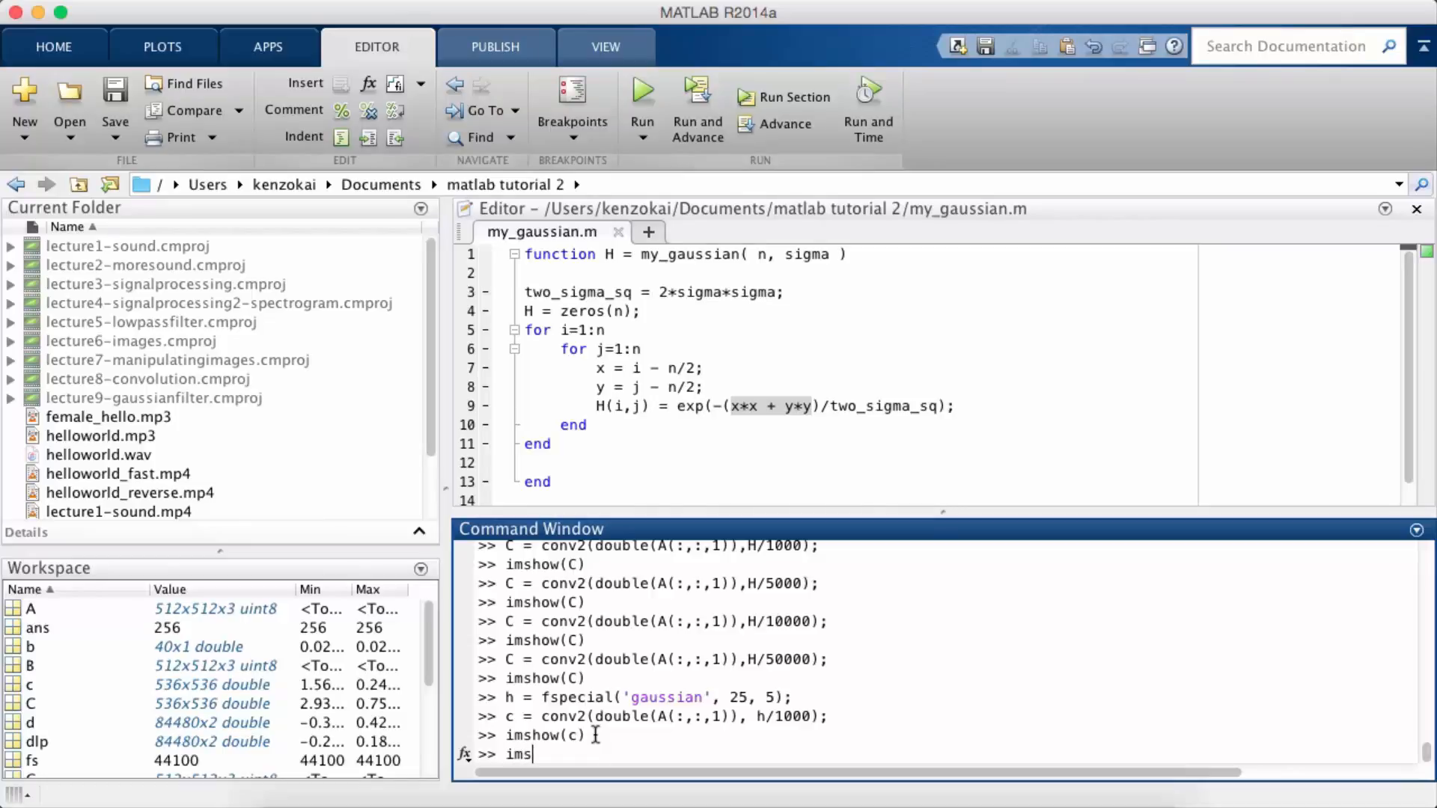
text(how(h))
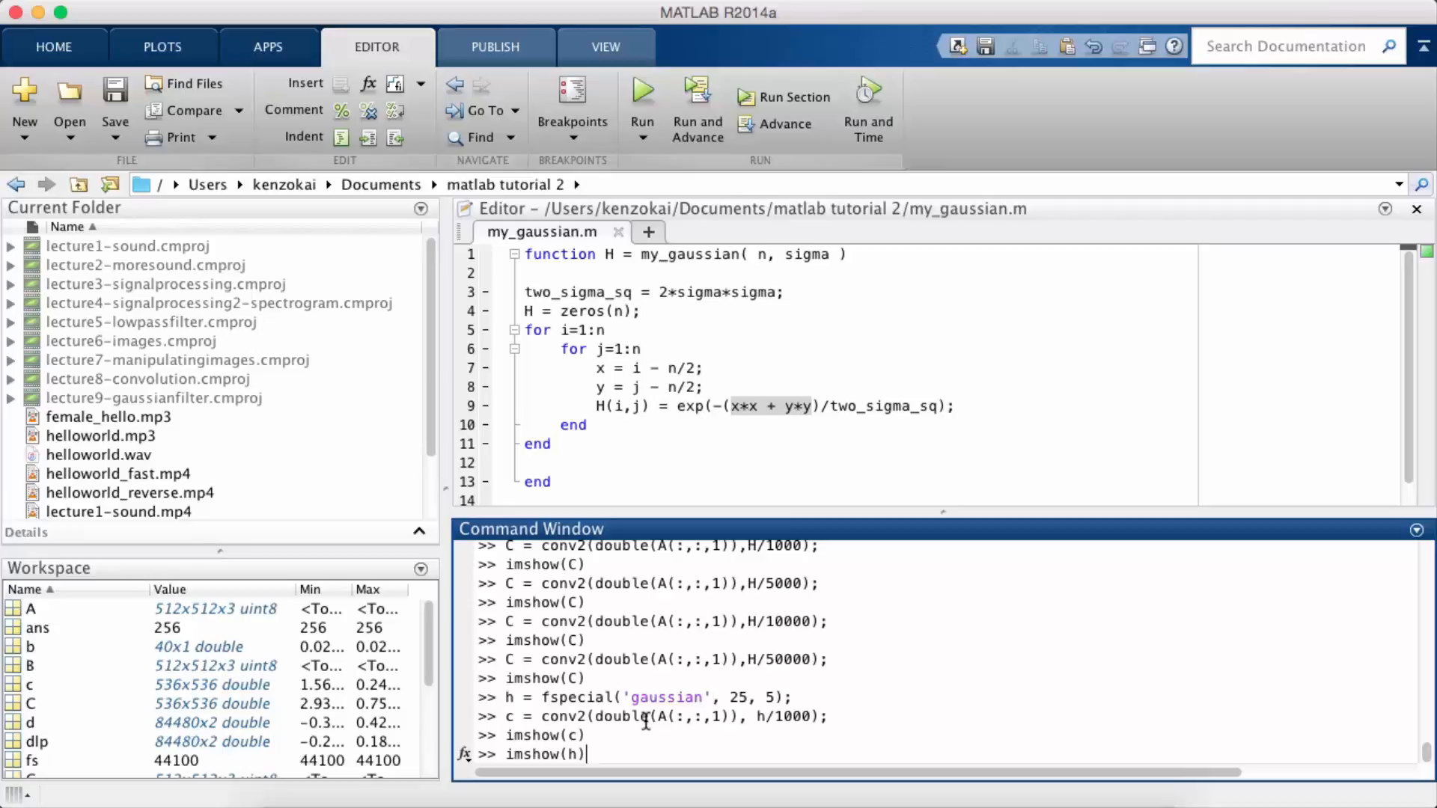
key(Return)
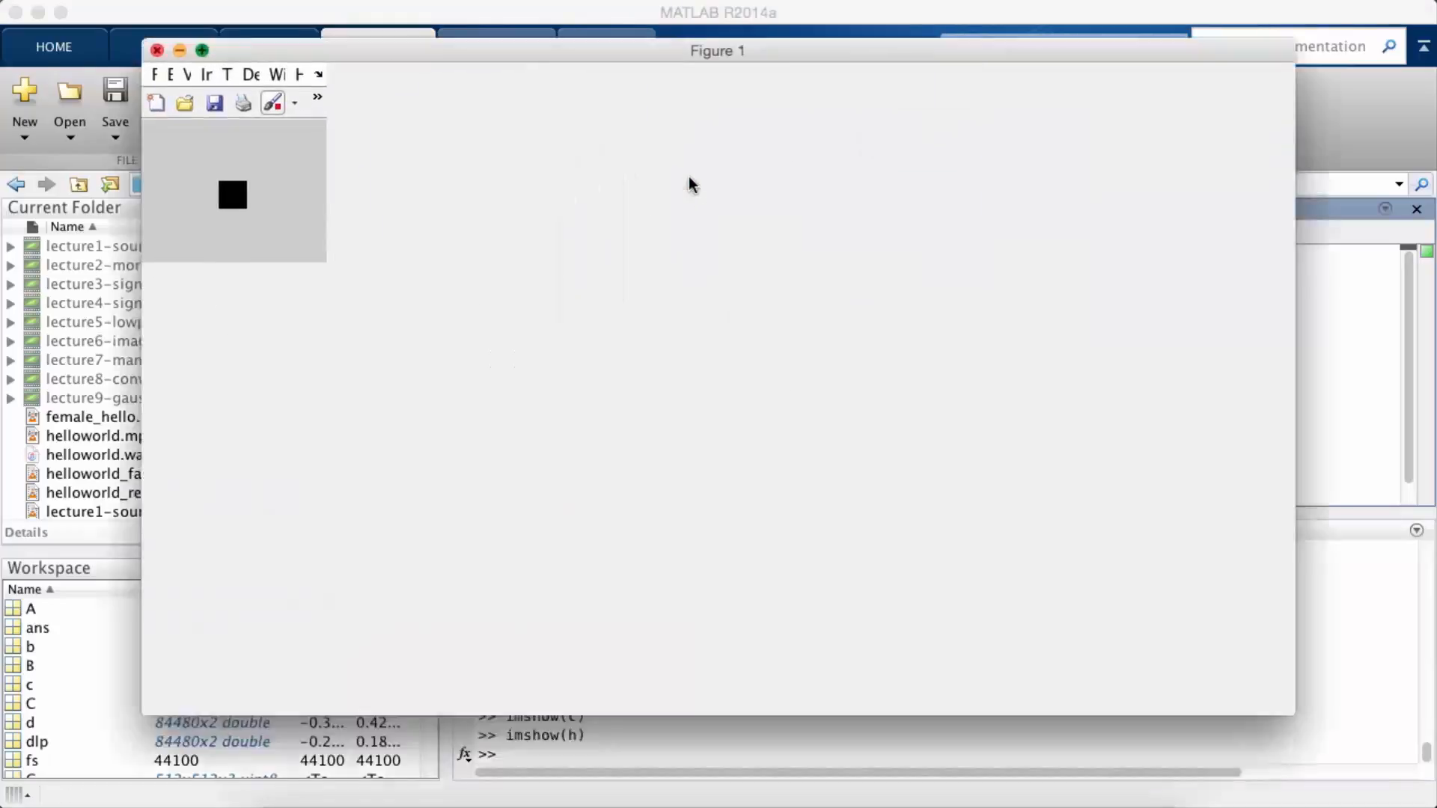
click(202, 49)
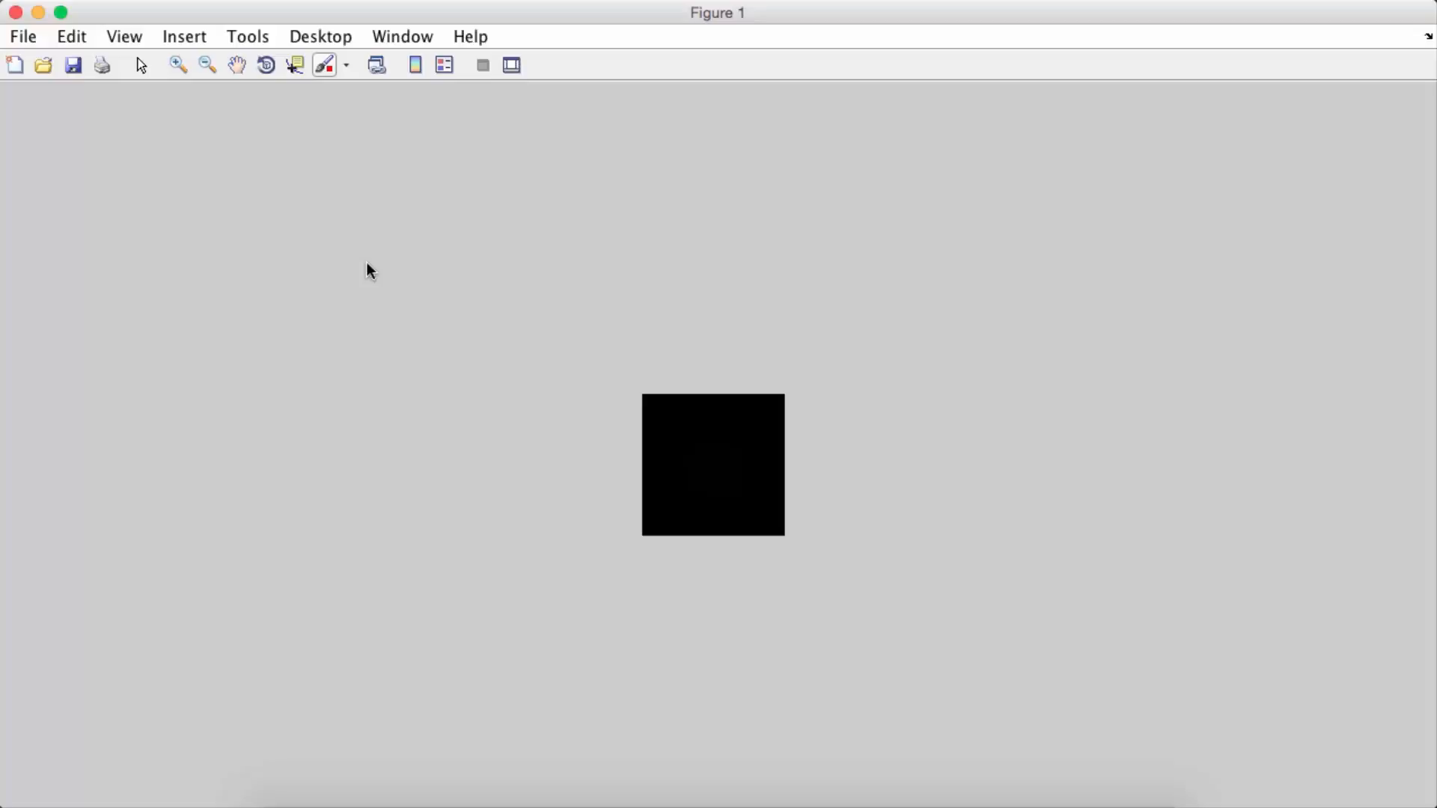
mouse_move(284, 211)
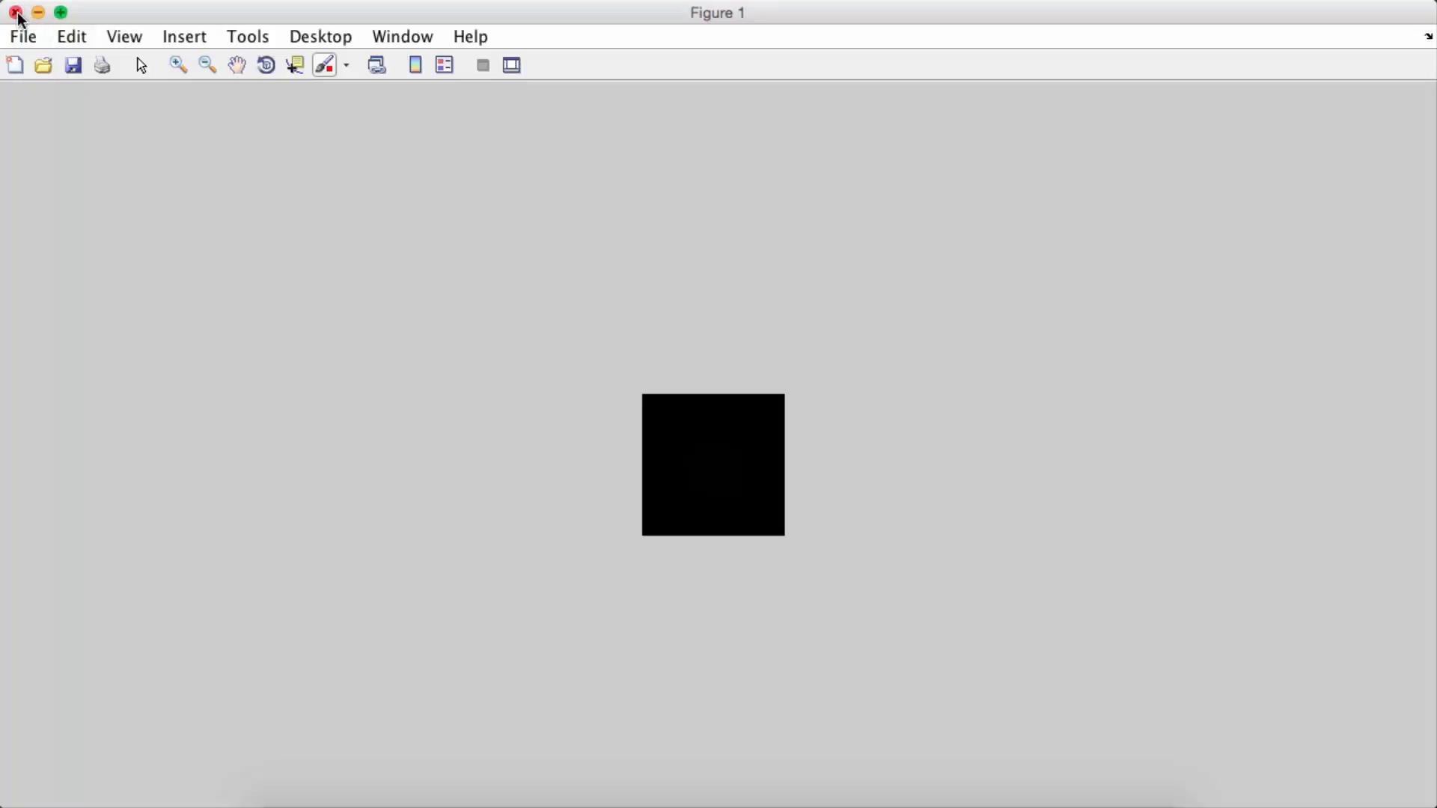
click(15, 12)
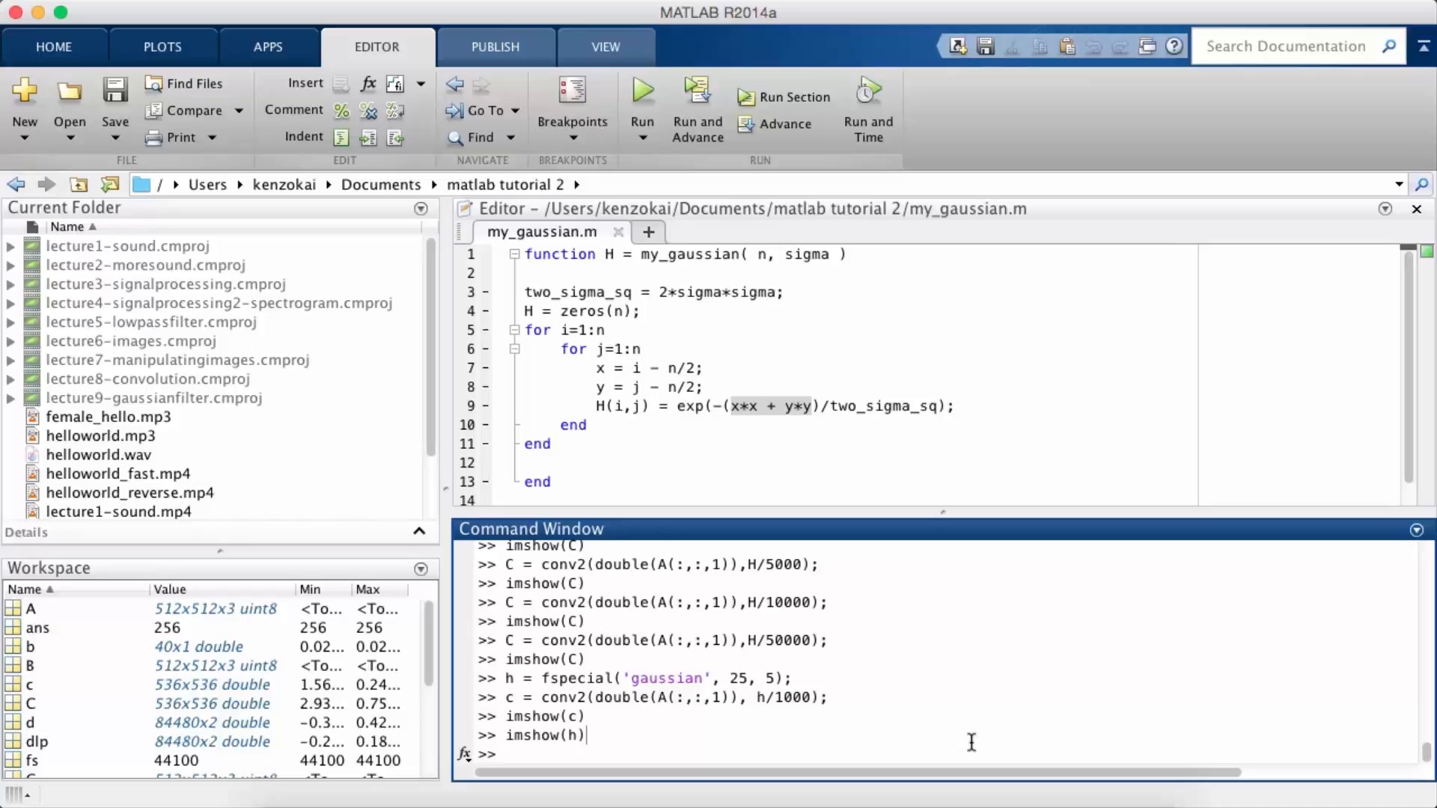
Compute max(max(h)), returning the peak value 0.0065.
text(max(max(h)
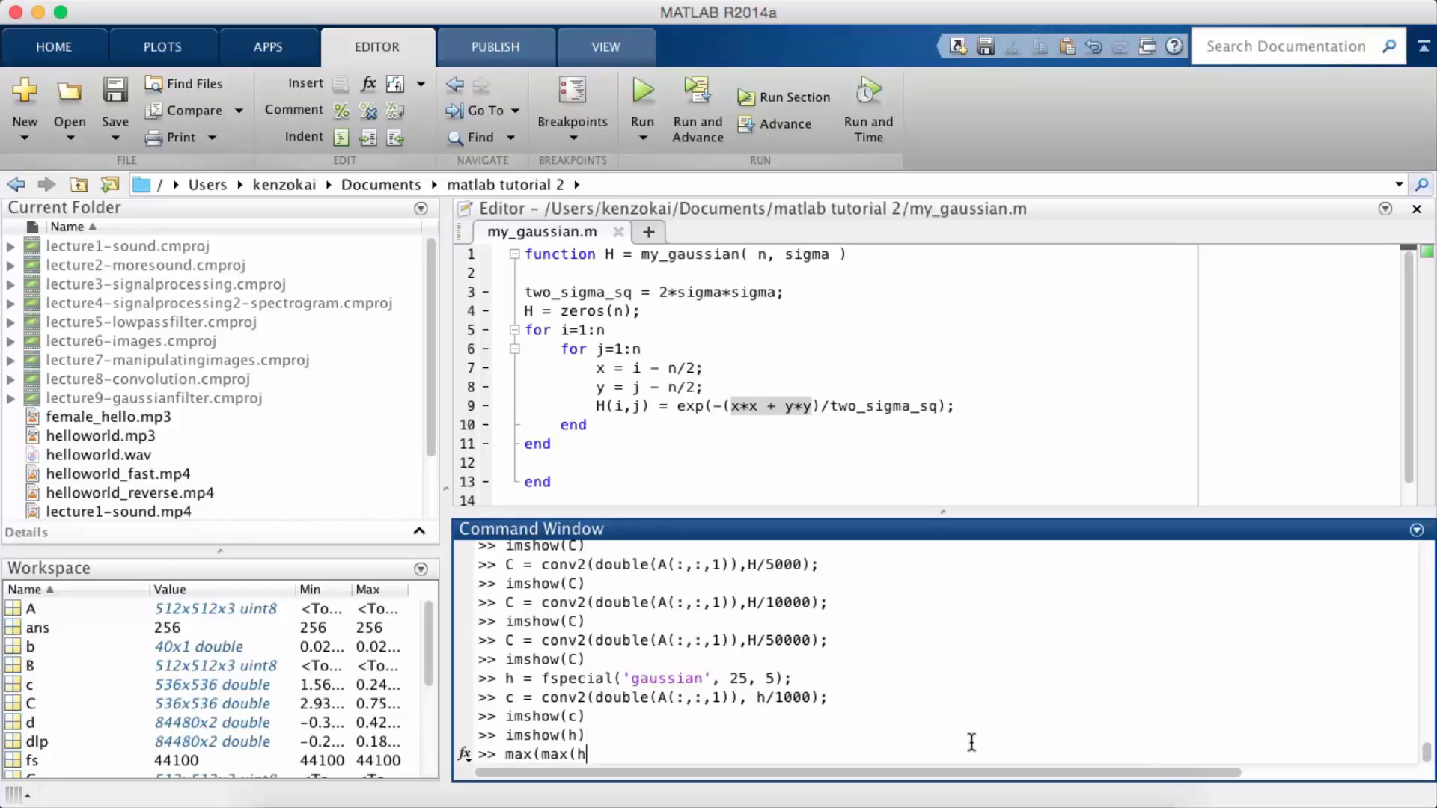
text()))
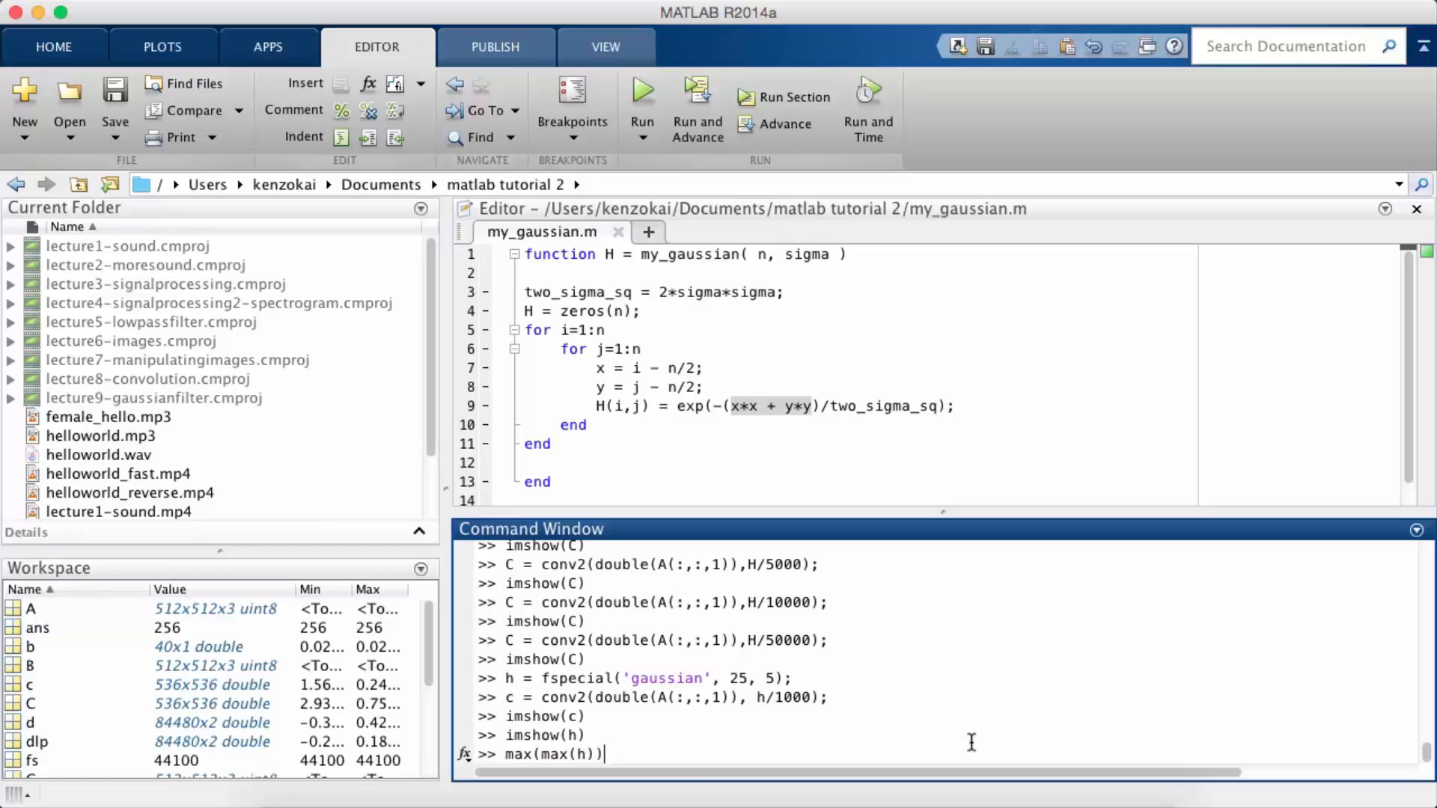
key(Return)
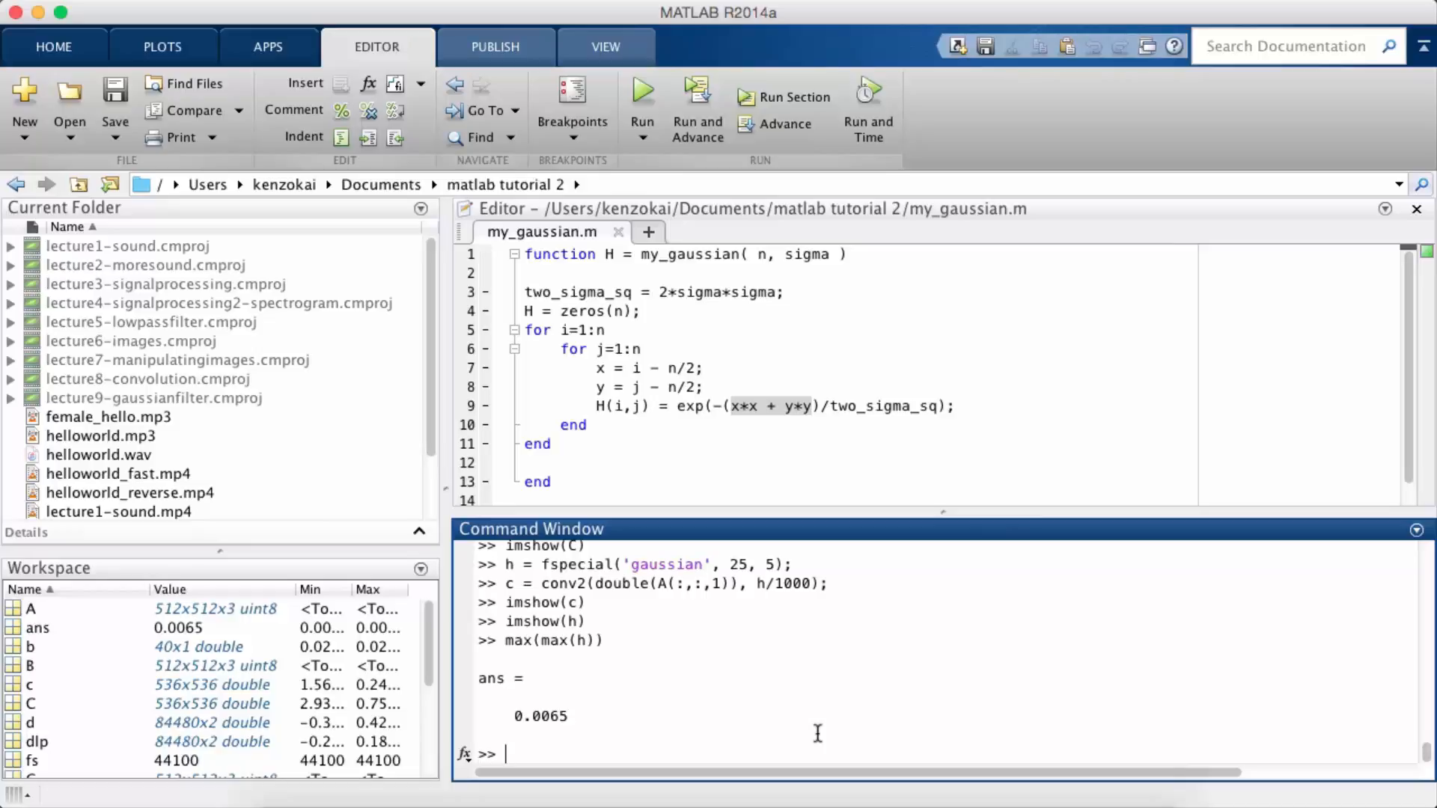
Display imshow(h/max(max(h))) as a bright centred Gaussian spot, then close it.
text(imshow(h/)
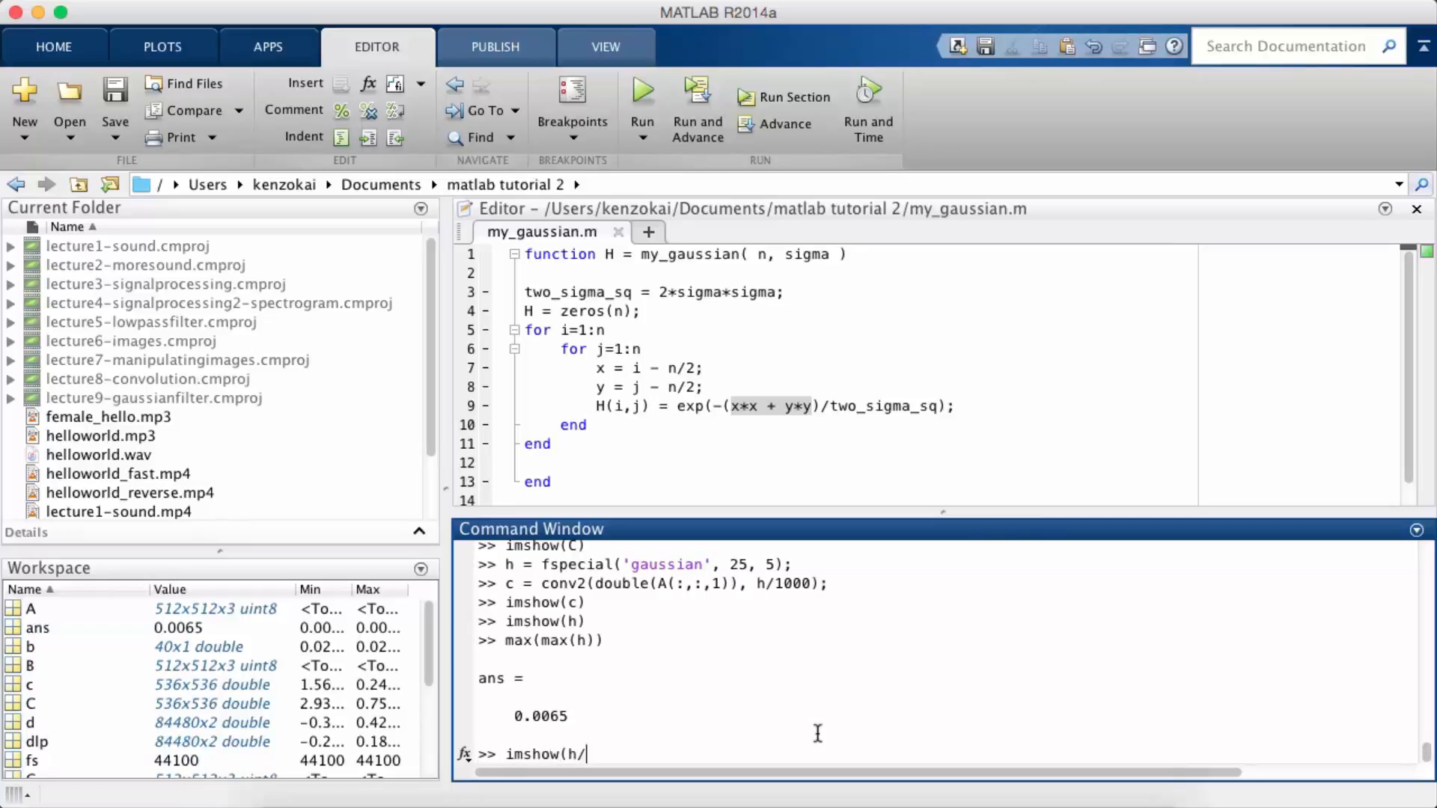
text(max(max)
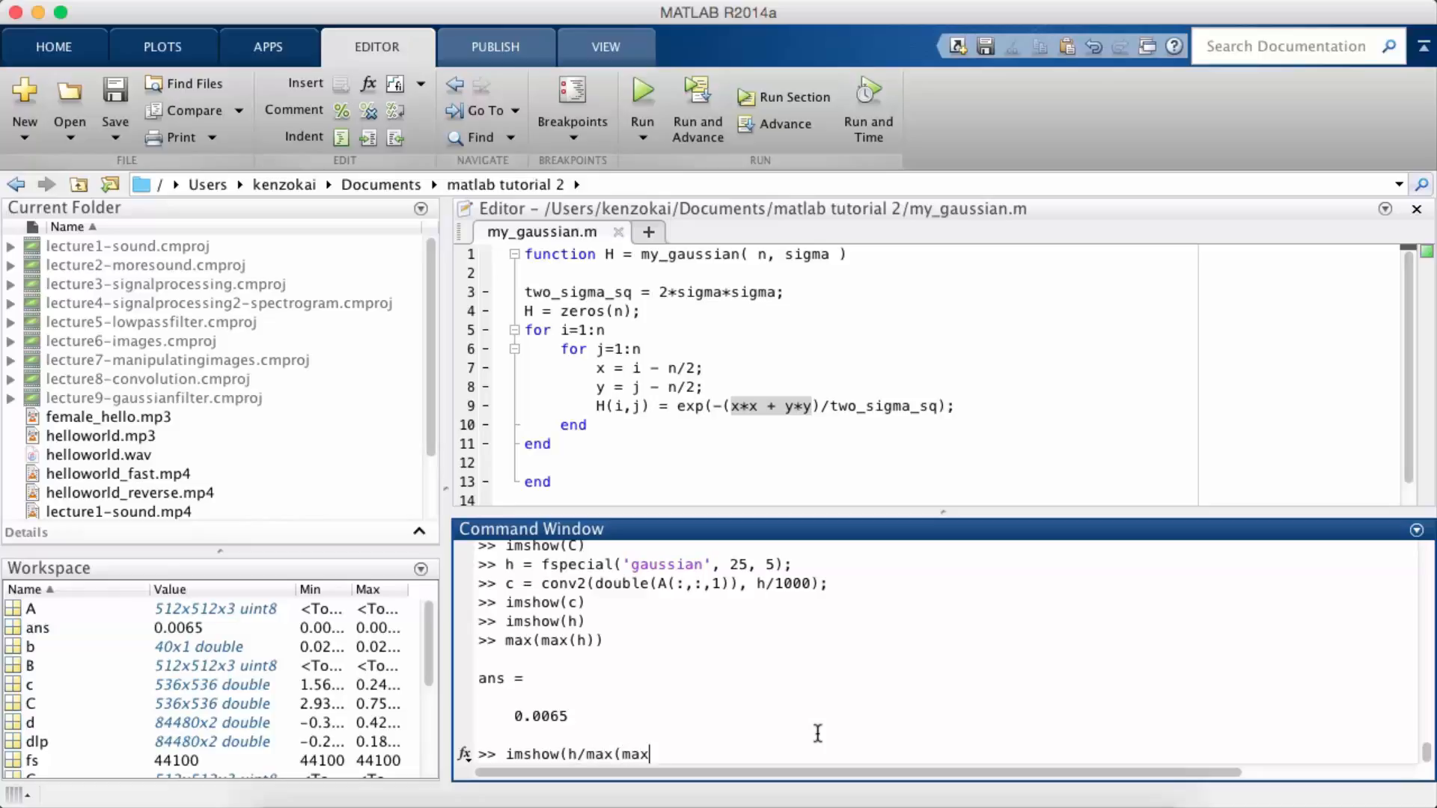
key(Return)
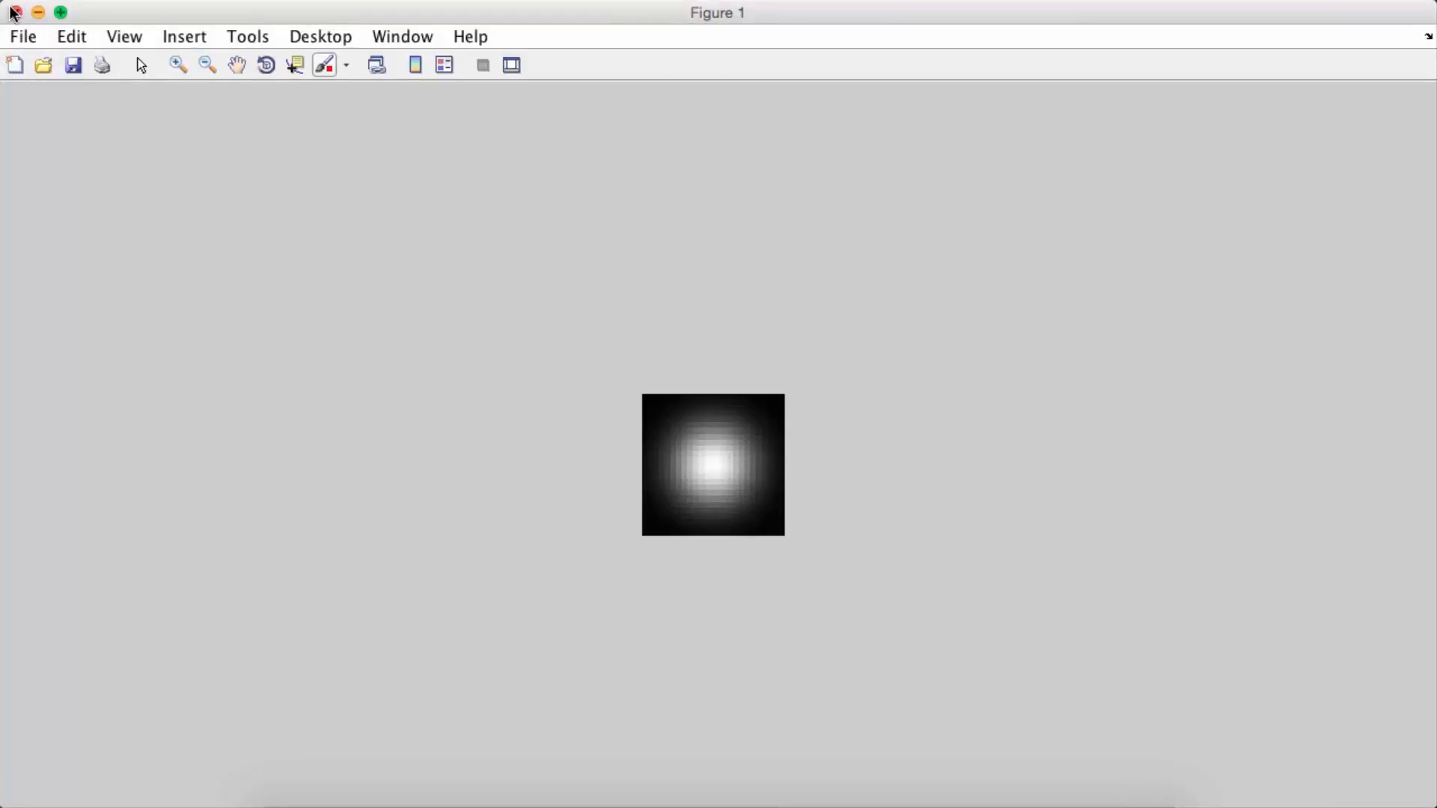
click(13, 12)
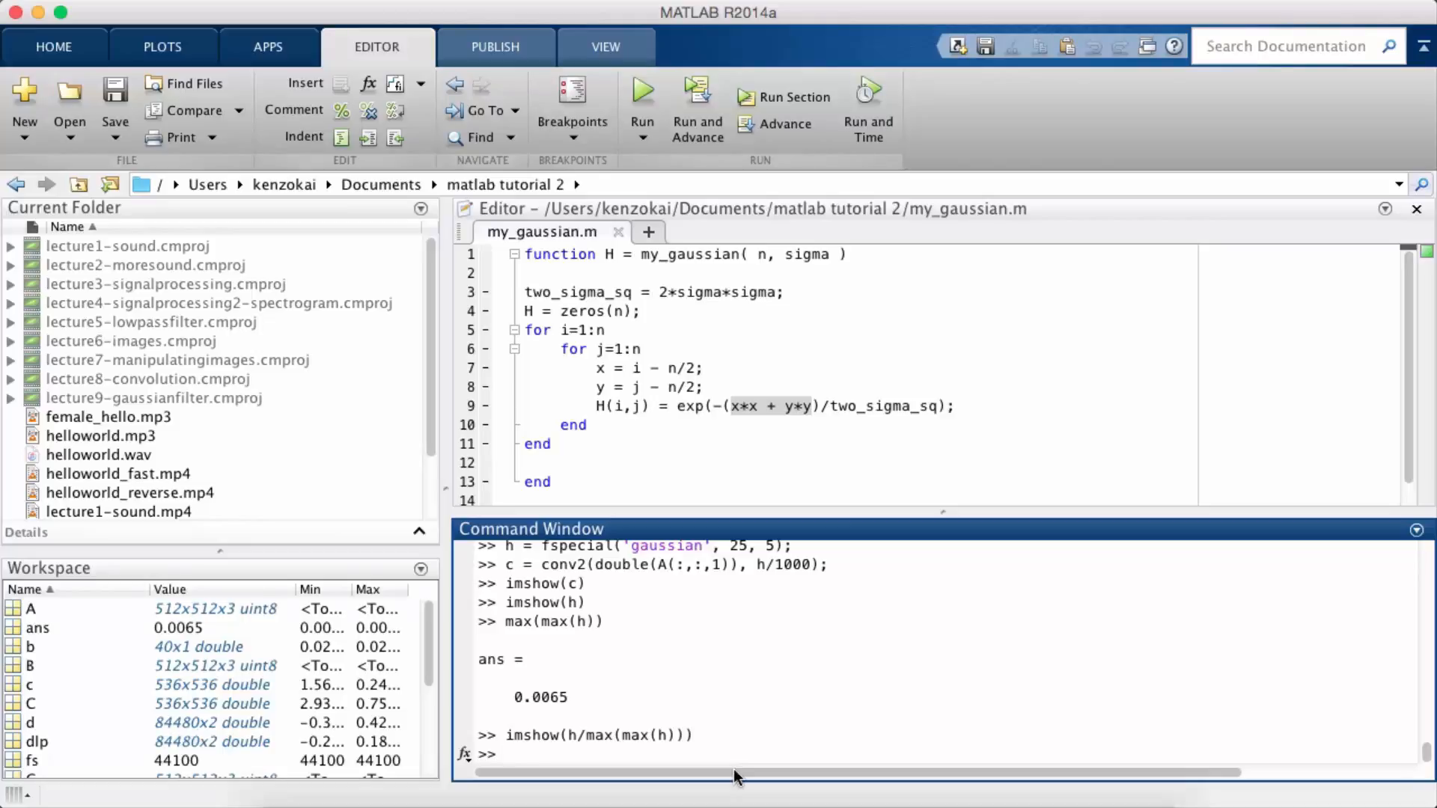
Compute sum(sum(h)), confirming the kernel values total 1.0000.
text(sum)
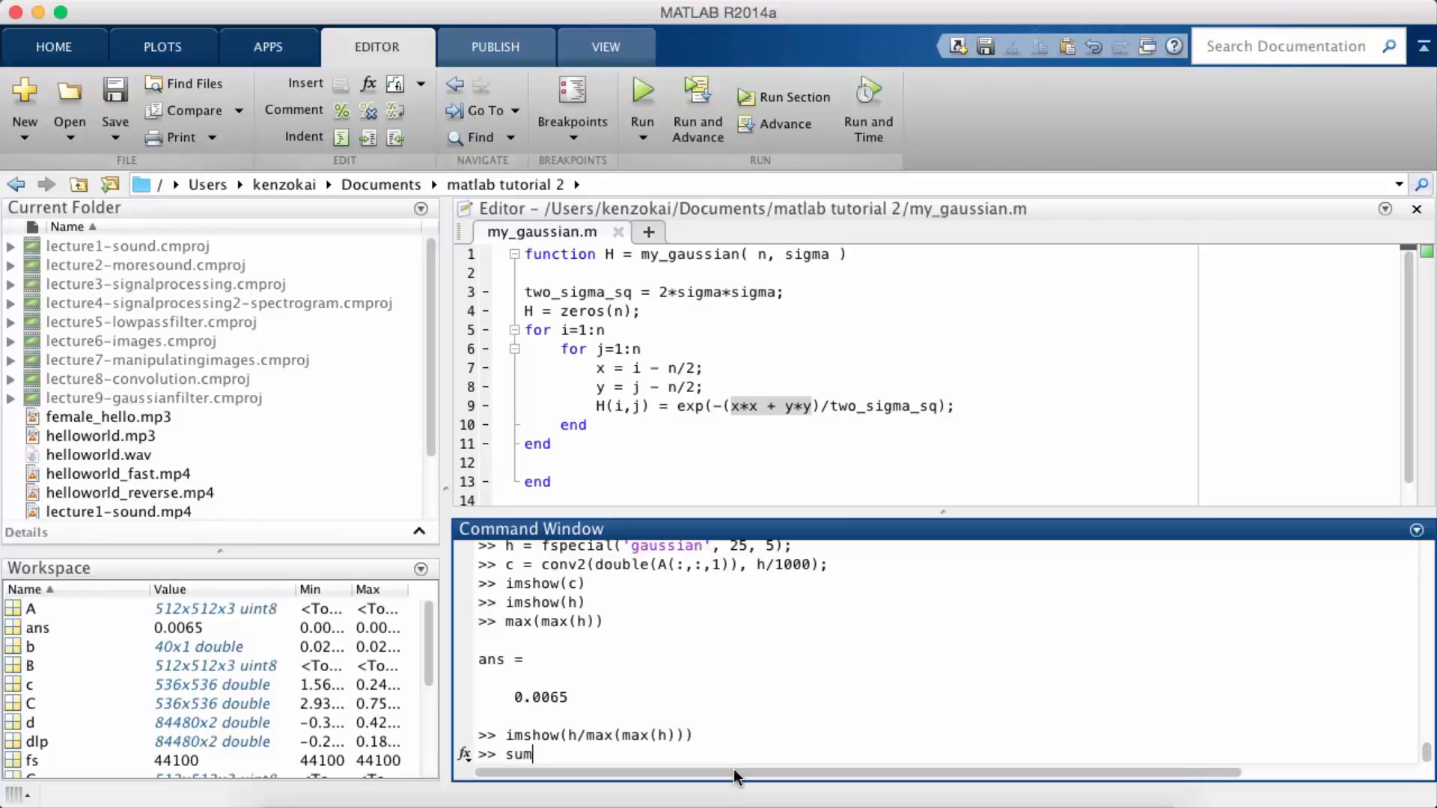
text((sum(h)
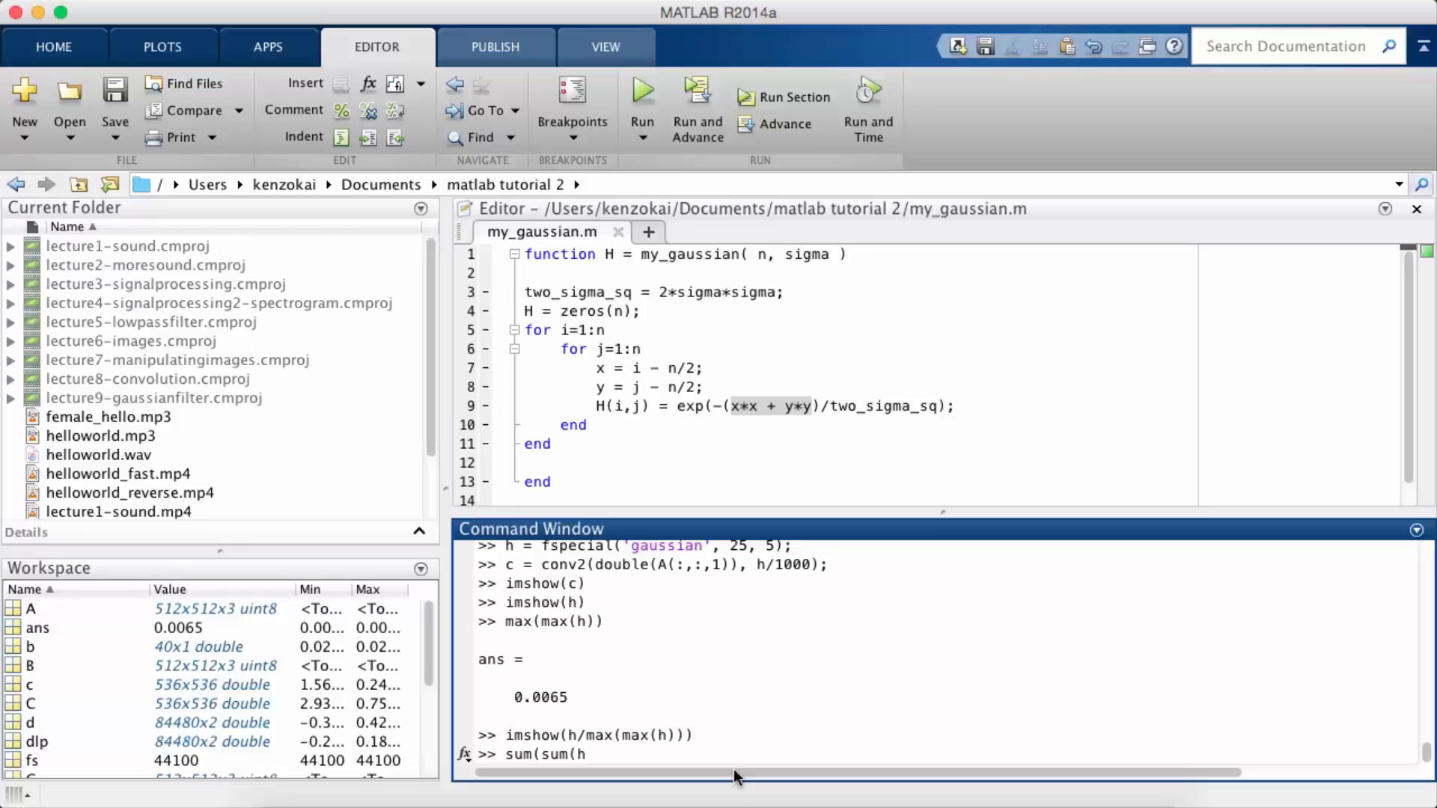
key(Return)
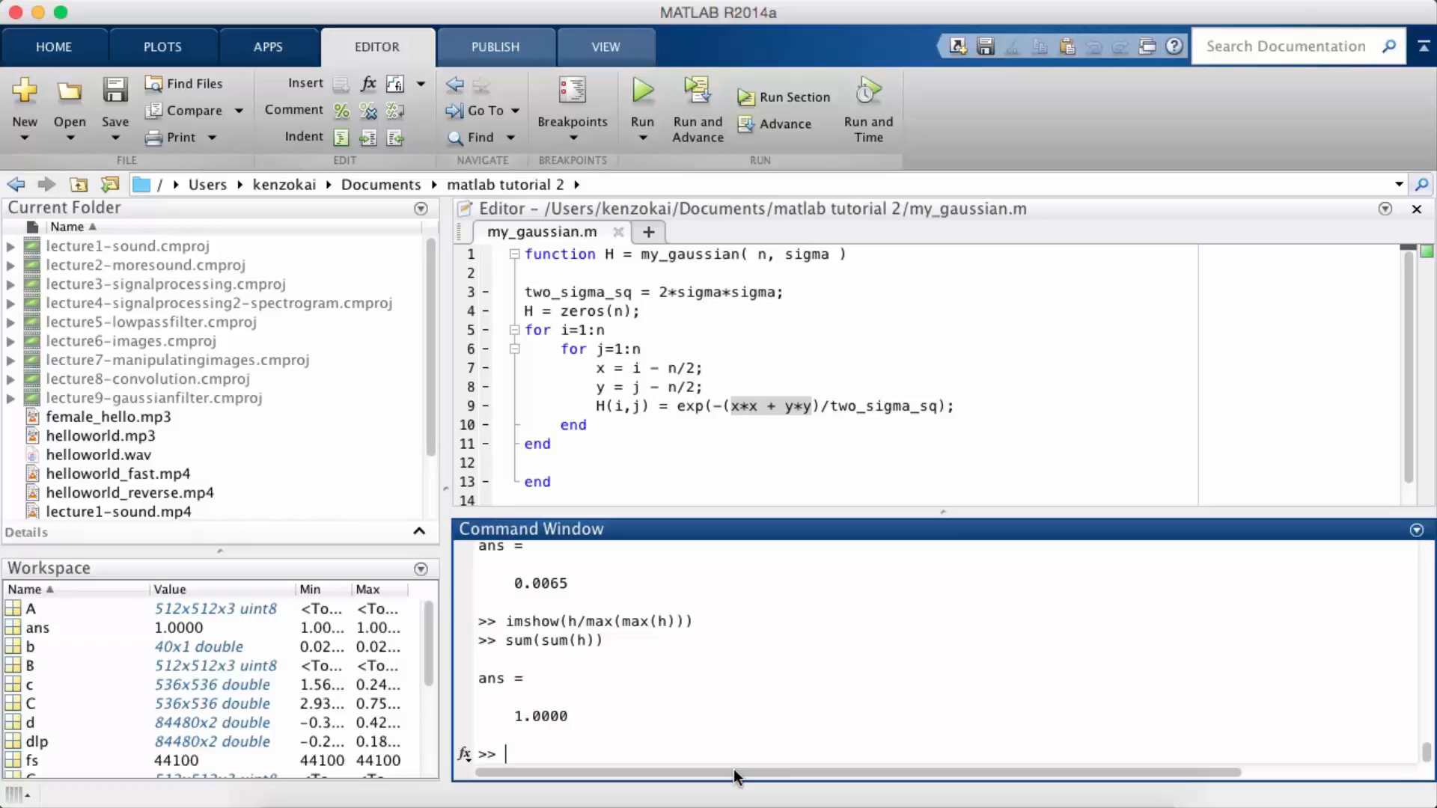
mouse_move(615, 696)
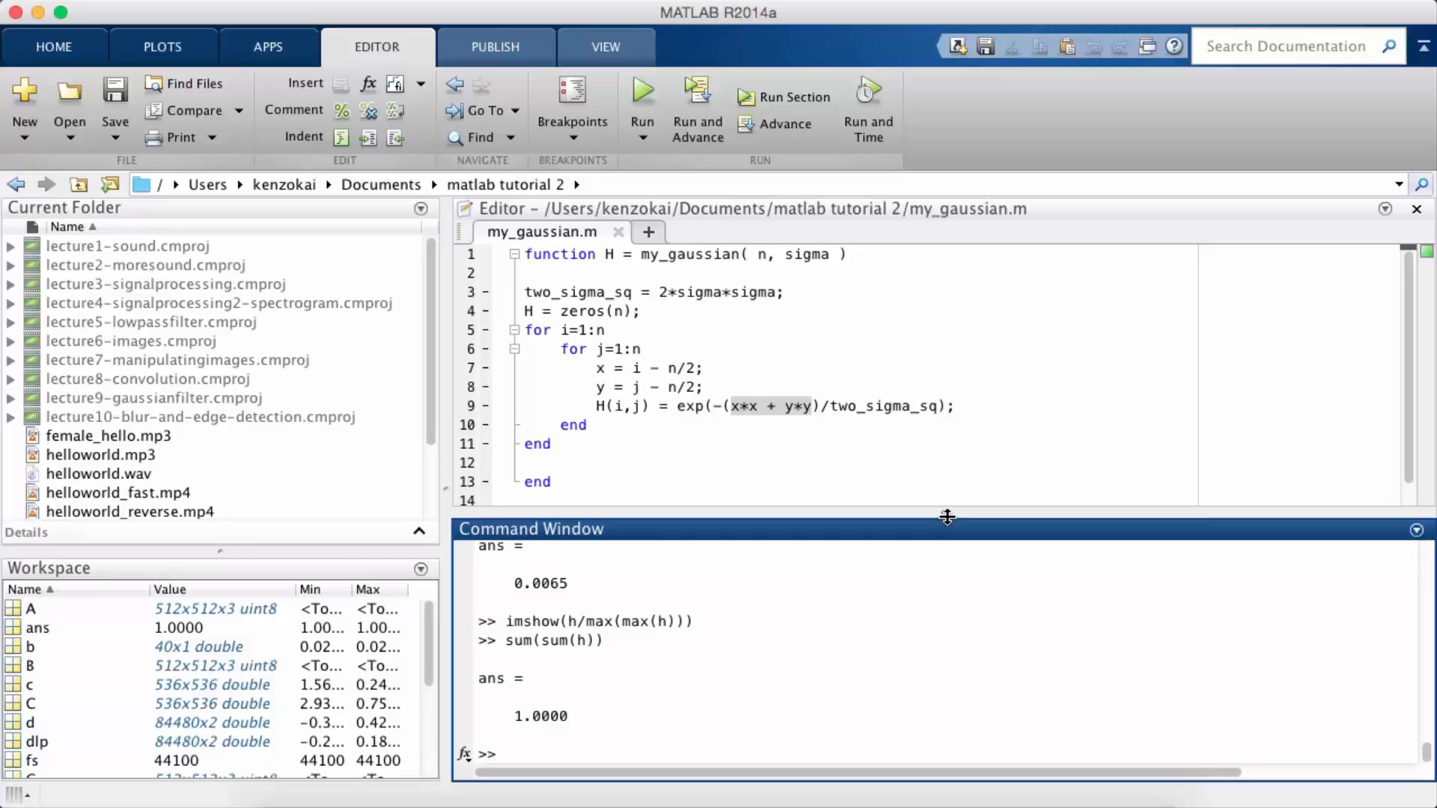
mouse_move(738, 661)
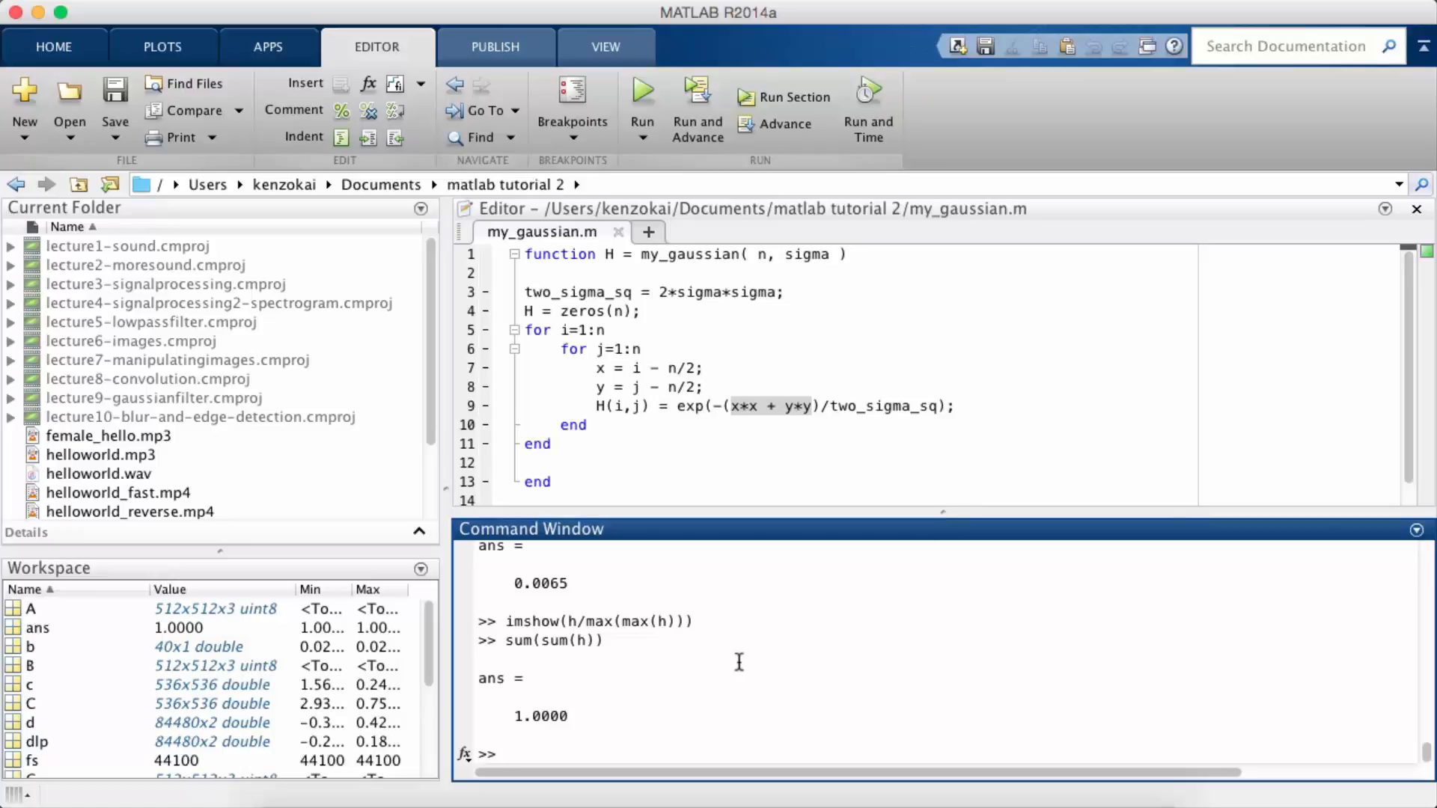
Run E = edge(A(:,:,1)); producing a 512x512 logical edge map.
text(E =)
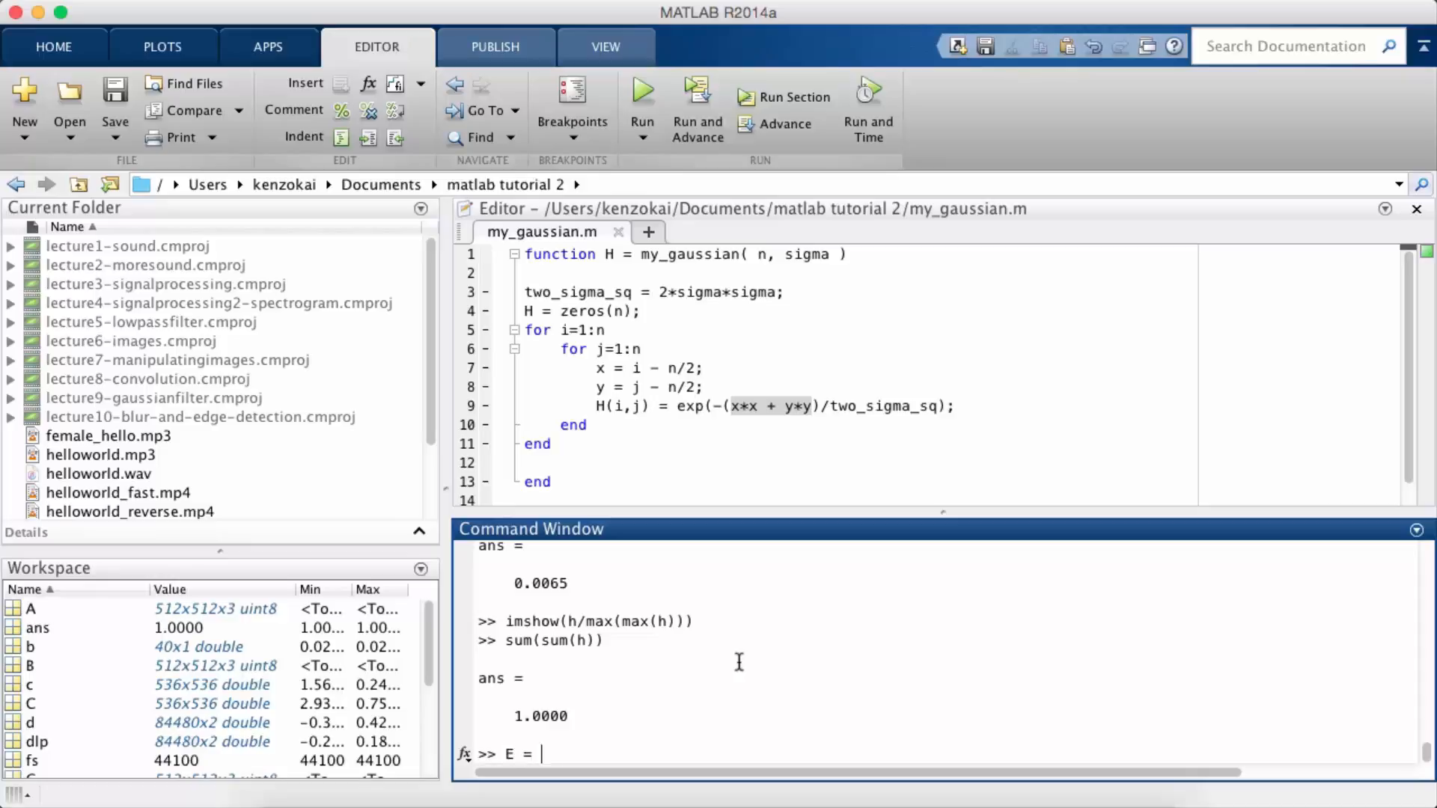
text(edge(A()
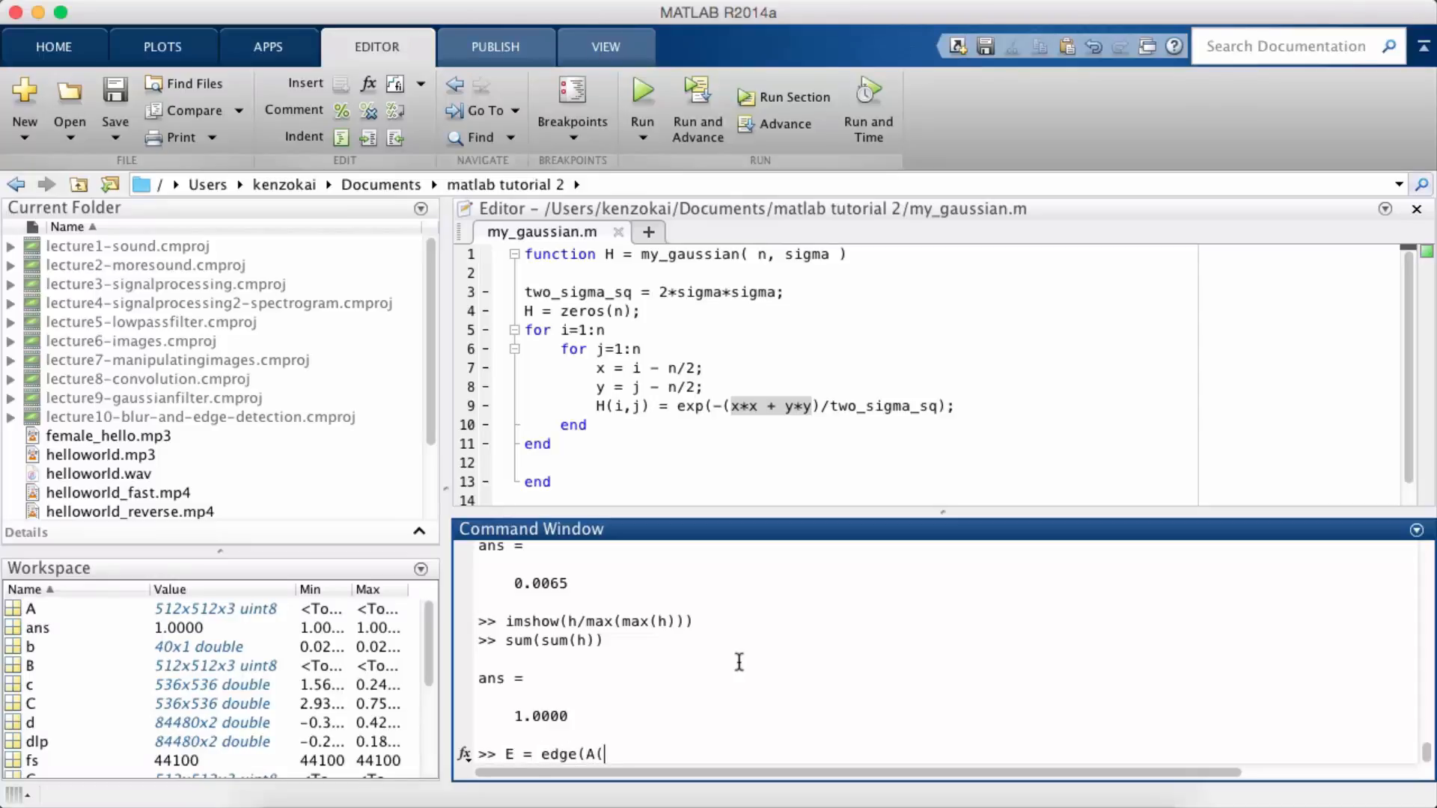
text(:,:,1))
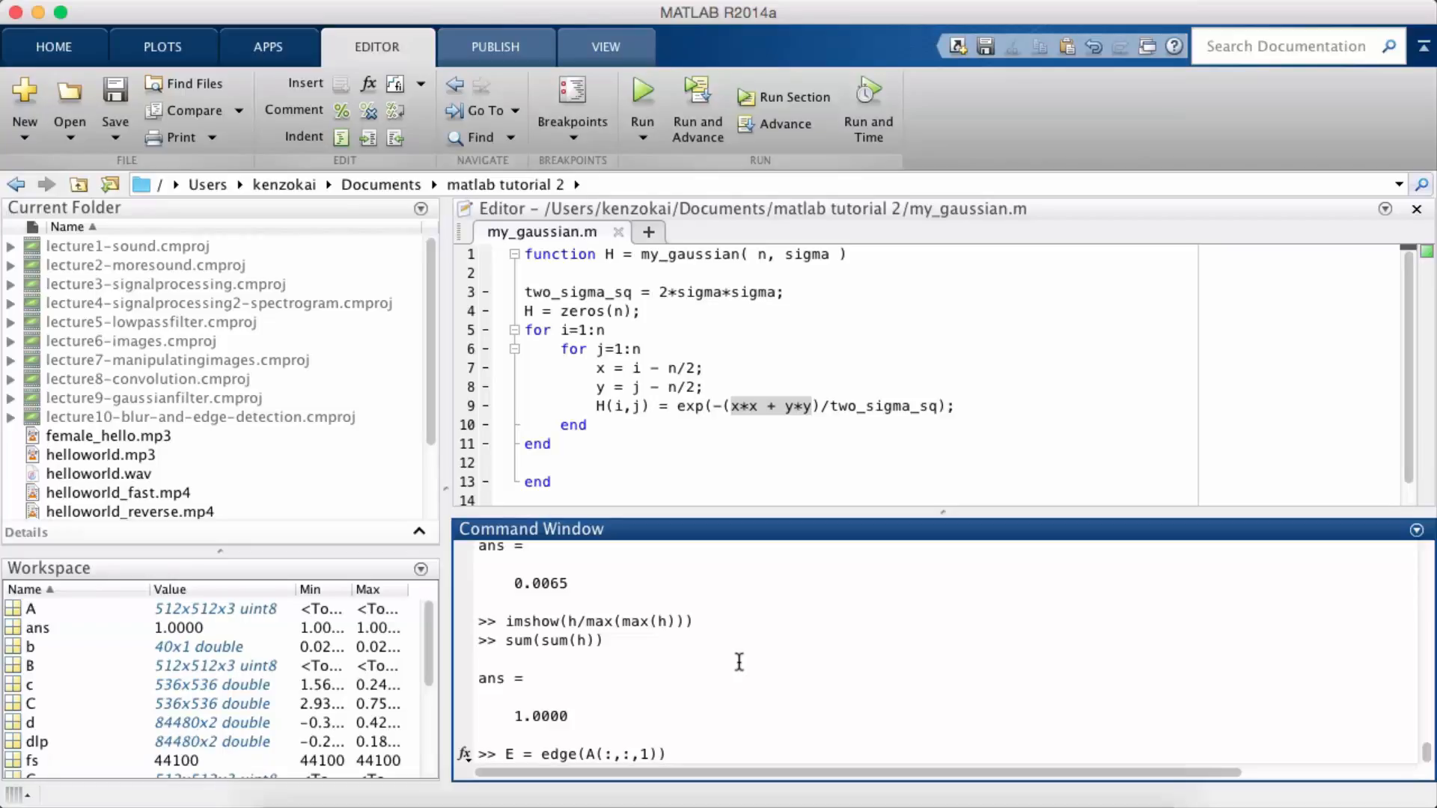
text(;)
key(Return)
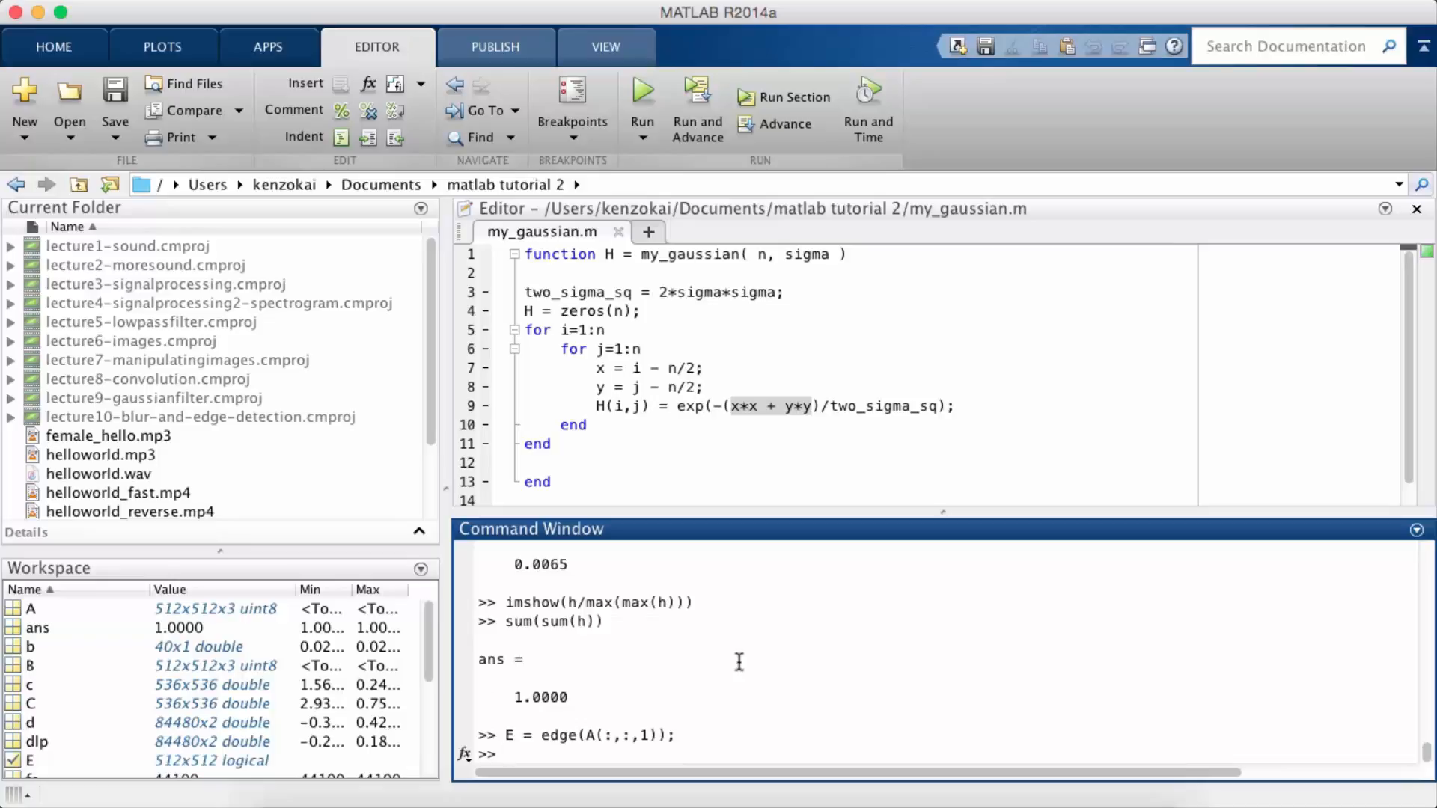
Display imshow(E) and maximize the white-on-black edge figure.
text(imshow(E)
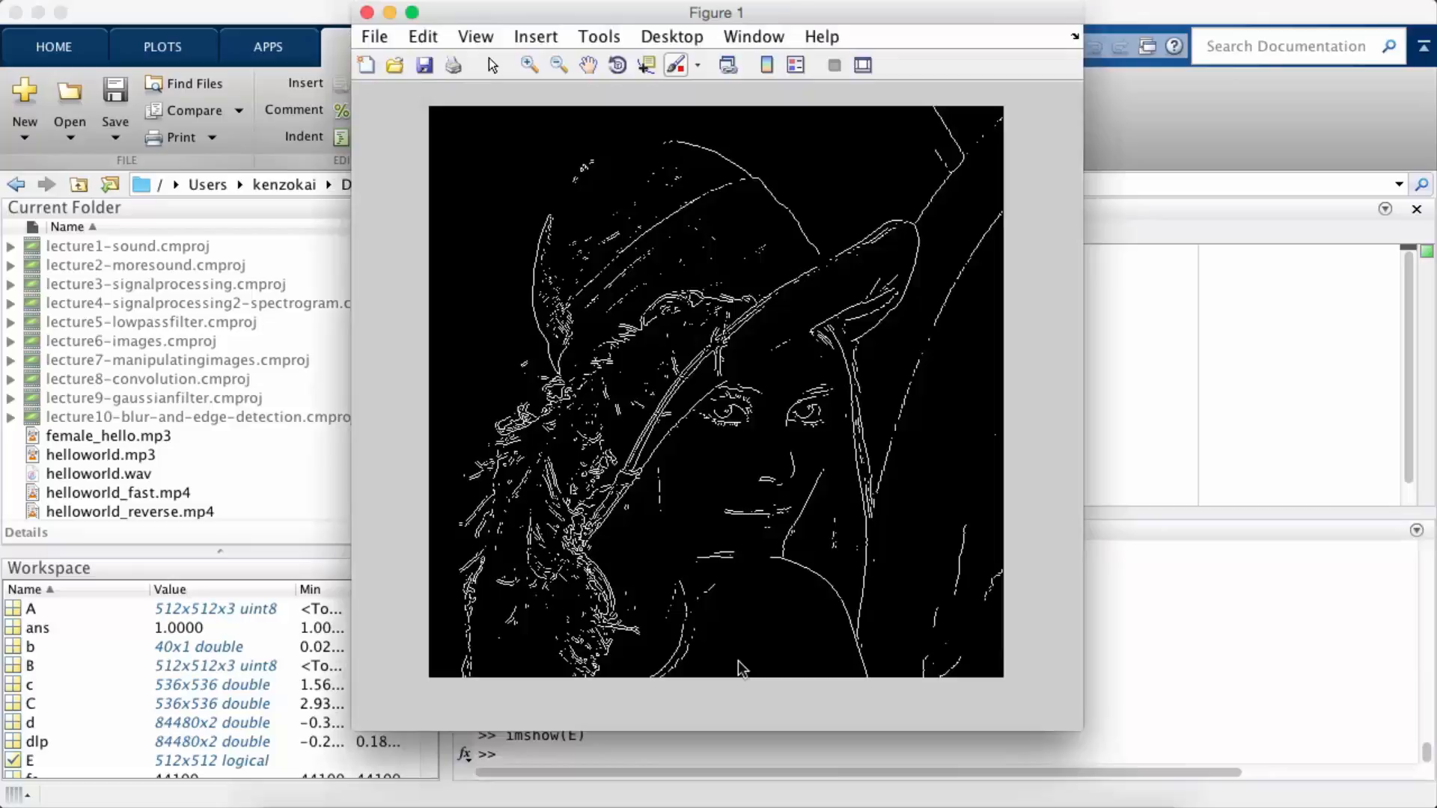
mouse_move(556, 23)
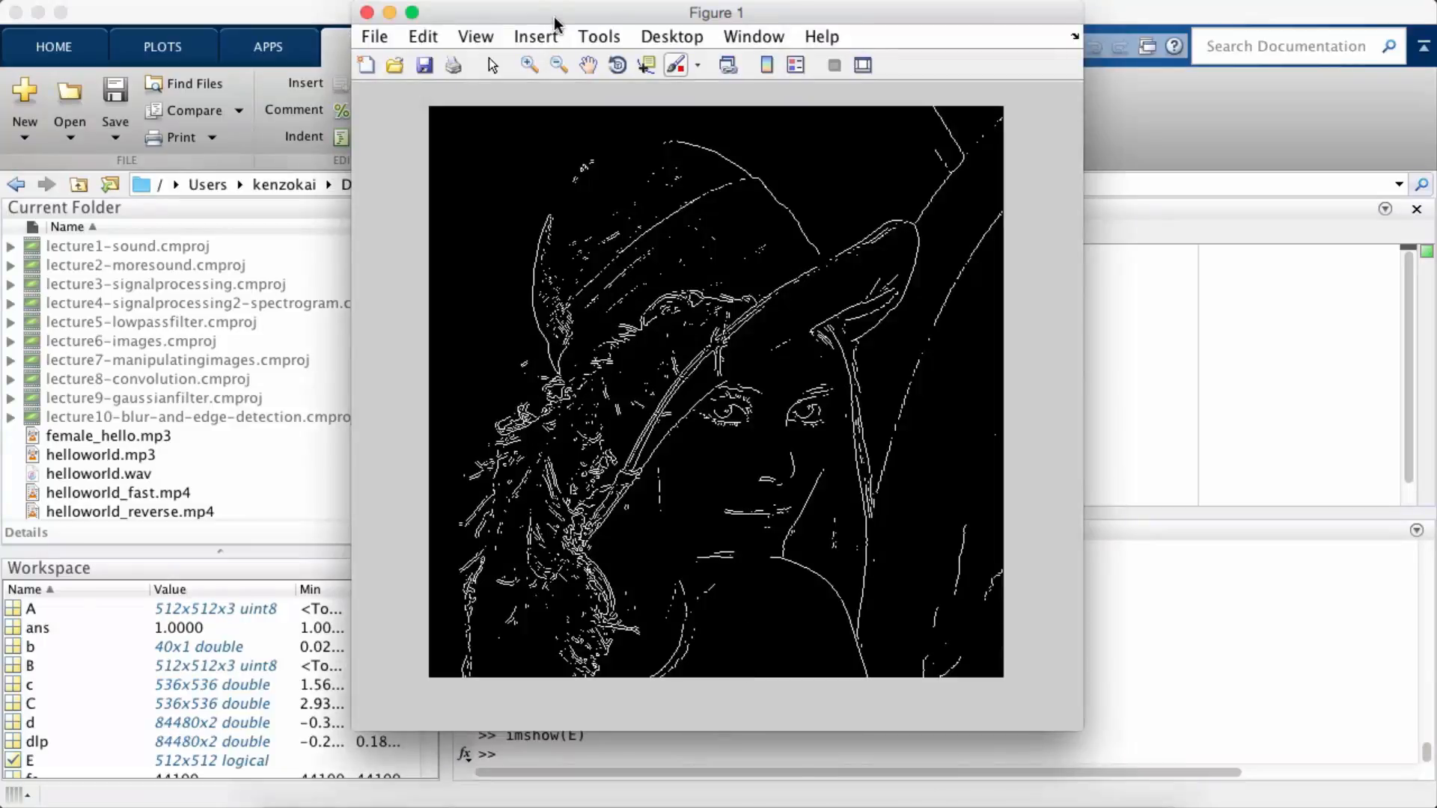
click(412, 12)
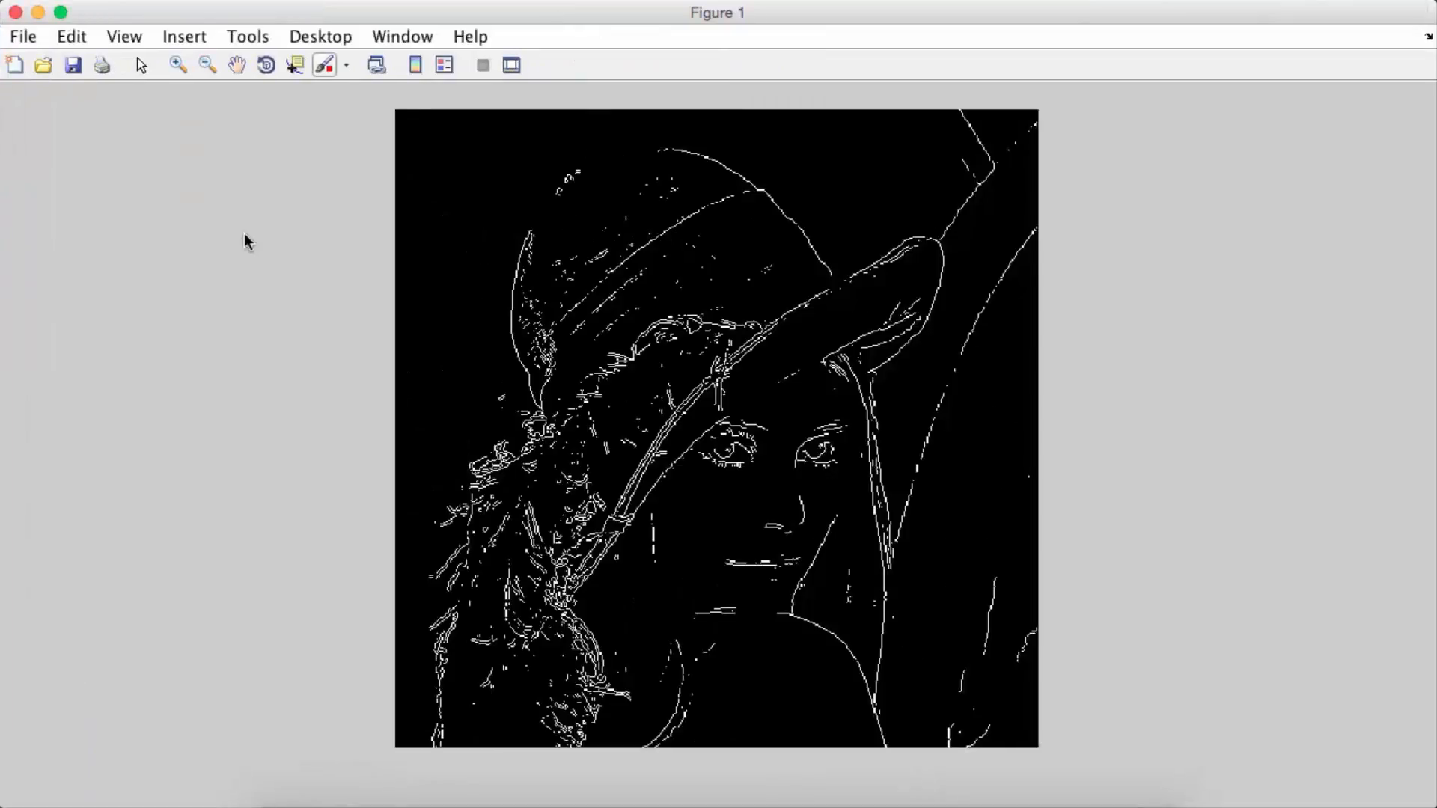